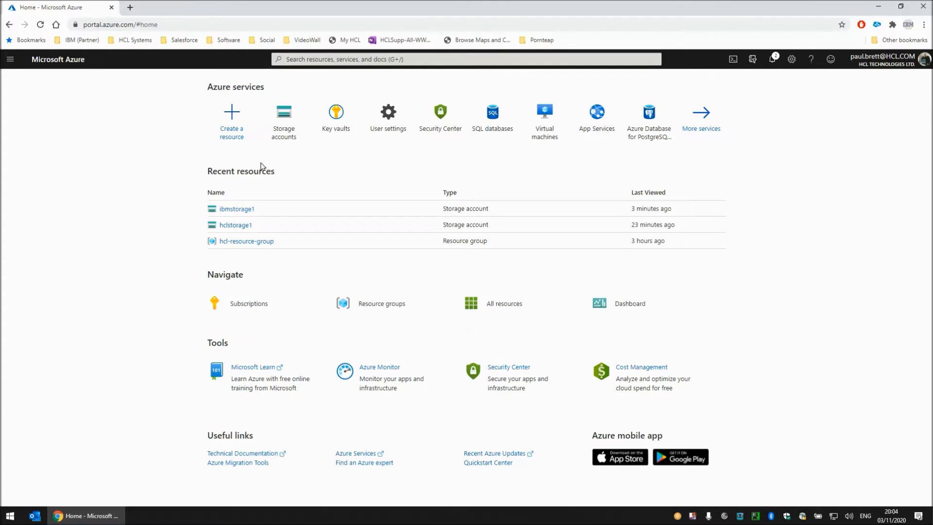
mouse_move(283, 119)
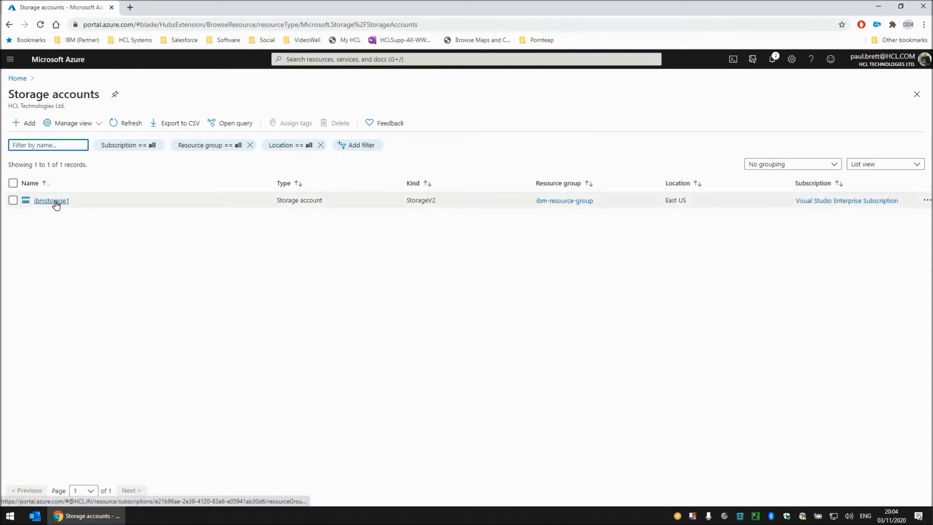
Step: Open the ibmstorage1 storage account and its blob containers
left_click(51, 201)
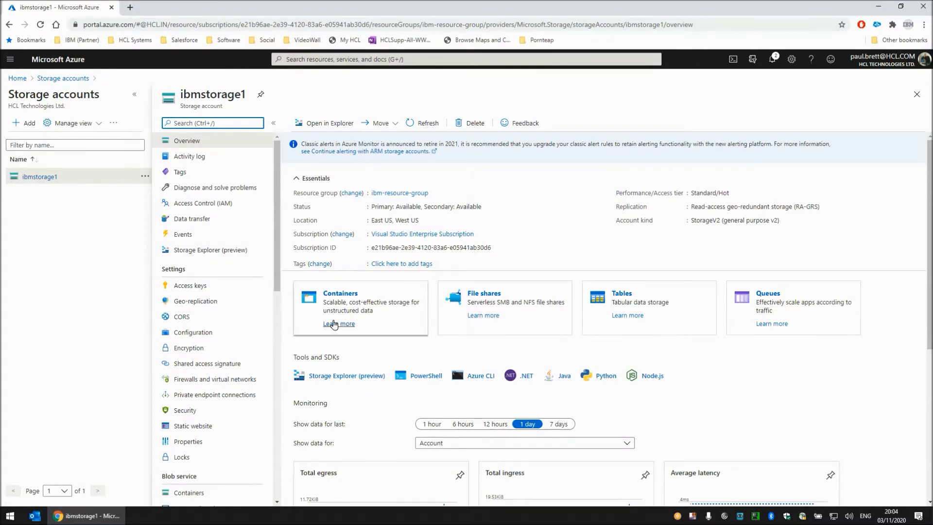
mouse_move(339, 294)
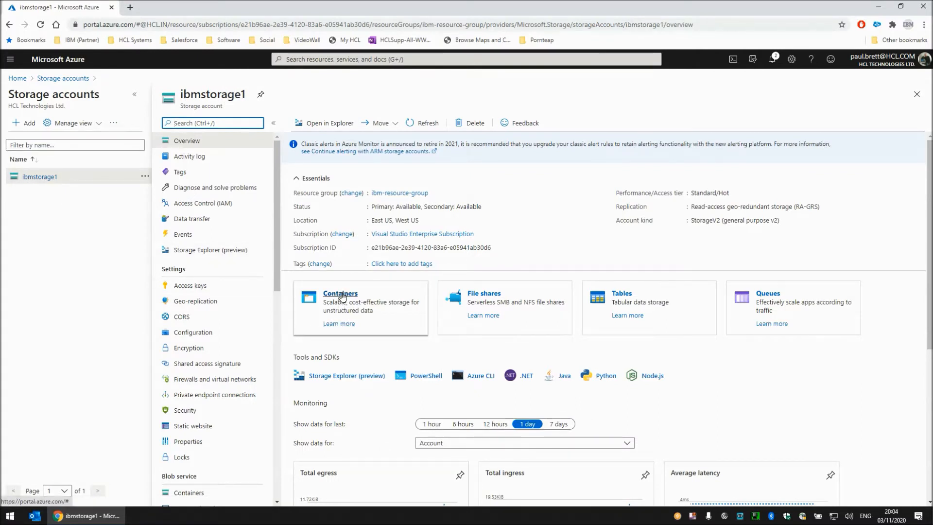
left_click(339, 294)
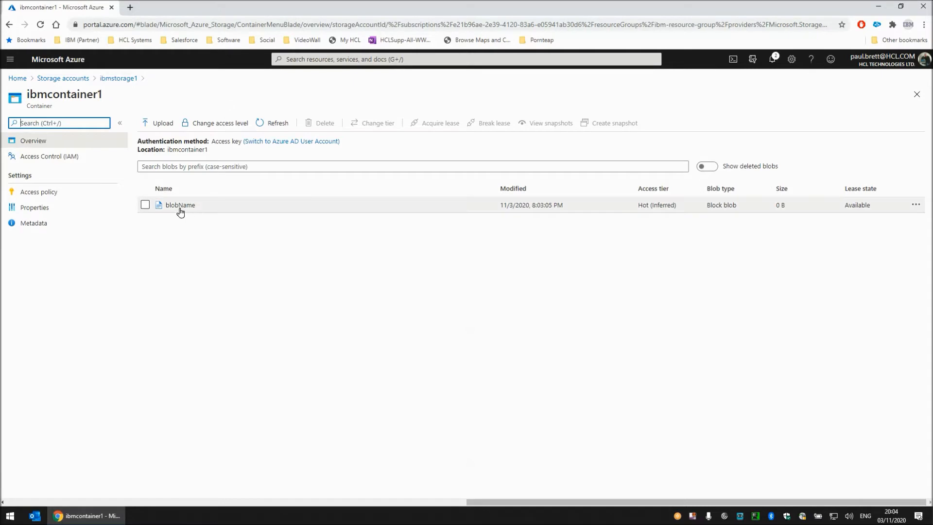
mouse_move(777, 208)
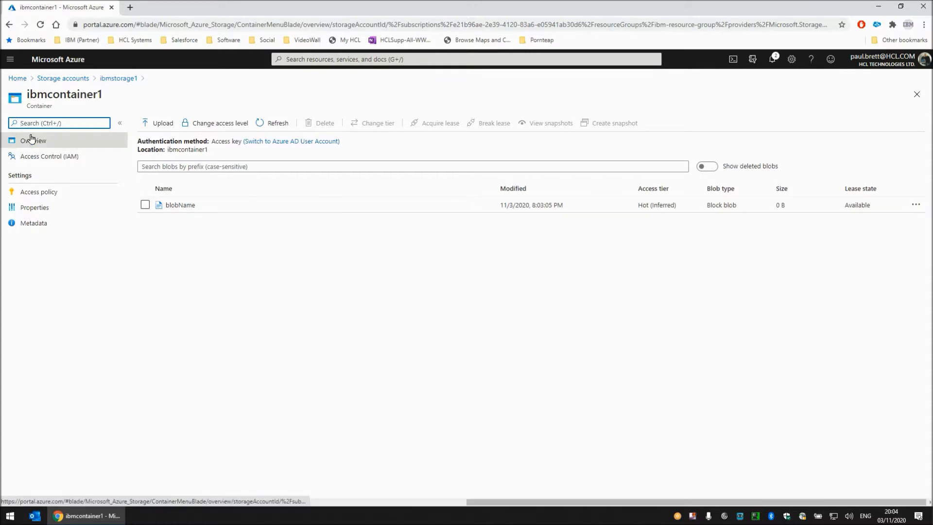
Step: Open ibmstorage1's Access keys page and reveal both keys and connection strings
left_click(119, 78)
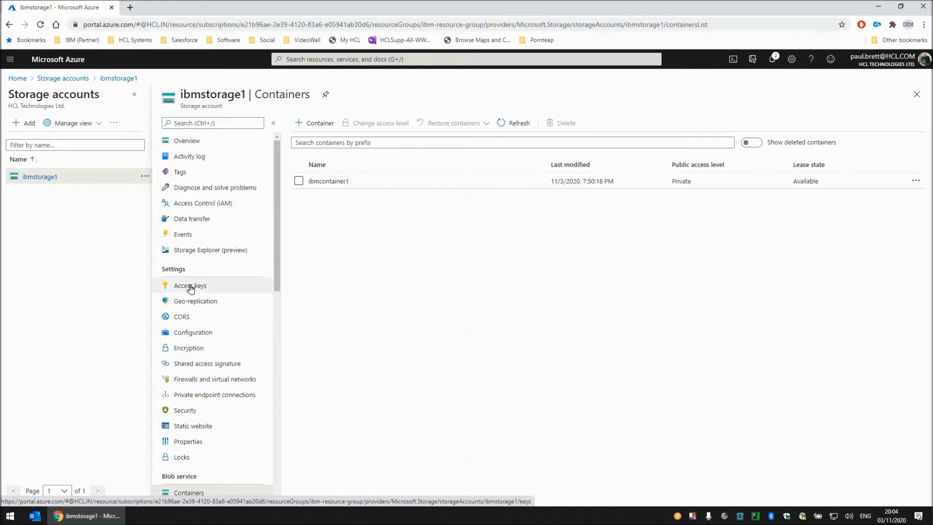
left_click(190, 286)
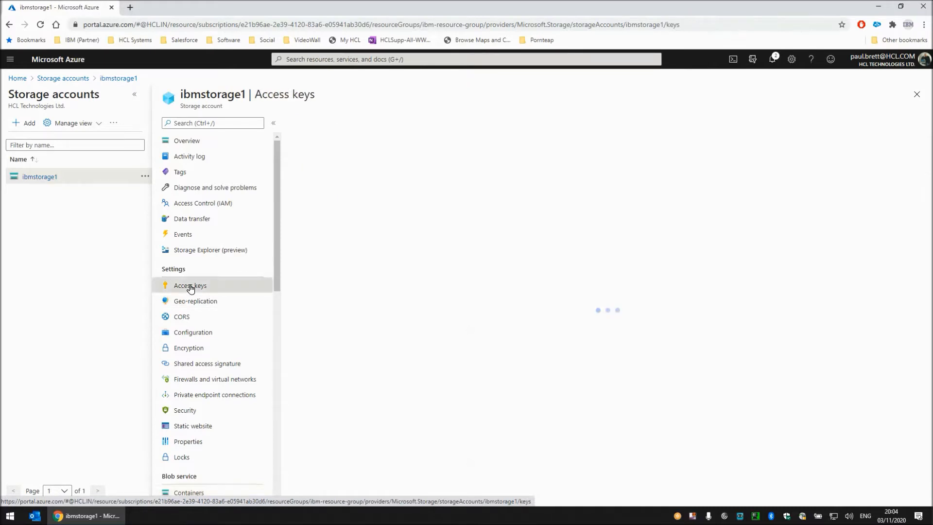
left_click(190, 285)
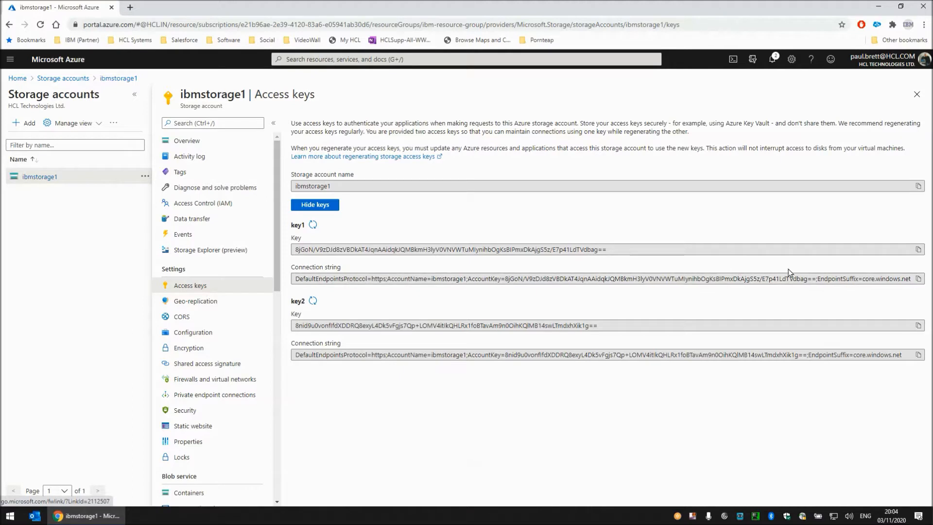
mouse_move(917, 280)
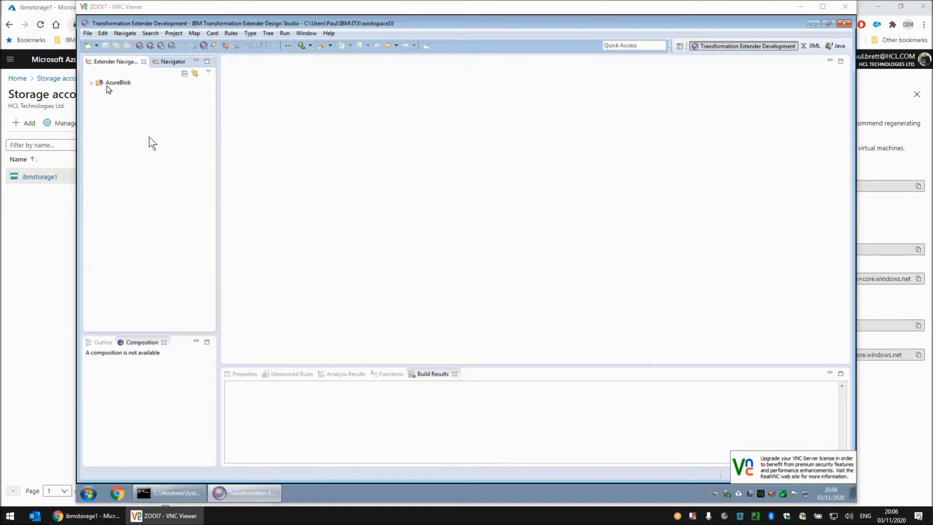
Step: Expand AzureBlob's Type Trees and Map Files folders and open AzureBlob.mms
left_click(92, 82)
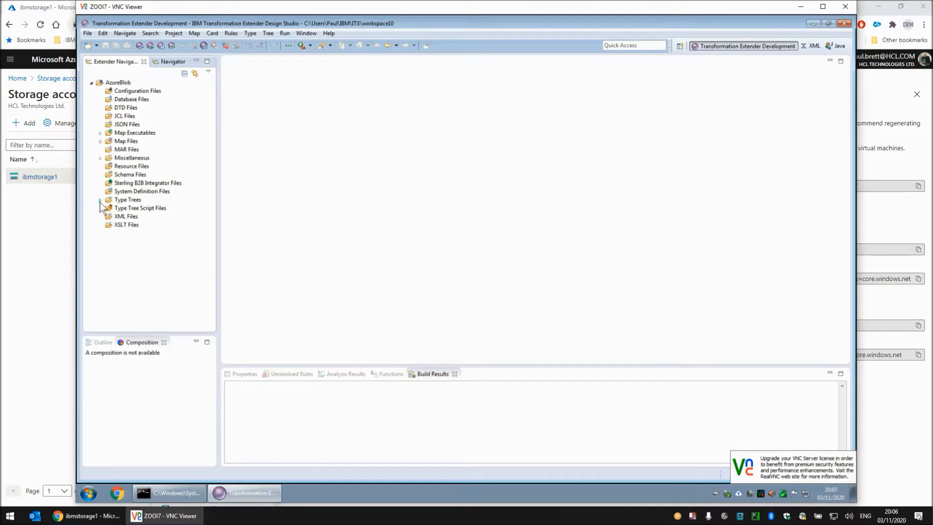
left_click(100, 199)
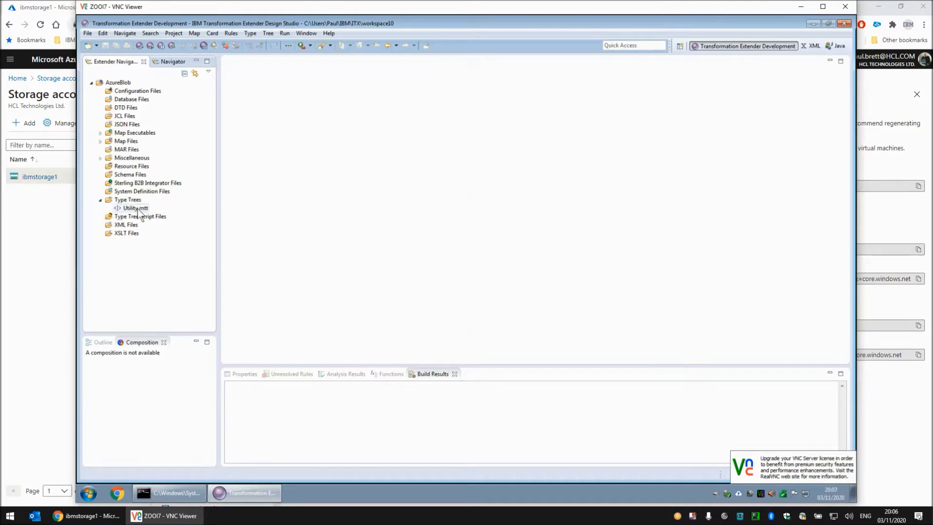
mouse_move(109, 161)
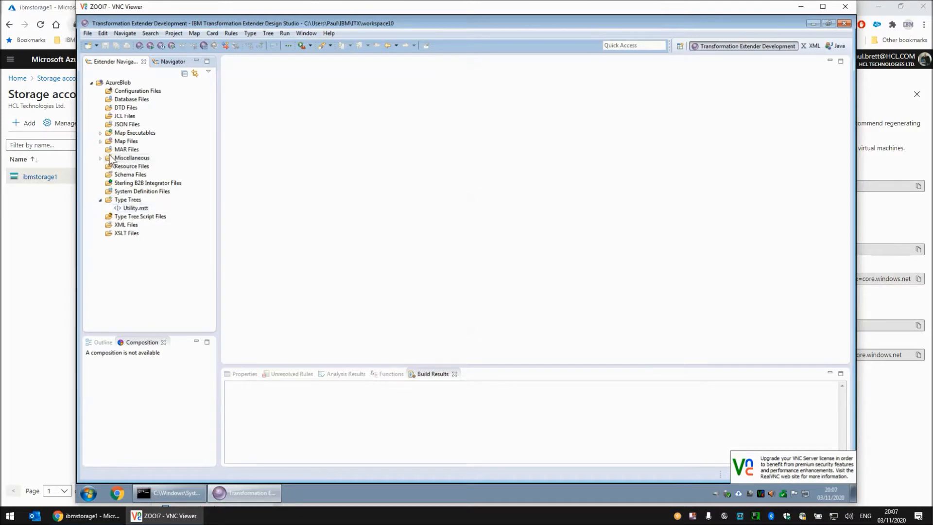
left_click(101, 141)
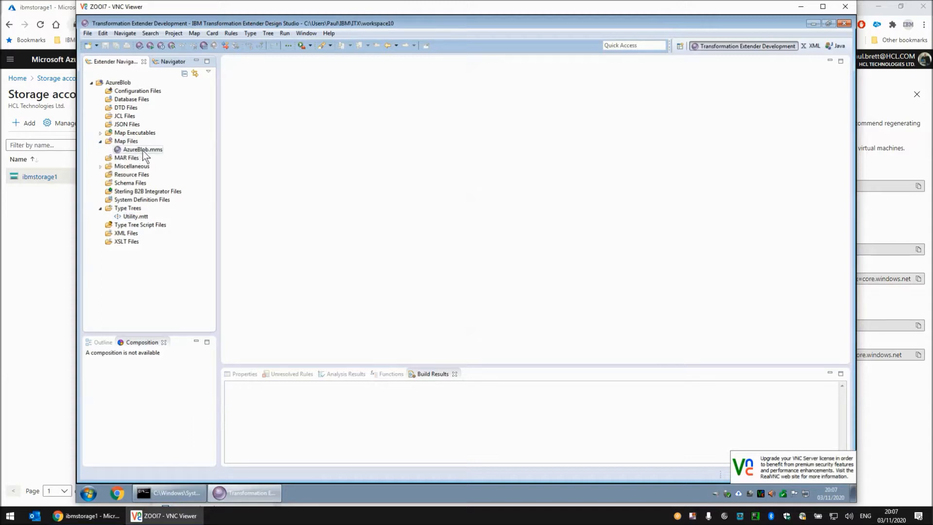
double_click(143, 149)
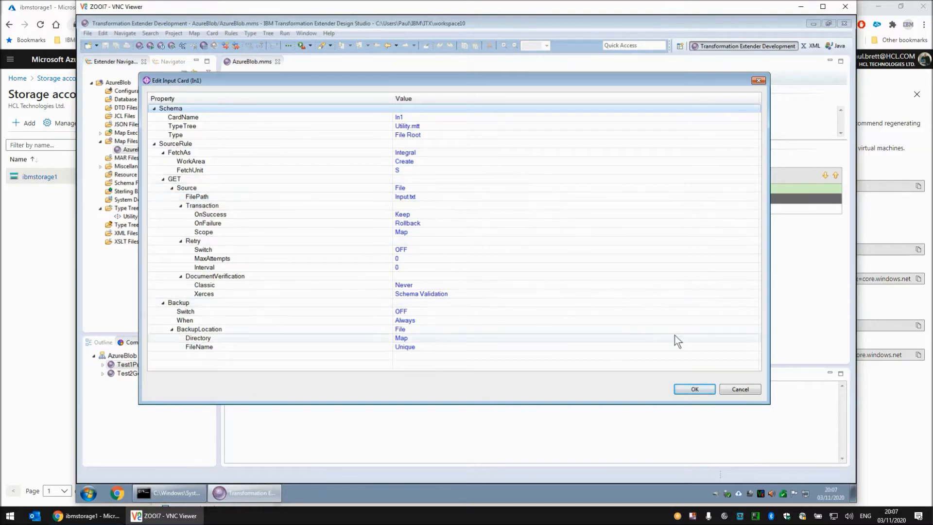
Step: Review the In1 card's Input.txt source settings and move to the output card
left_click(694, 389)
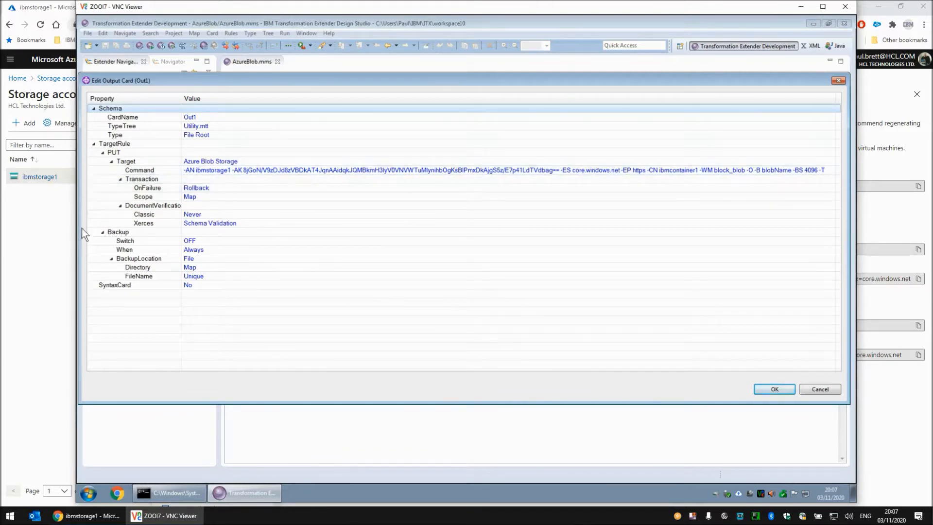
Step: Select Out1's Command value targeting ibmstorage1, ibmcontainer1 and blobName
left_click(247, 169)
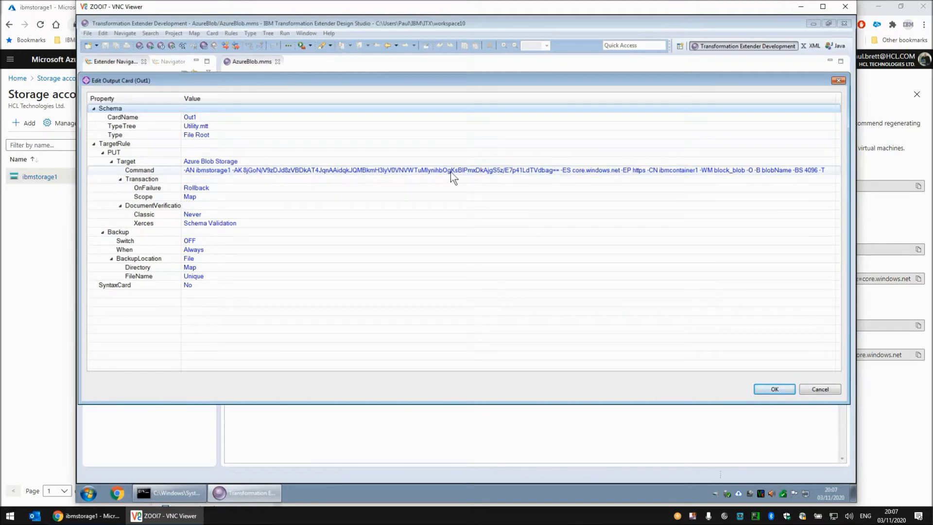
mouse_move(561, 180)
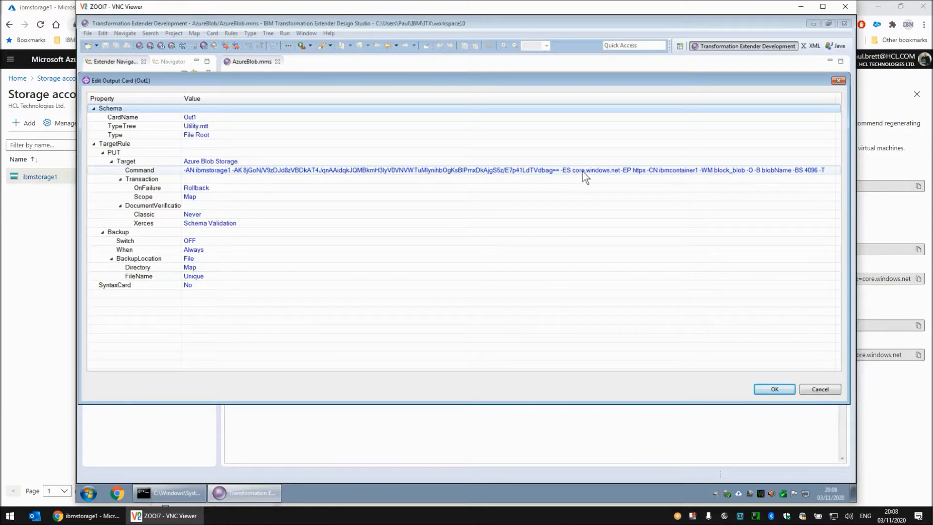
mouse_move(611, 177)
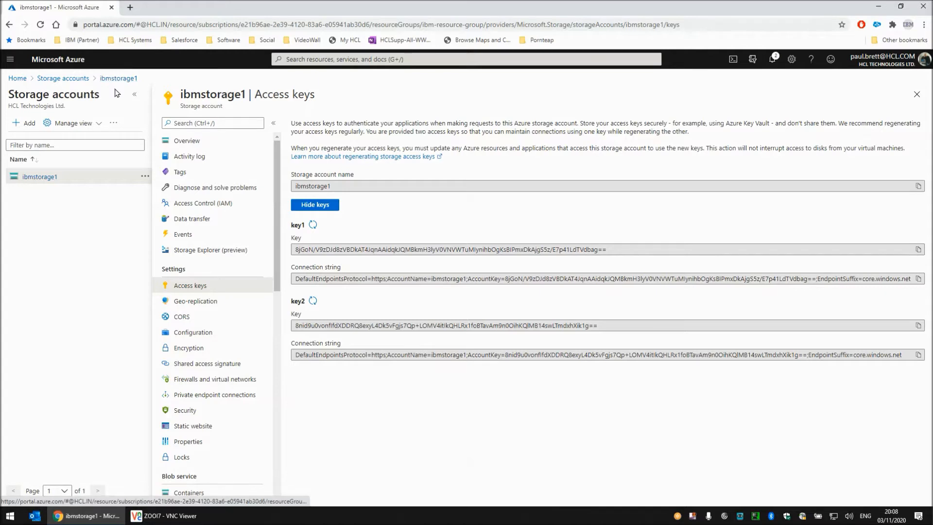
mouse_move(831, 297)
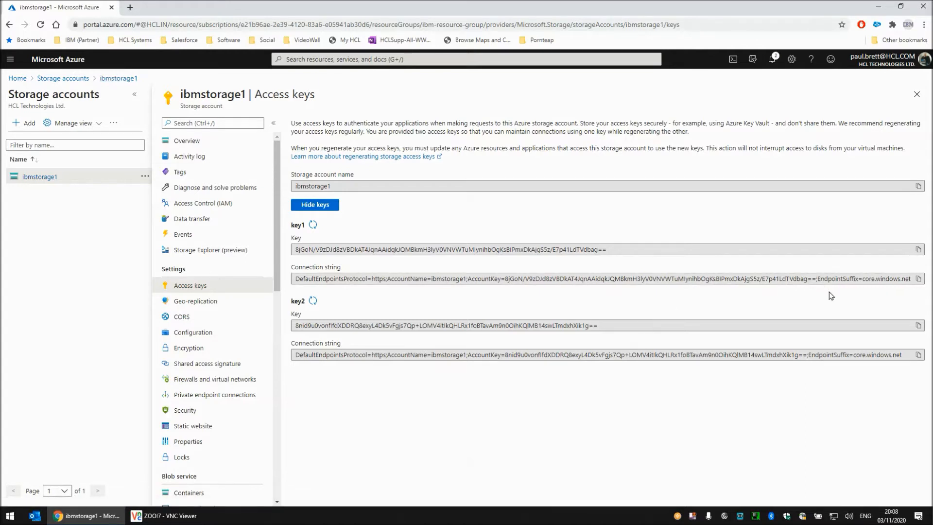
Step: Select the ibmstorage1 key1 connection string to compare with the Out1 command
left_click(595, 278)
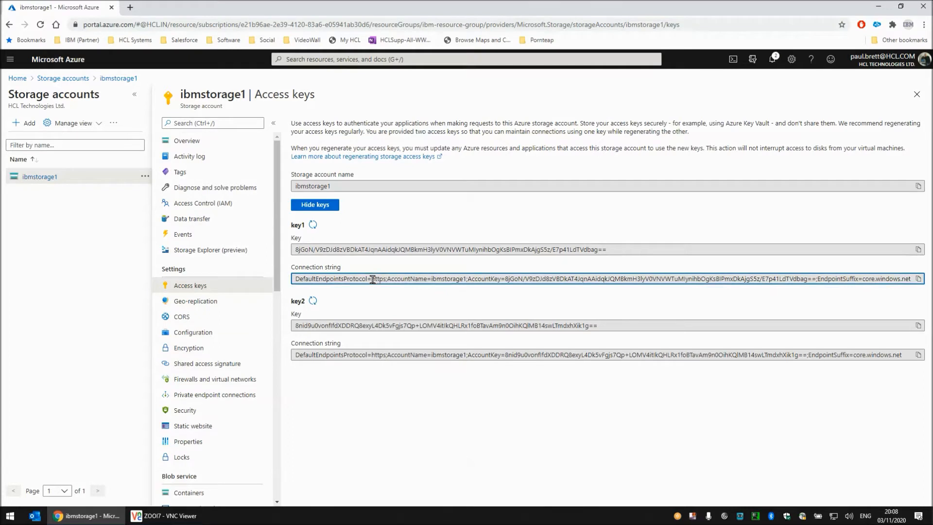
double_click(379, 278)
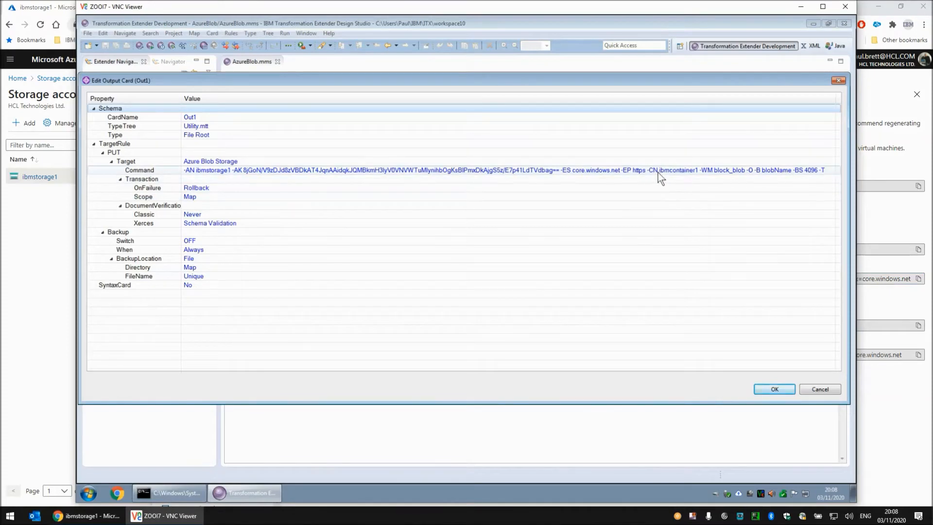
mouse_move(695, 178)
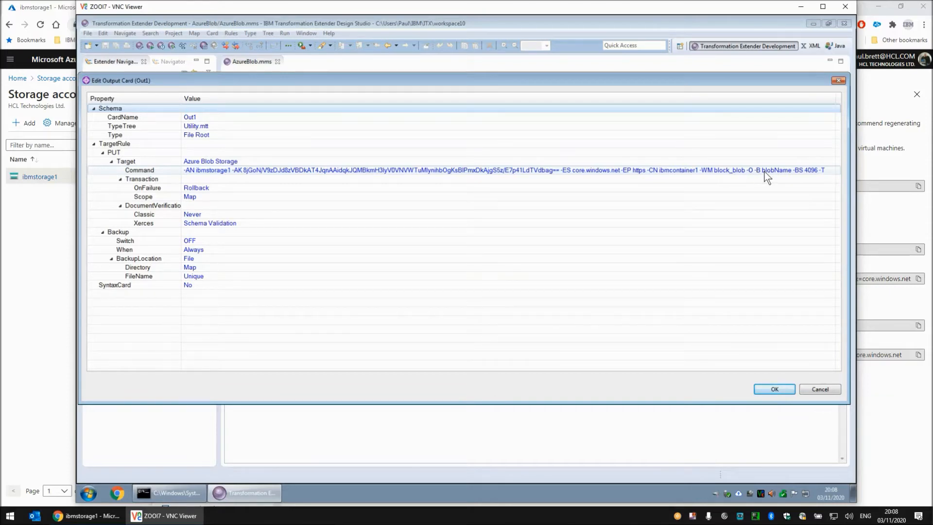
mouse_move(784, 178)
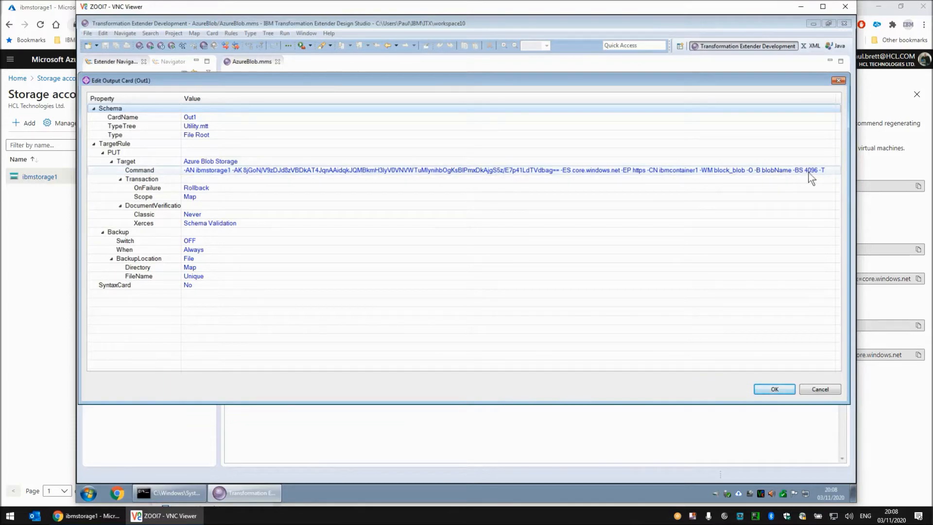
mouse_move(827, 178)
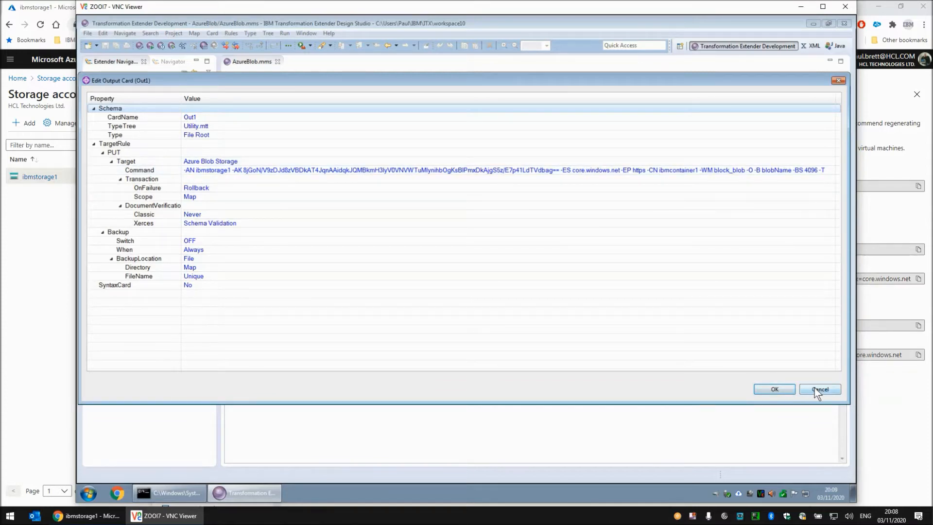
Step: Cancel the Out1 output card after reviewing the -CN, -B and -BS command parts
left_click(819, 389)
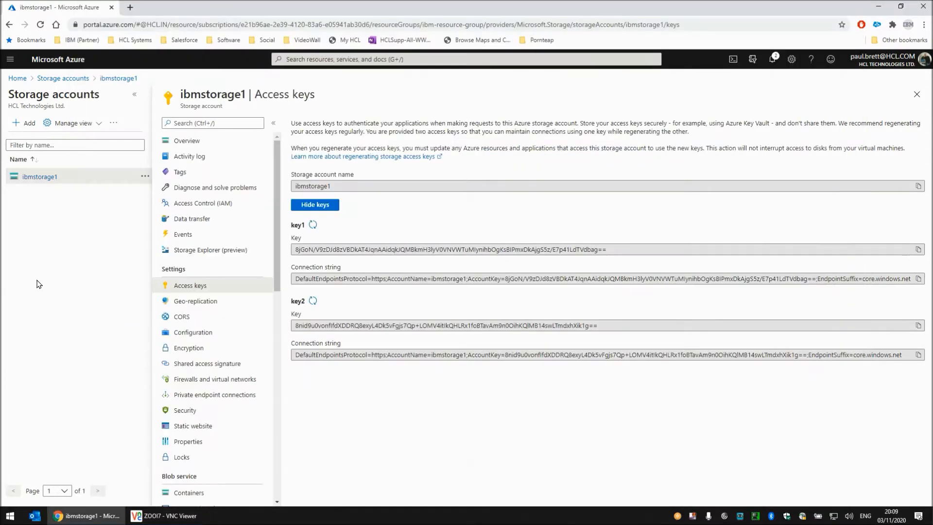
mouse_move(181, 188)
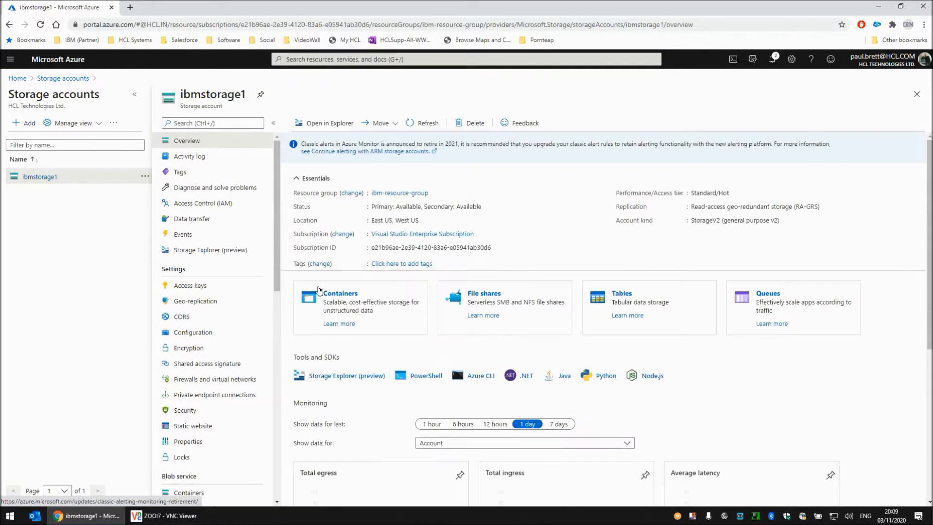
Step: Open ibmcontainer1 showing blobName at 0 B, then return to Design Studio
left_click(339, 292)
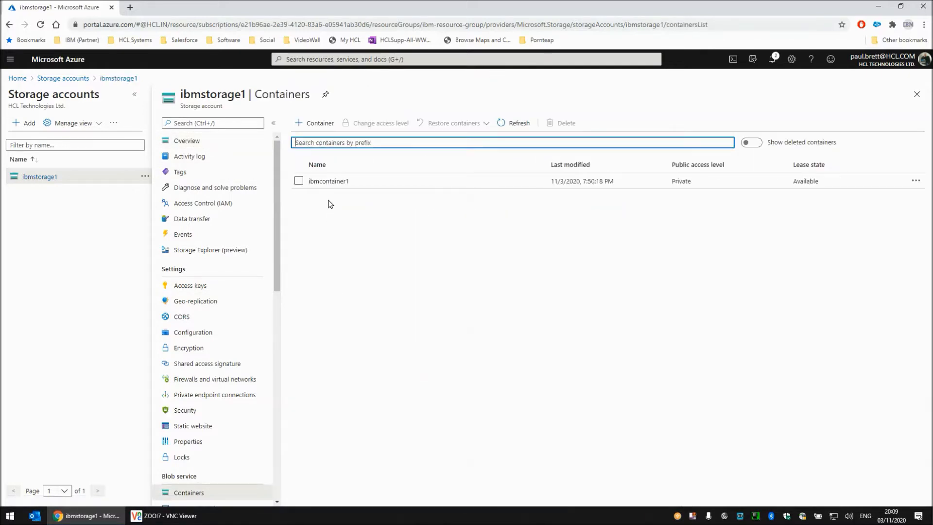
left_click(328, 181)
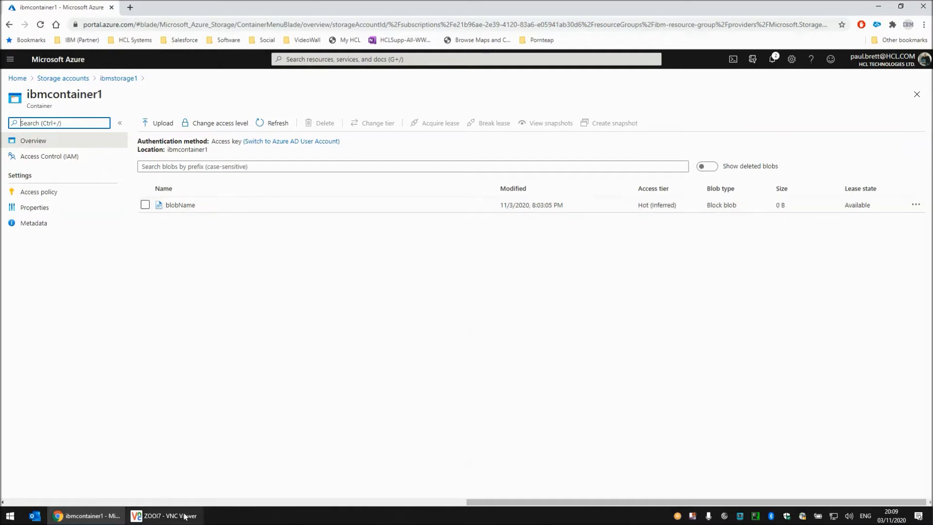
left_click(164, 515)
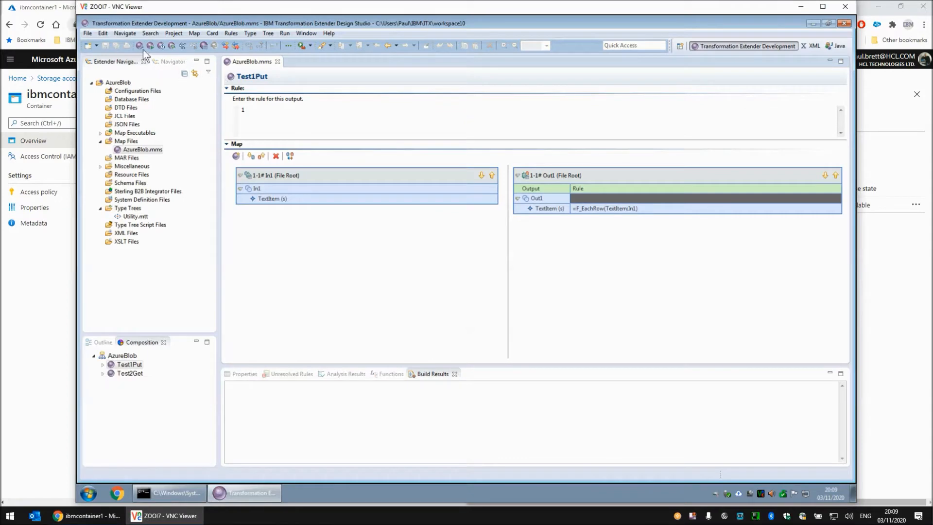
mouse_move(151, 45)
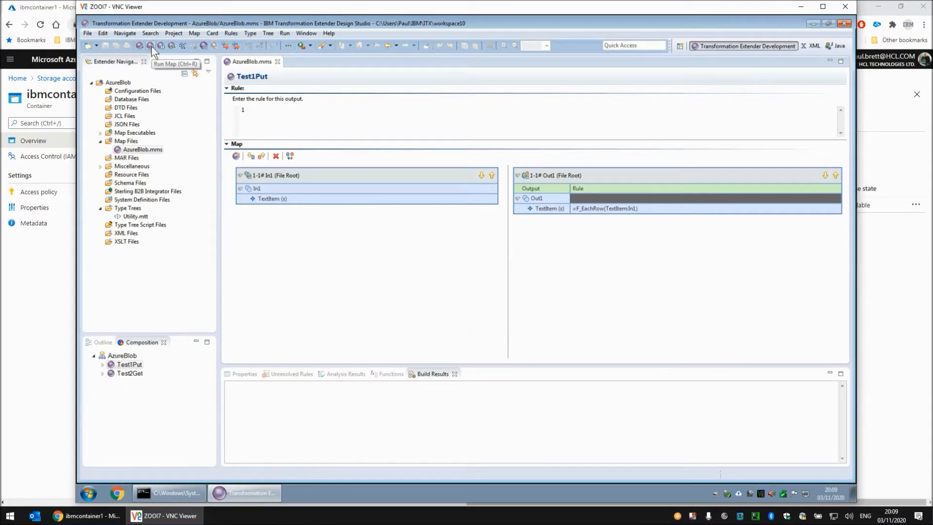
mouse_move(271, 281)
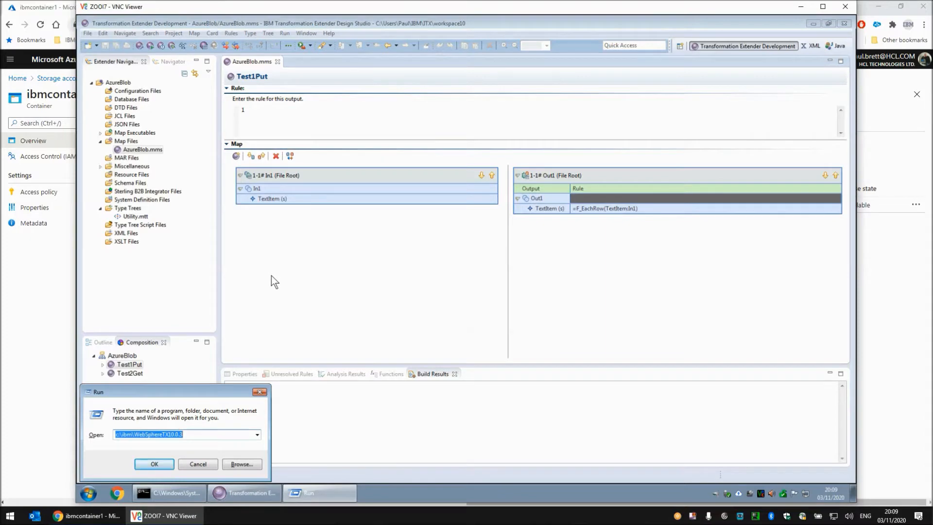
type("c:\\us")
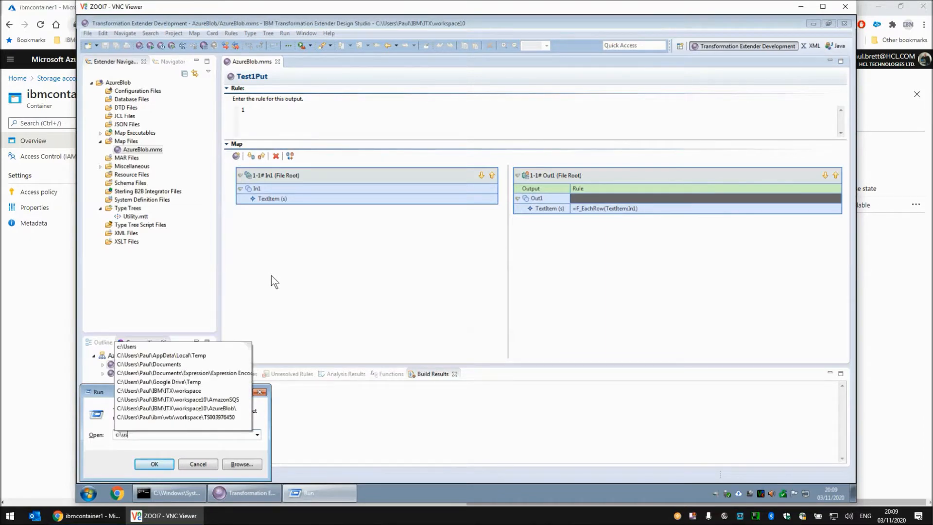
left_click(177, 408)
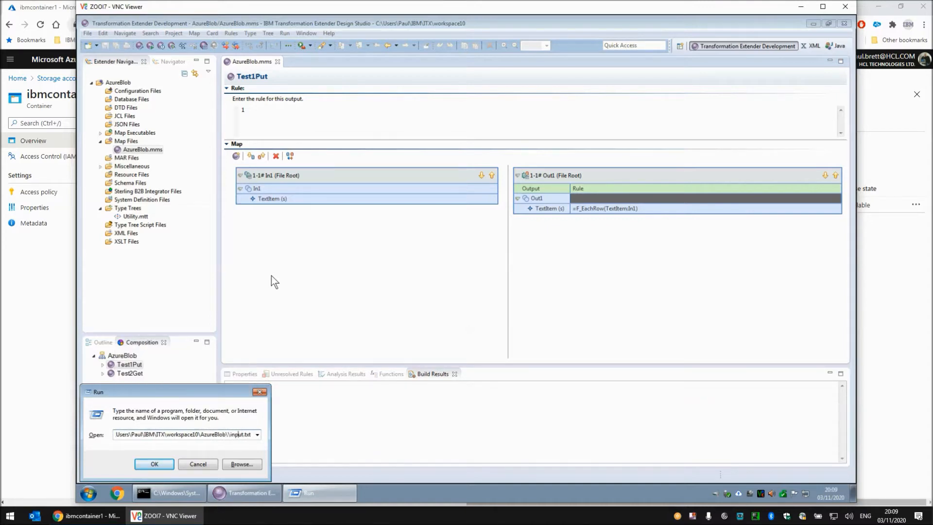
left_click(154, 463)
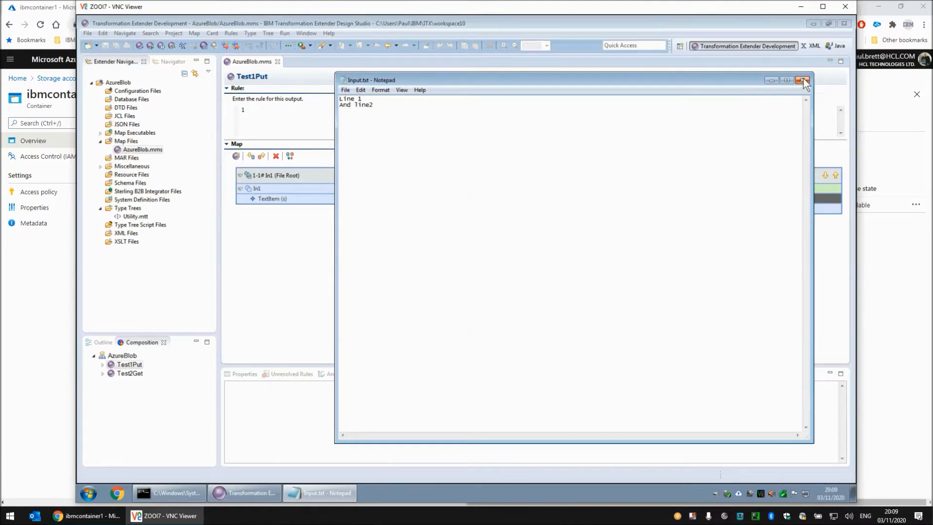
left_click(803, 79)
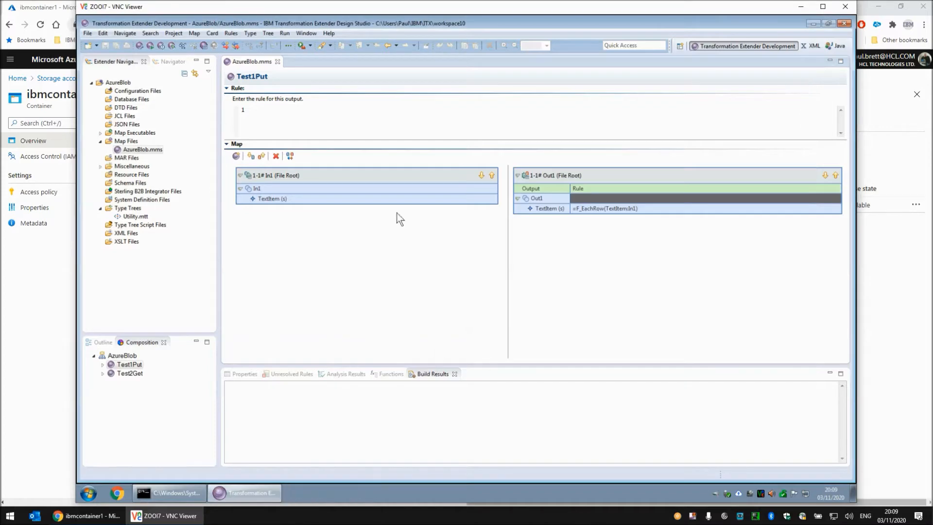
mouse_move(150, 45)
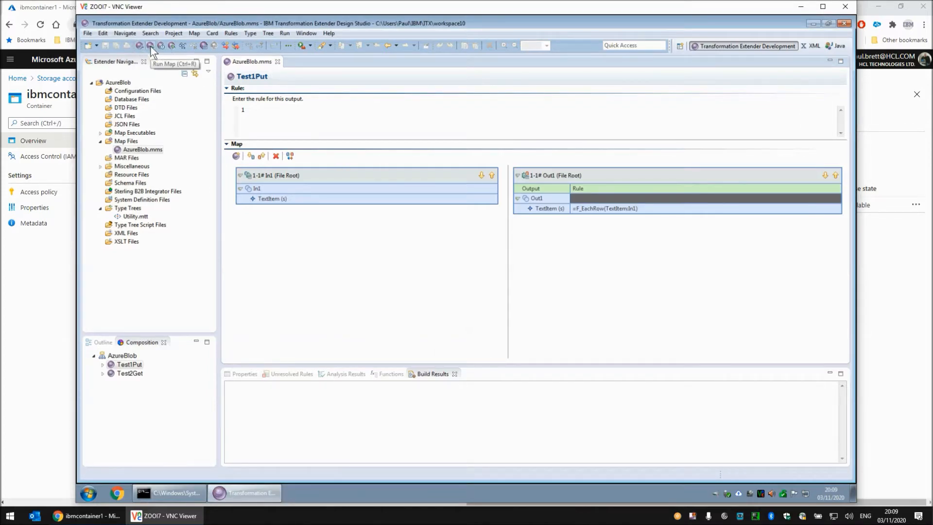
Step: Run the Test1Put map and dismiss its successful completion summary
left_click(151, 45)
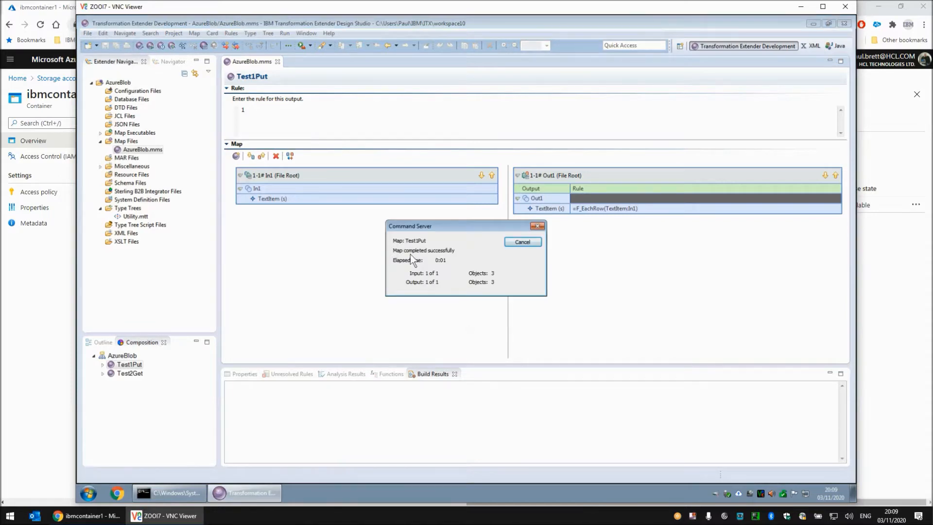
left_click(522, 242)
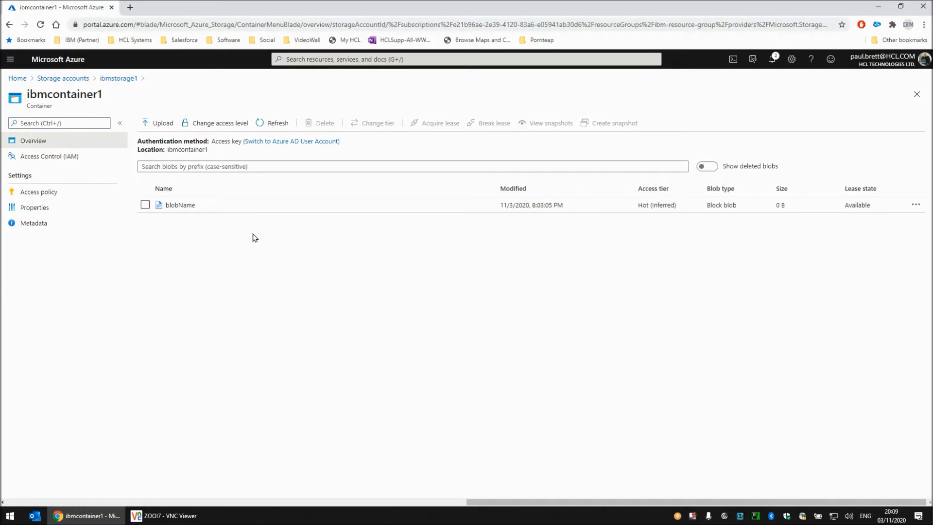
mouse_move(275, 125)
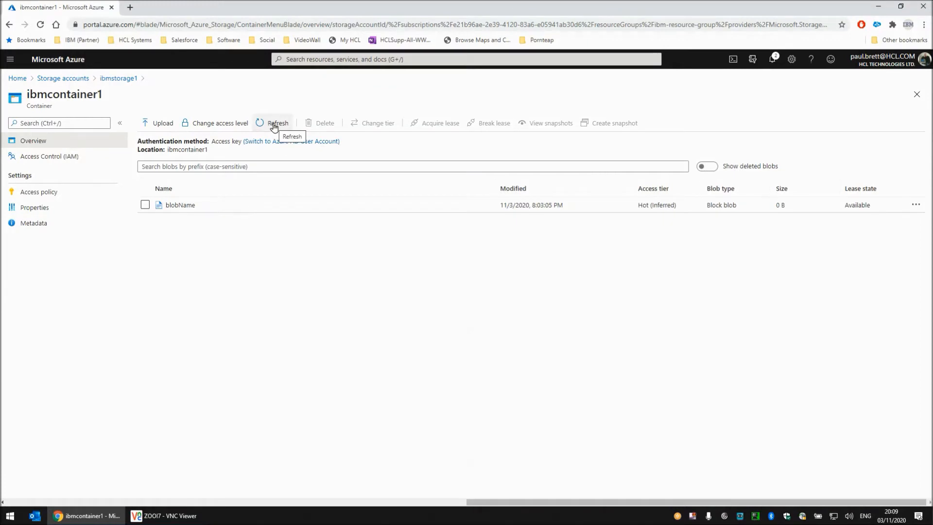
Step: Refresh ibmcontainer1 to see blobName at 17 B, then return to Design Studio
left_click(278, 123)
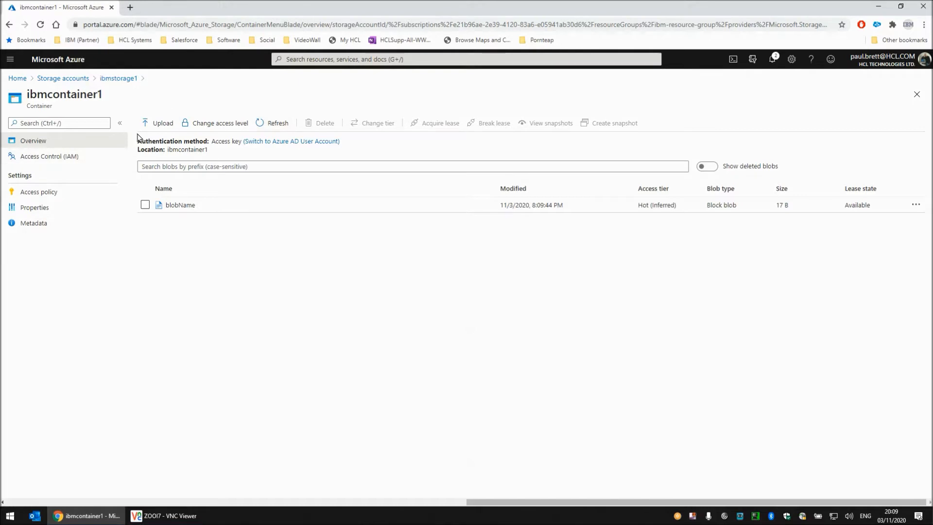
mouse_move(736, 256)
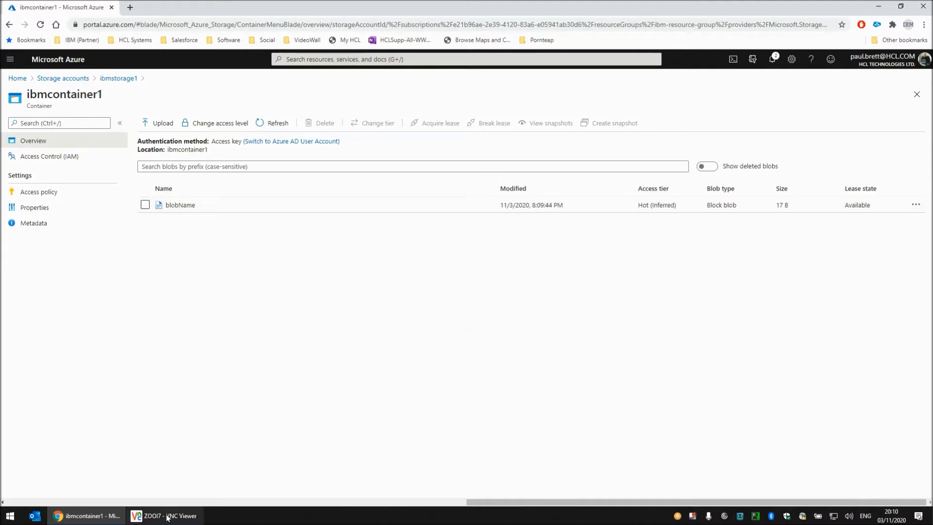
left_click(164, 515)
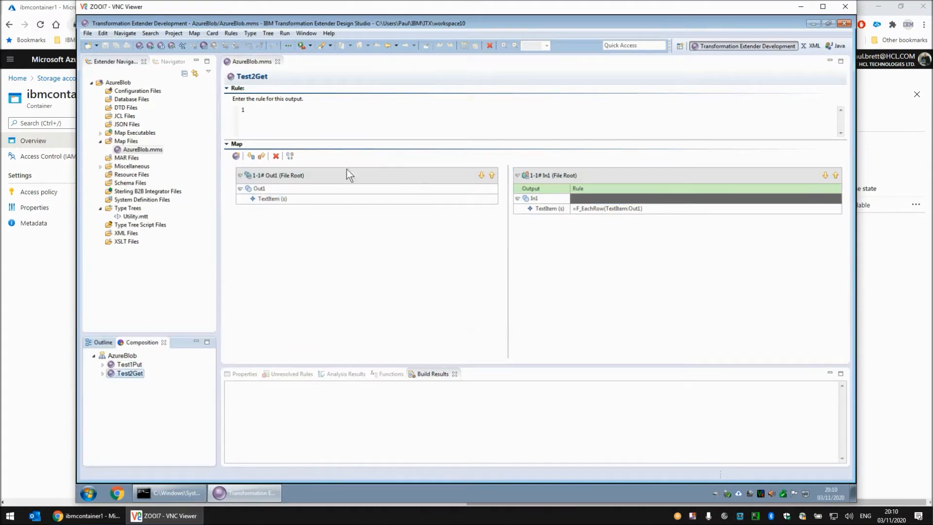
Step: Open Test2Get and review its Out1 input card reading blobName in delete mode
double_click(278, 175)
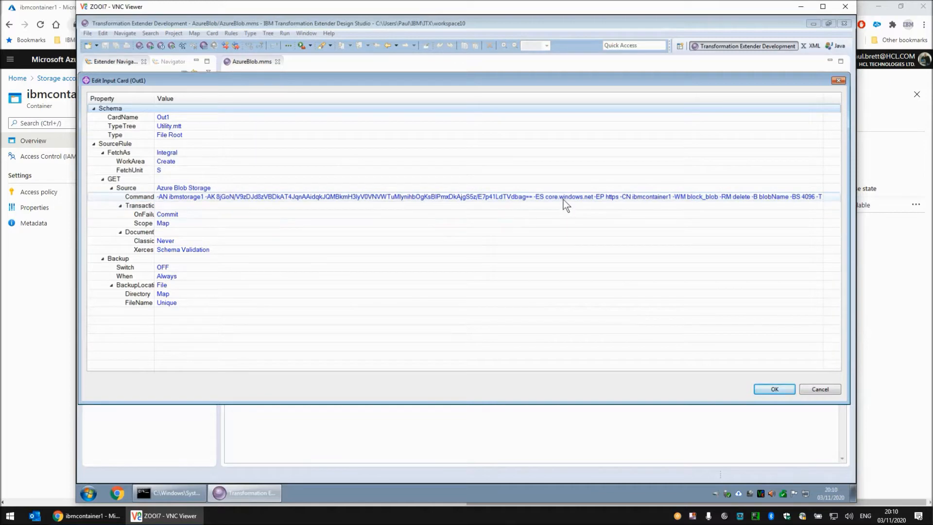
mouse_move(615, 205)
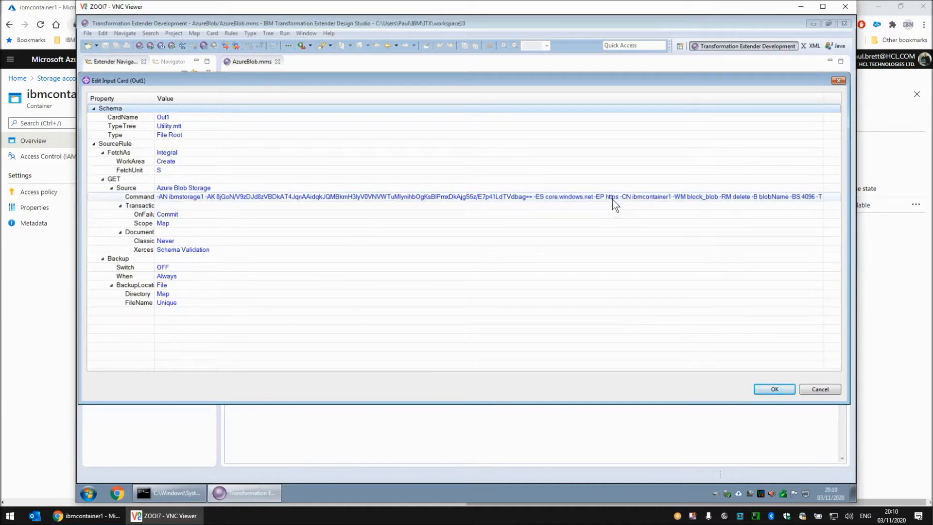
mouse_move(708, 205)
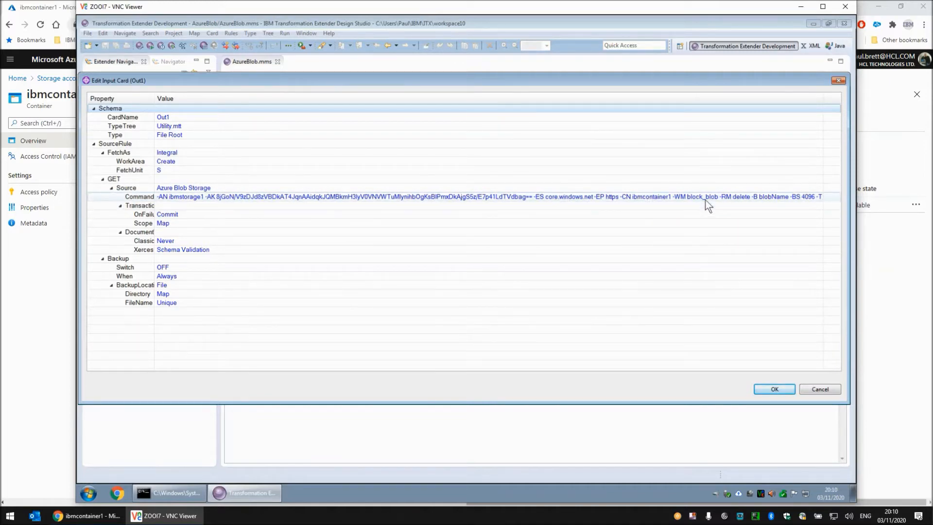
mouse_move(704, 205)
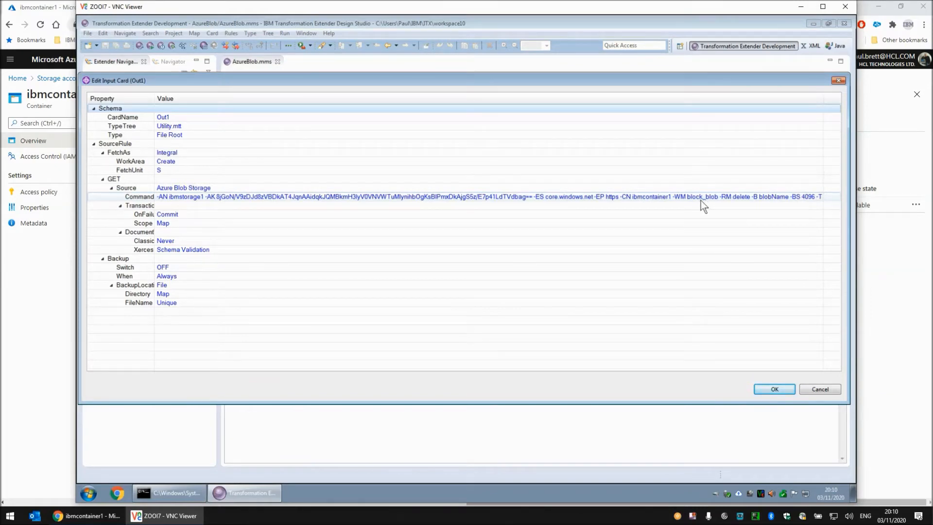
mouse_move(714, 207)
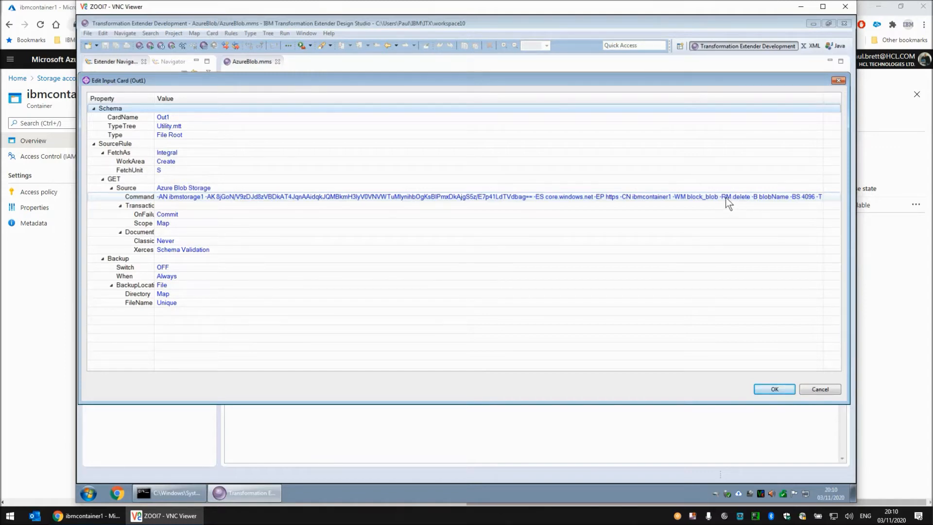
mouse_move(732, 202)
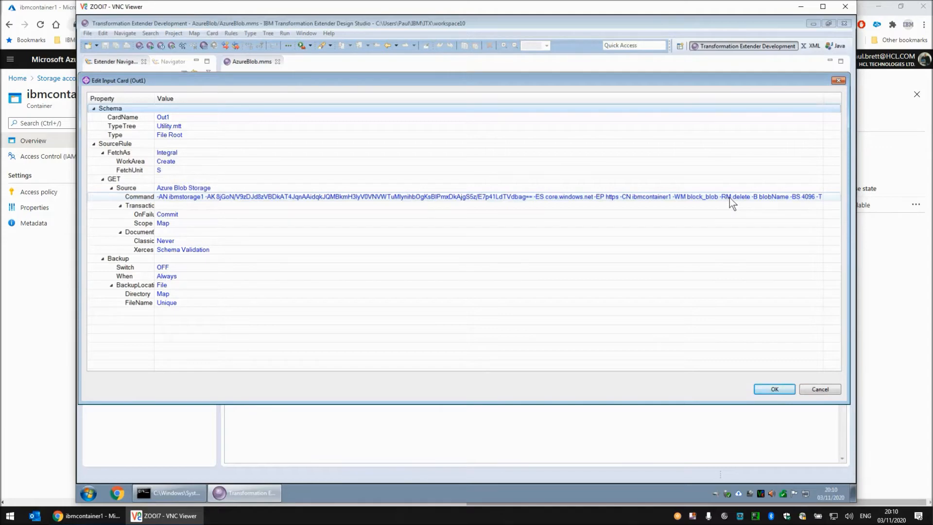
mouse_move(746, 204)
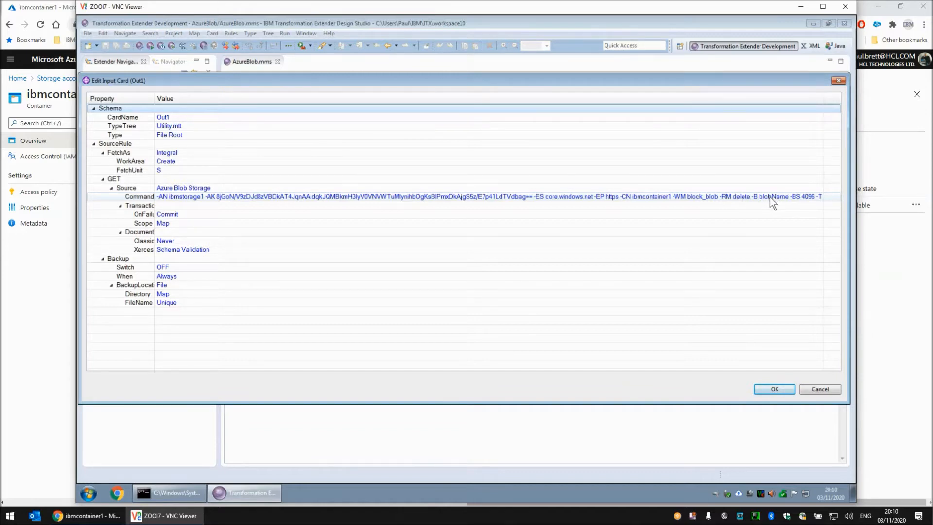
mouse_move(822, 204)
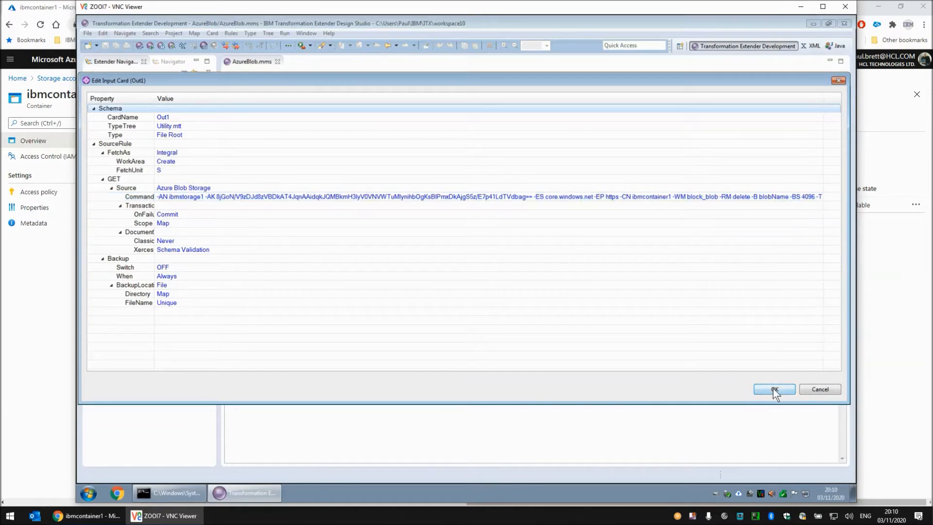
left_click(773, 389)
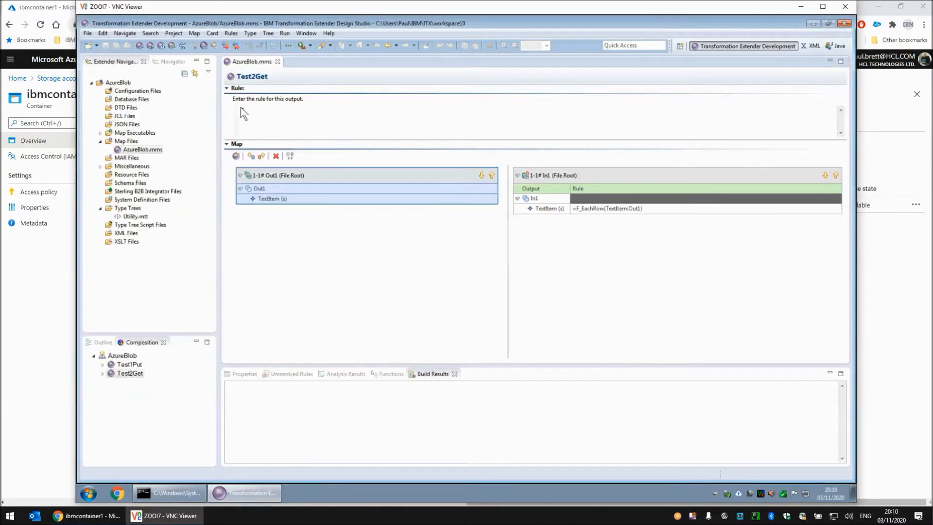
Step: Run Test2Get and confirm Output.txt contains 'Line 1' and 'And line2'
type("1")
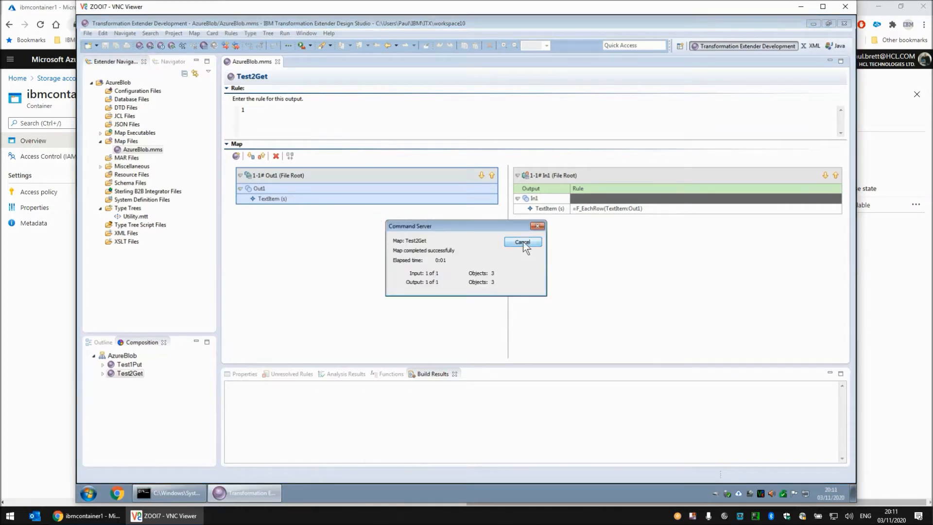
left_click(522, 242)
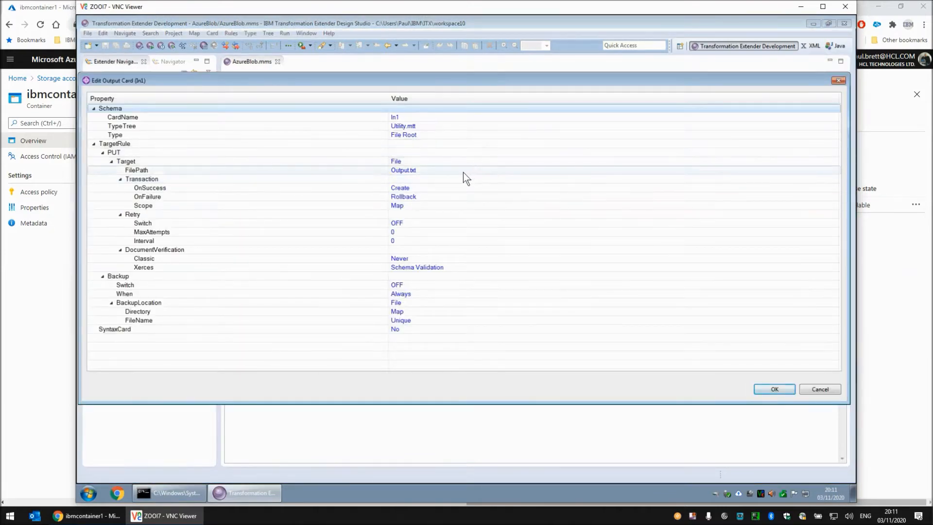
left_click(820, 389)
type("C:\\Users\\Paul\\IBM\\ITX\\workspace10\\AzureBlob\\o")
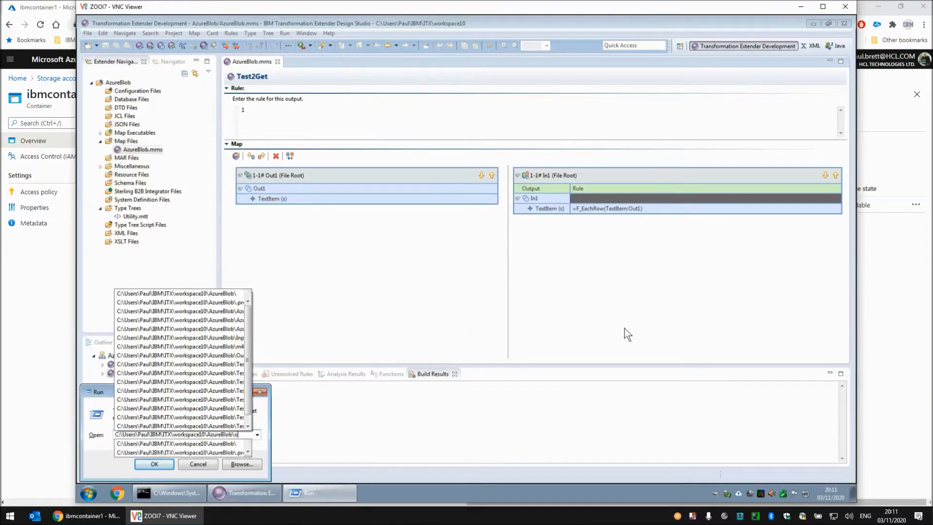
left_click(154, 464)
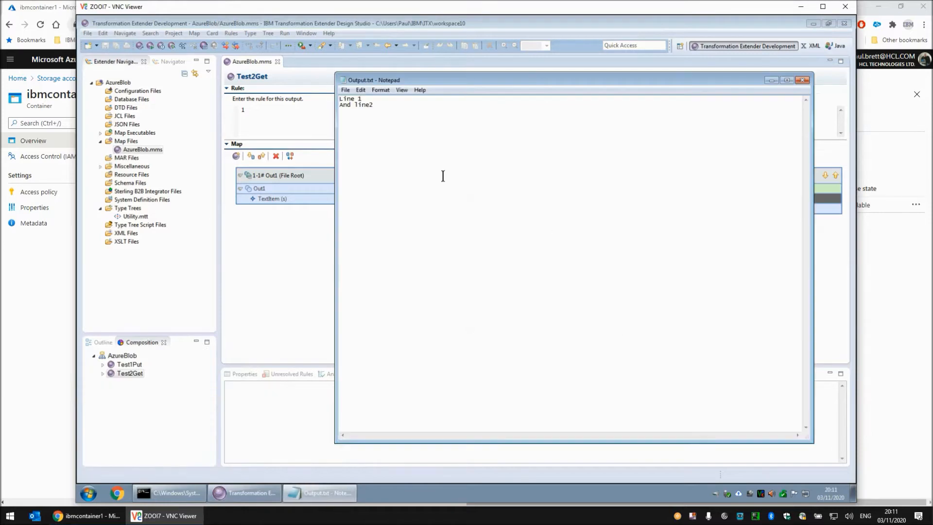
mouse_move(640, 111)
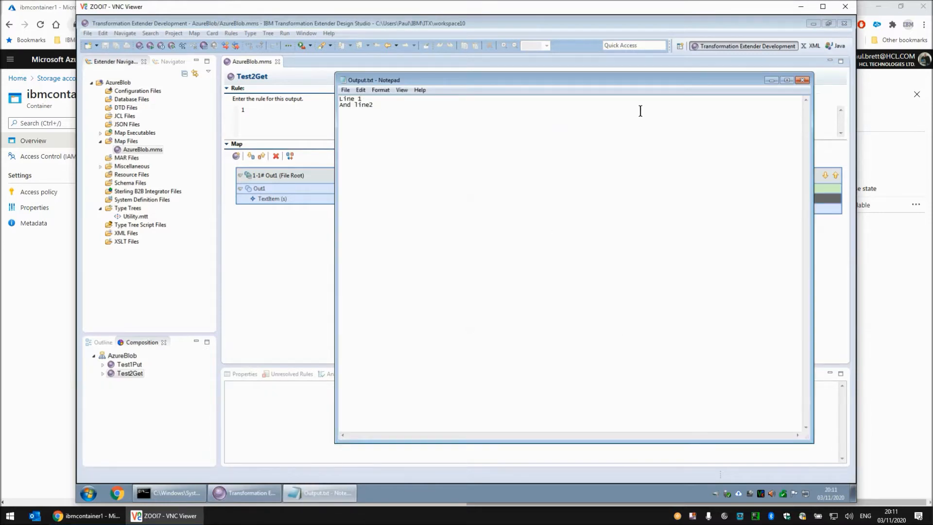
mouse_move(671, 110)
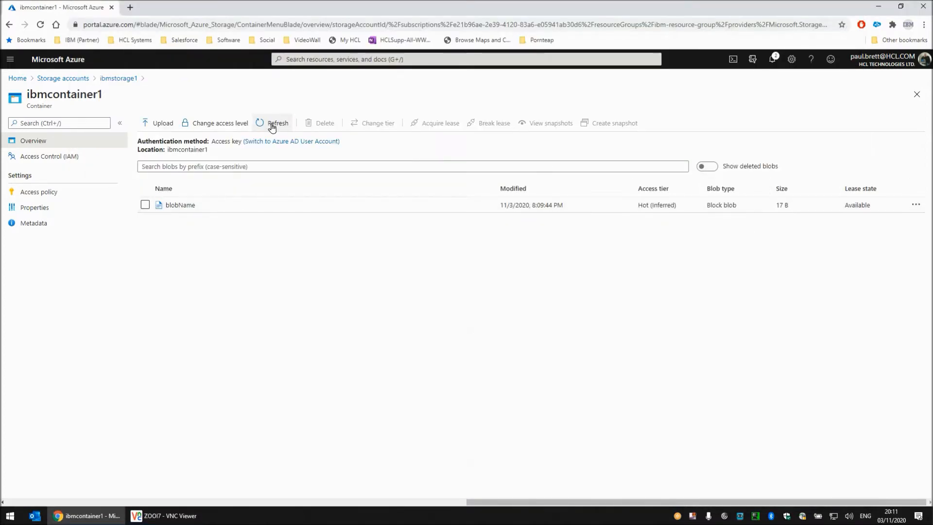
Step: Refresh the Azure blob list, showing blobName at 0 B, and return to Design Studio
left_click(278, 123)
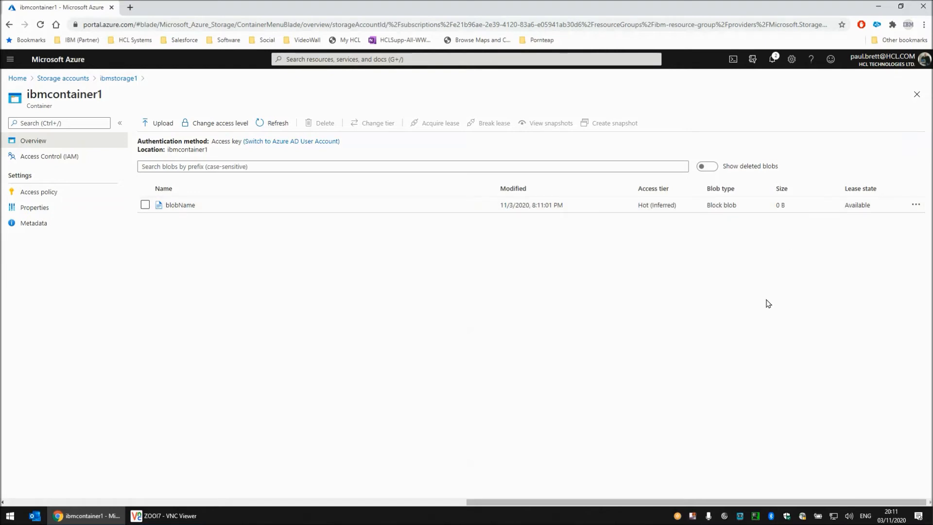
mouse_move(748, 295)
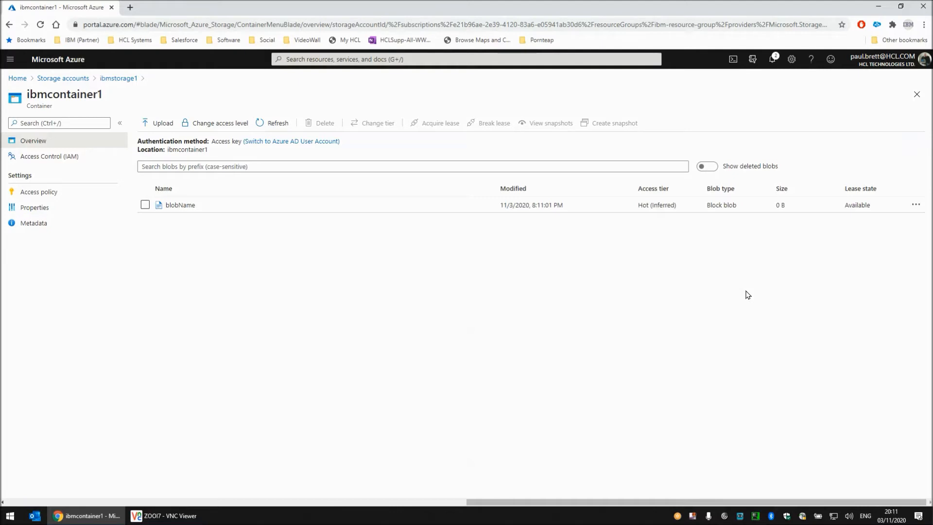
left_click(163, 515)
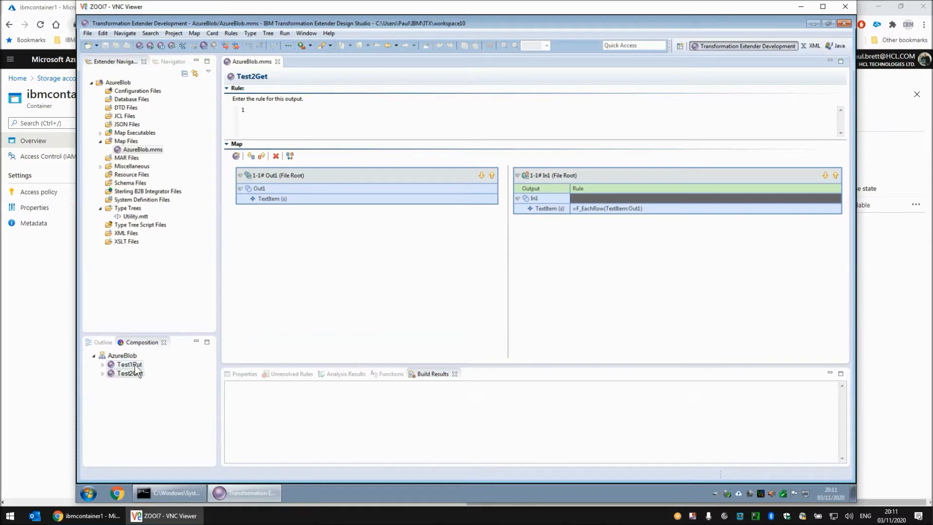
Step: Enter the command 'dtxcmdsv64 Test1Put.mmc -BI' in the command prompt
left_click(170, 493)
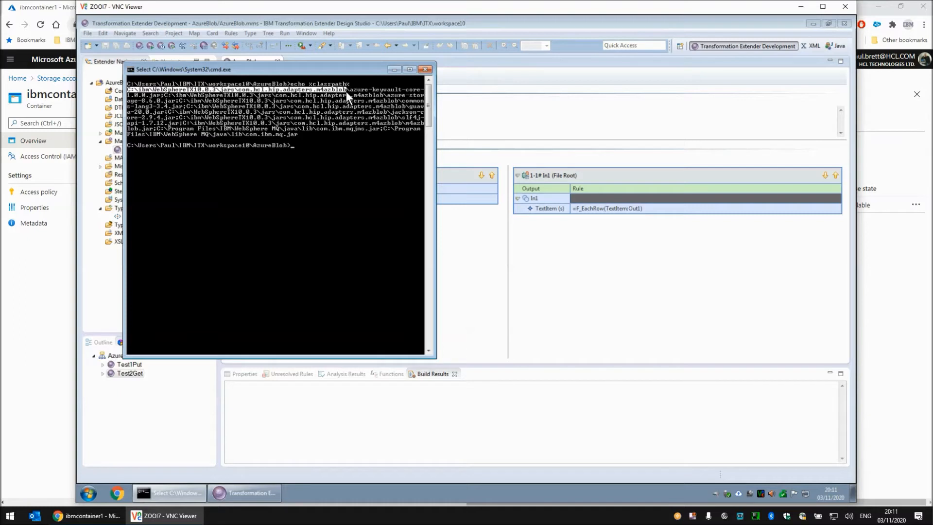
mouse_move(350, 99)
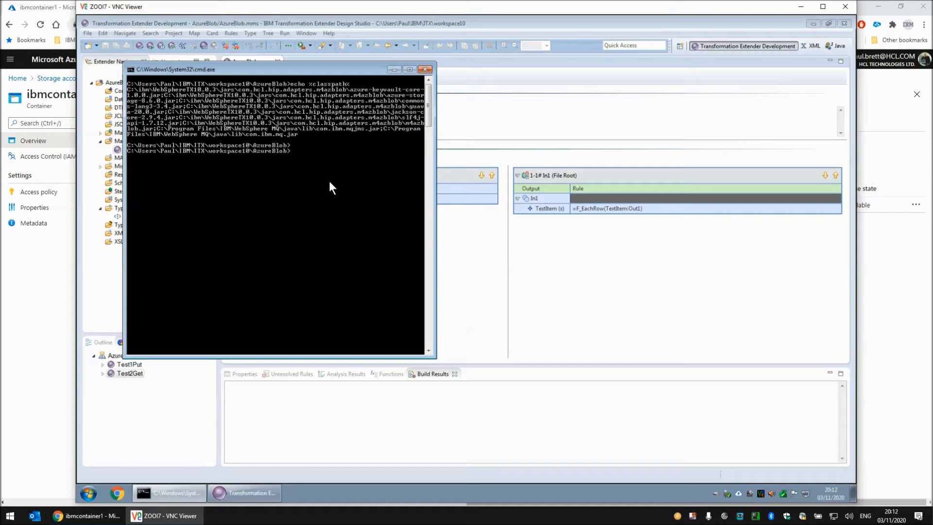
type("dtxcmd")
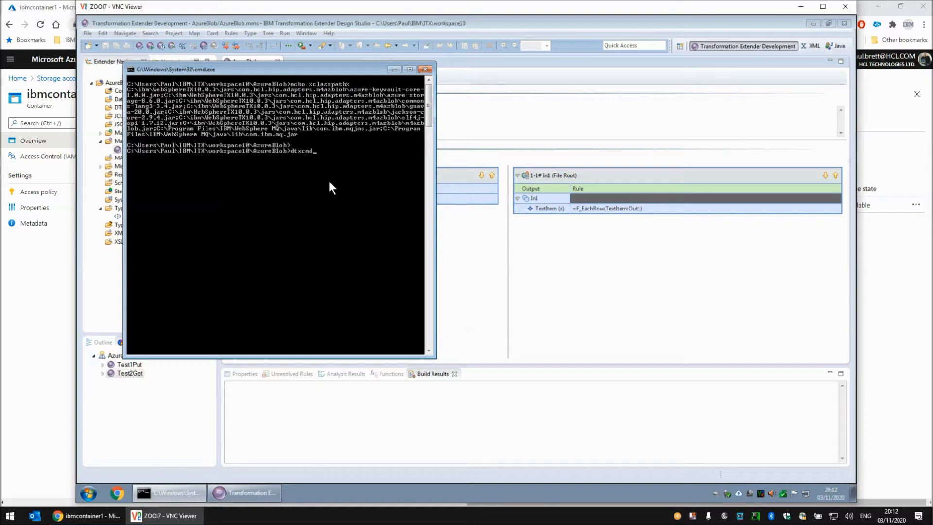
type("sv64 -")
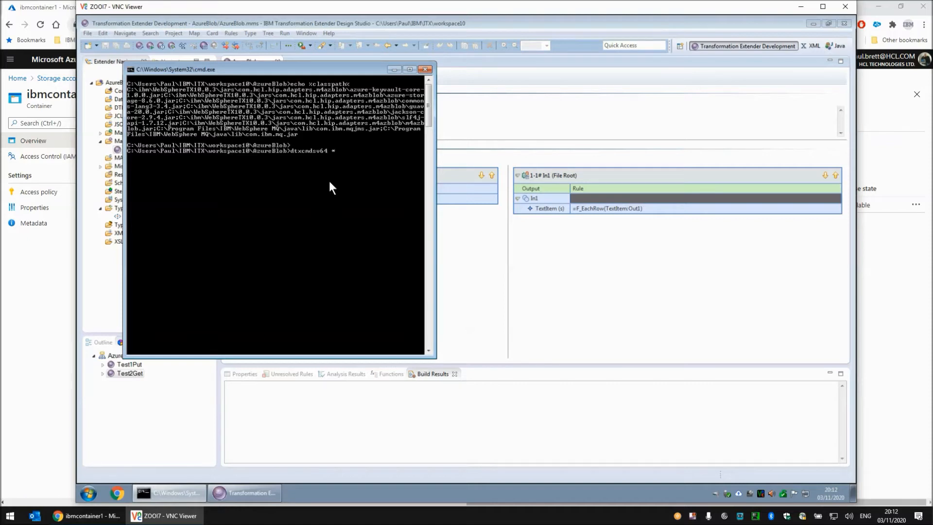
type("Test1Put.mmc")
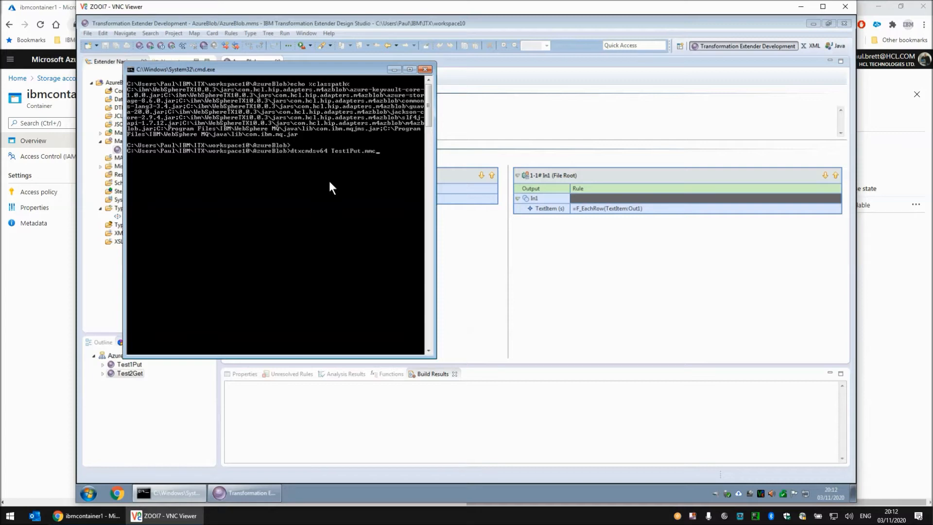
type("-BI")
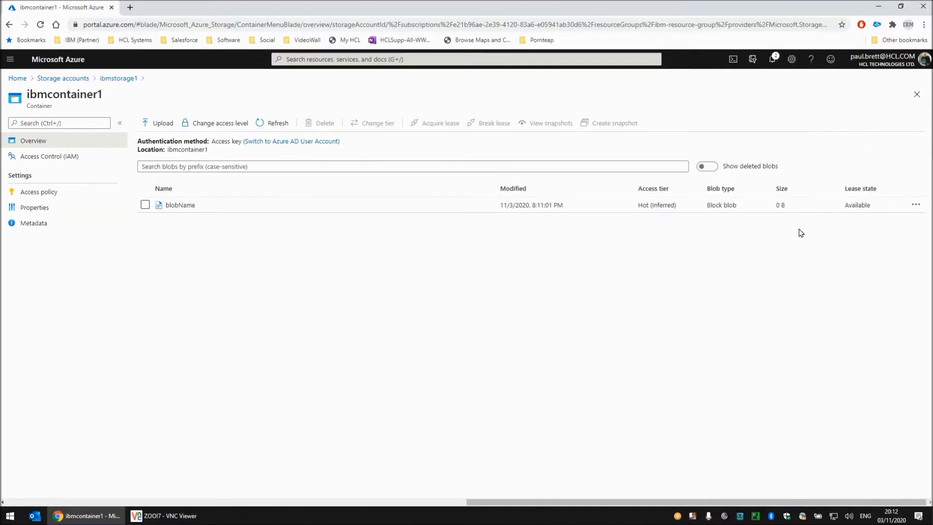
Step: Refresh the ibmcontainer1 blob list and go back to the command prompt
left_click(277, 123)
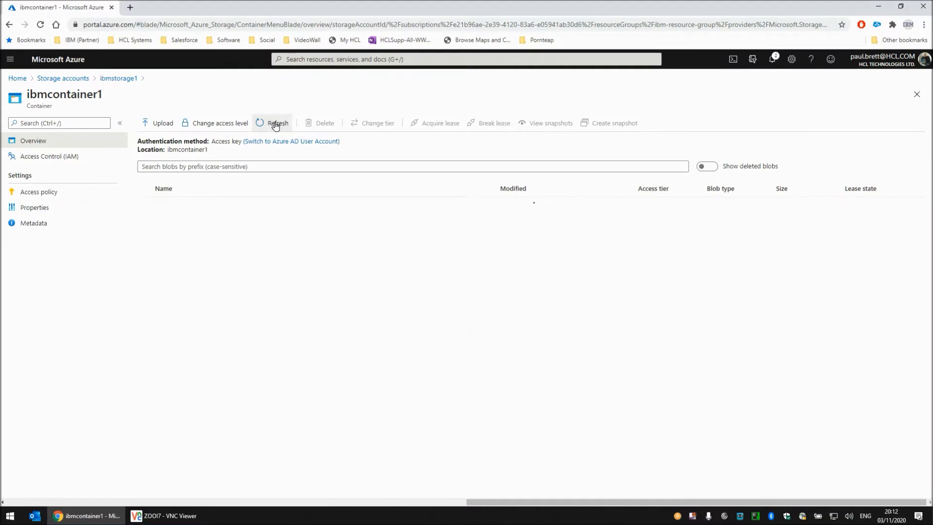
left_click(278, 123)
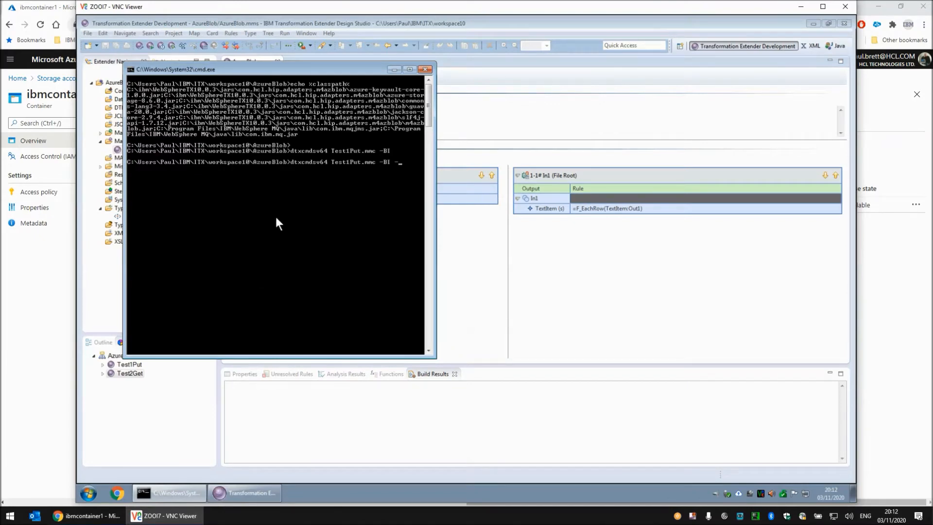
Step: Rerun Test1Put with -IE1 and the quoted test sentence, retrying after the open-map error
type("-IE1")
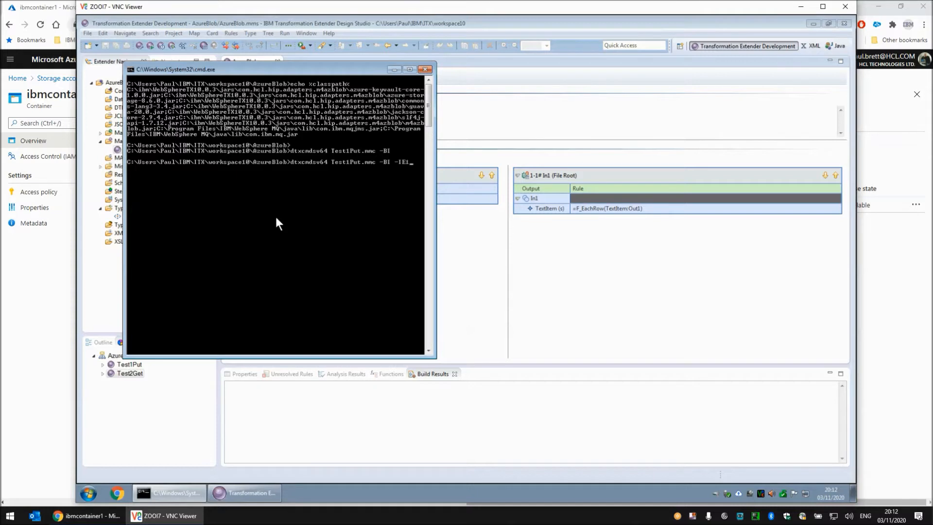
type("\"This is a test")
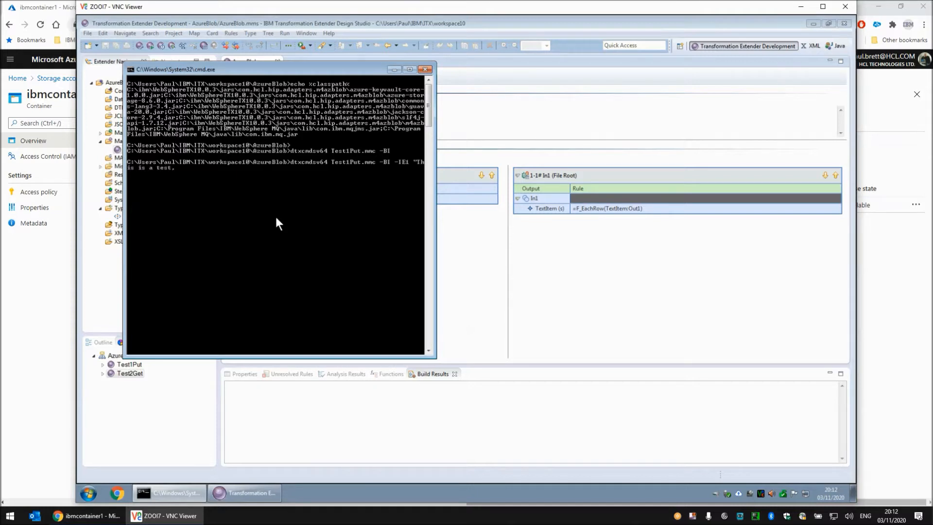
type(", and I wonder is")
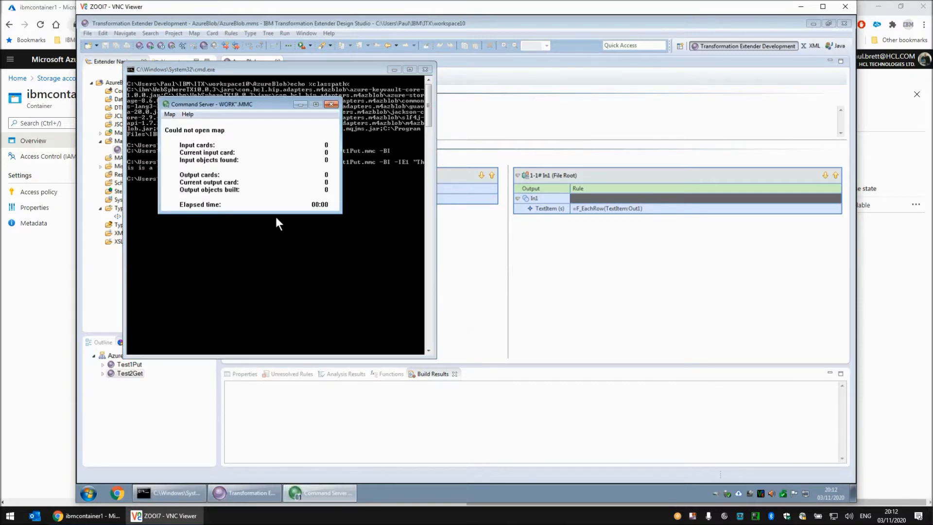
left_click(332, 104)
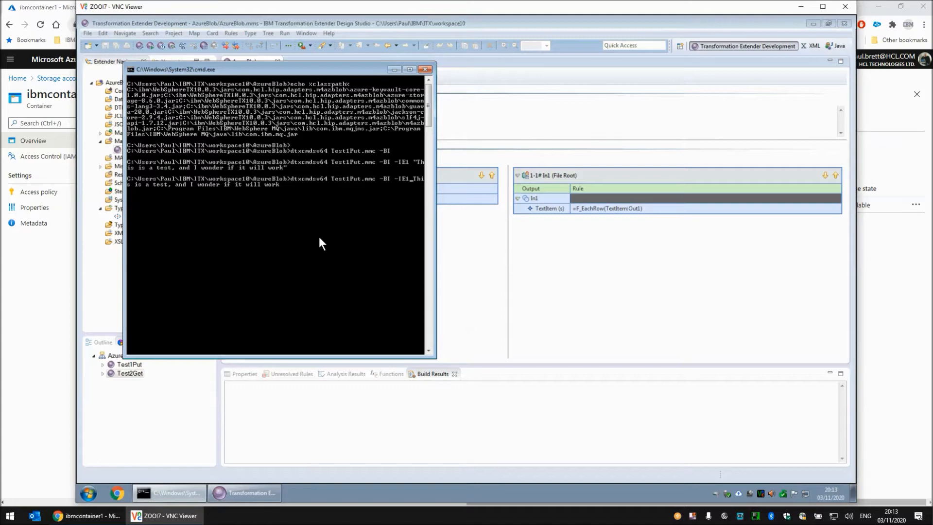
type("s4")
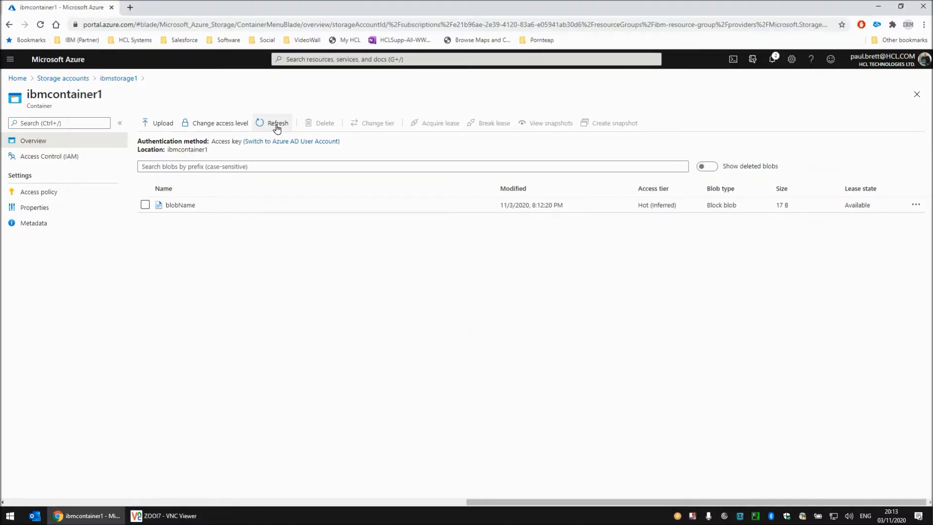
Step: Check that blobName shows 17 B, then return to the command prompt
left_click(279, 123)
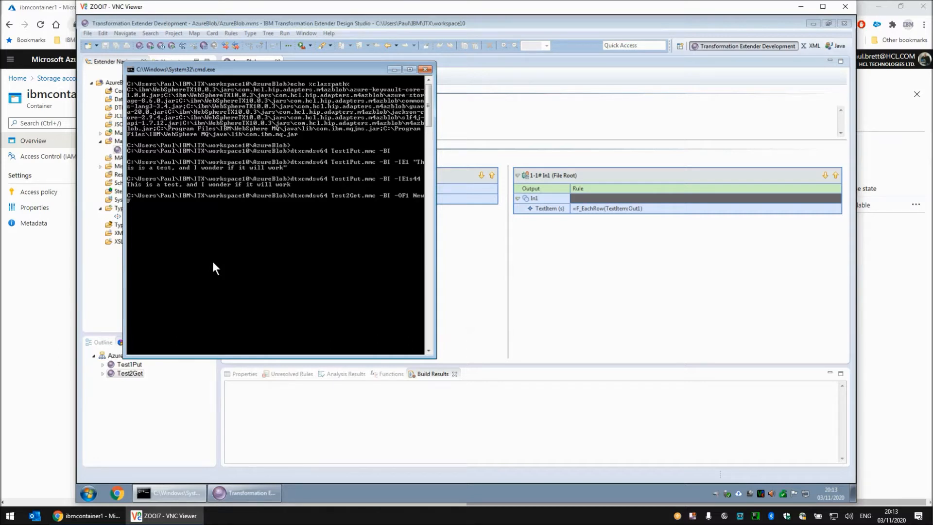
Step: Run Test2Get with -OF1 NewFile.txt, then display NewFile.txt and list the directory
type("File.txt")
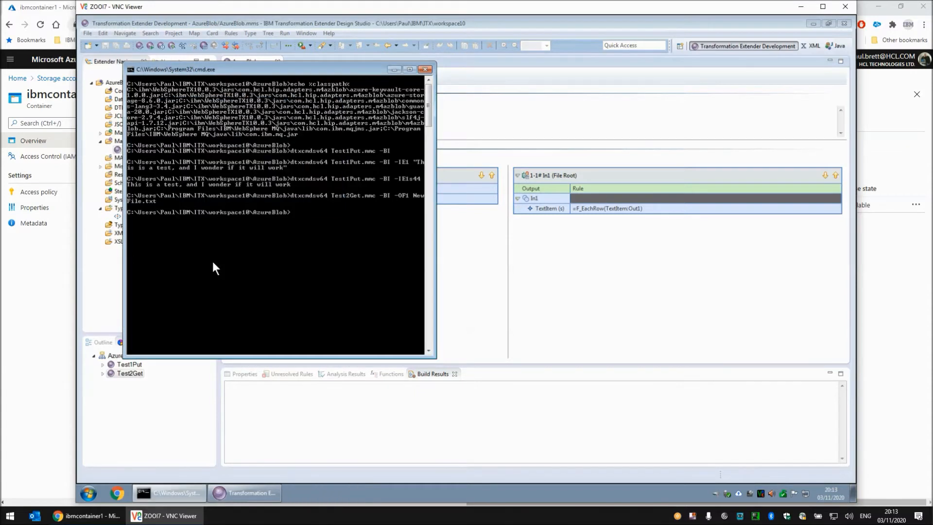
type("type NewFile.txt")
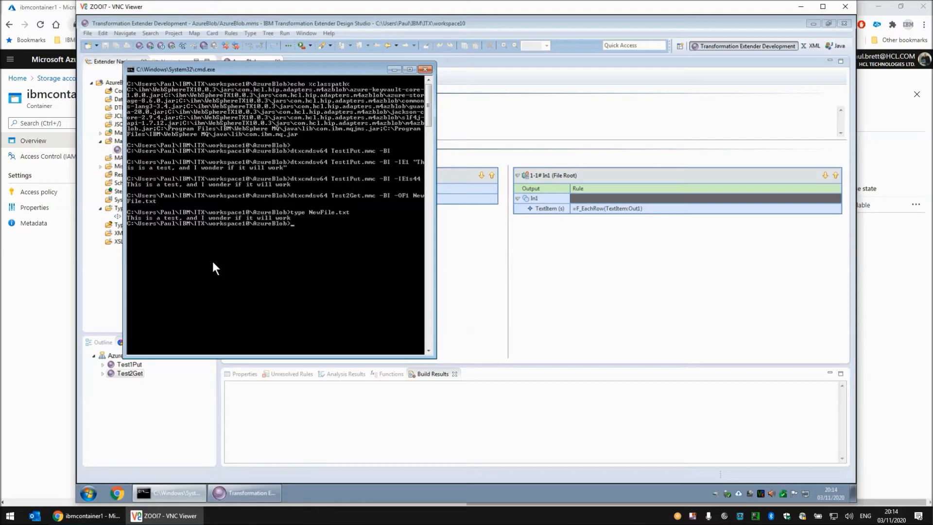
type("dir")
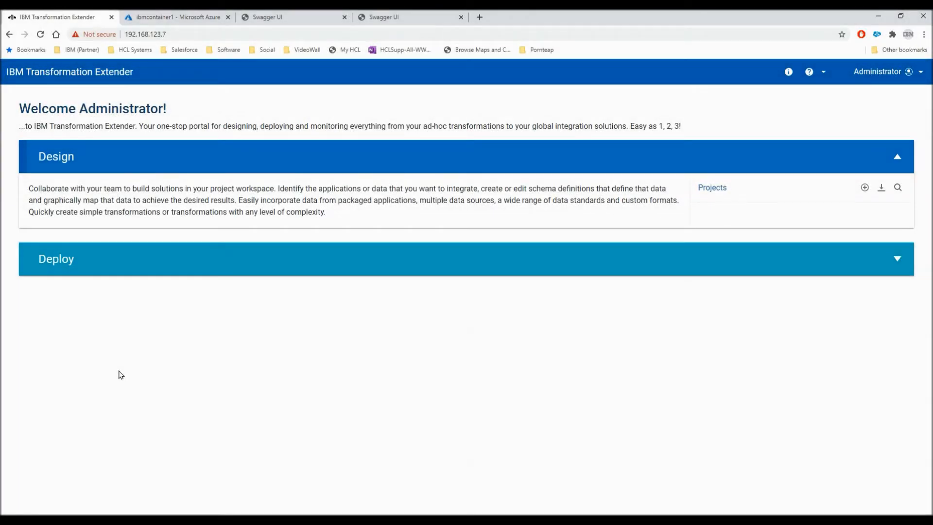
mouse_move(109, 64)
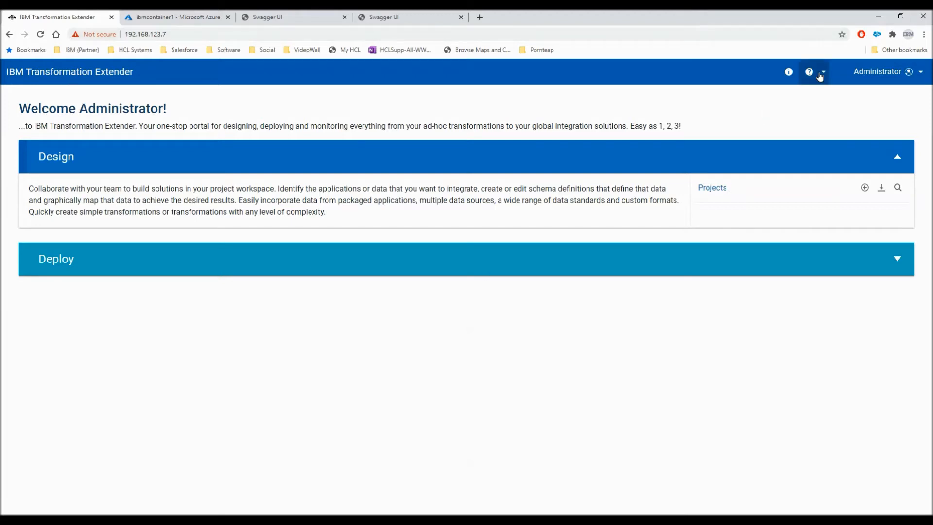
Step: Check the server version, import IbmAzureBlob.zip, and open the IbmAzureBlob project
left_click(789, 72)
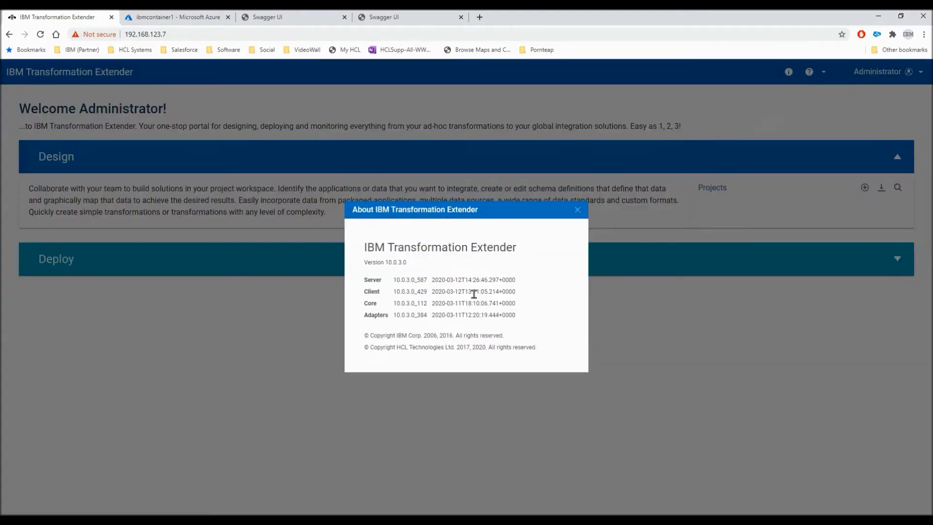
left_click(577, 210)
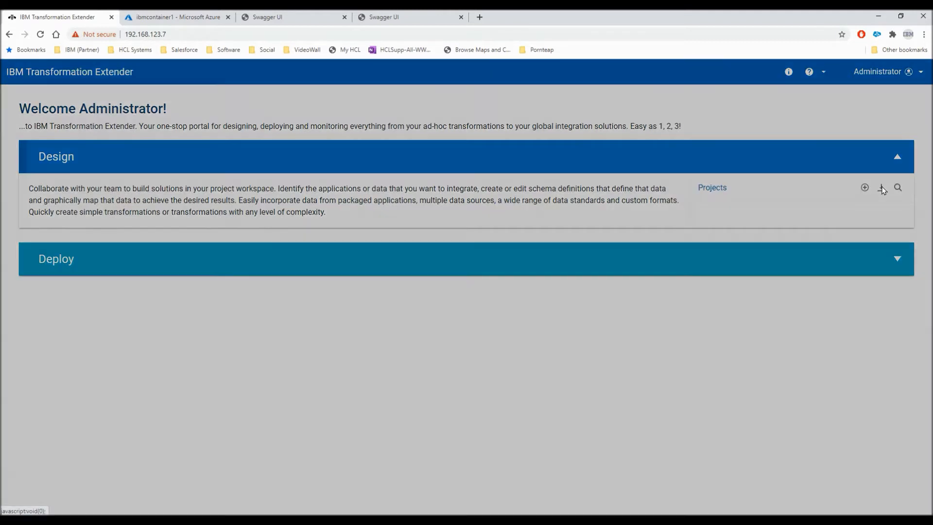
left_click(882, 188)
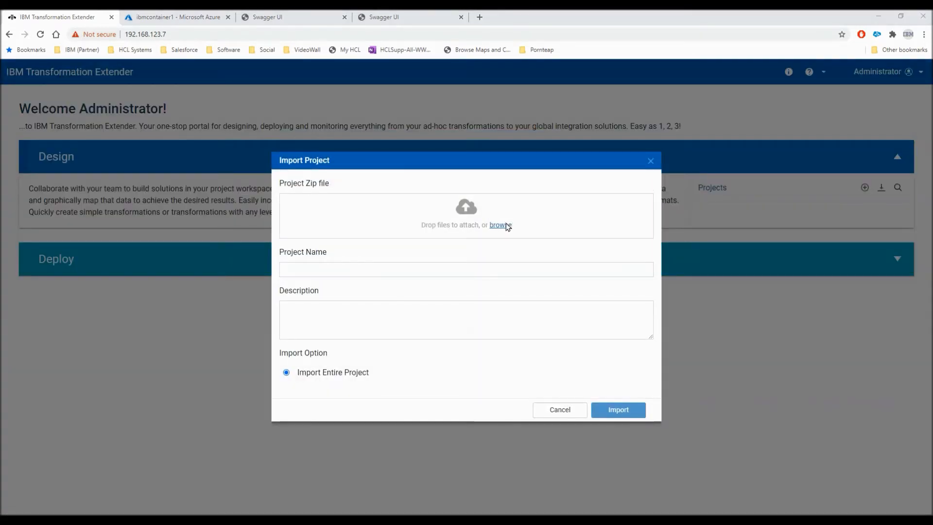
left_click(501, 225)
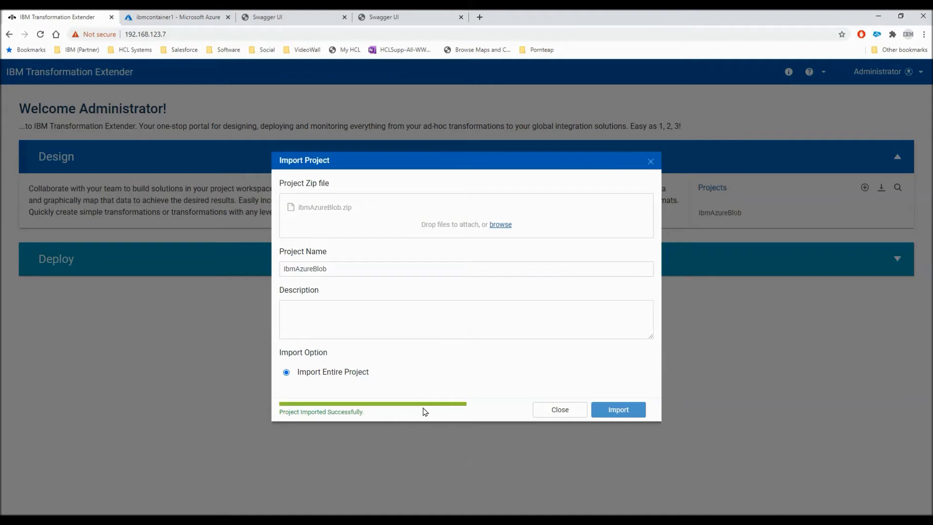
left_click(558, 409)
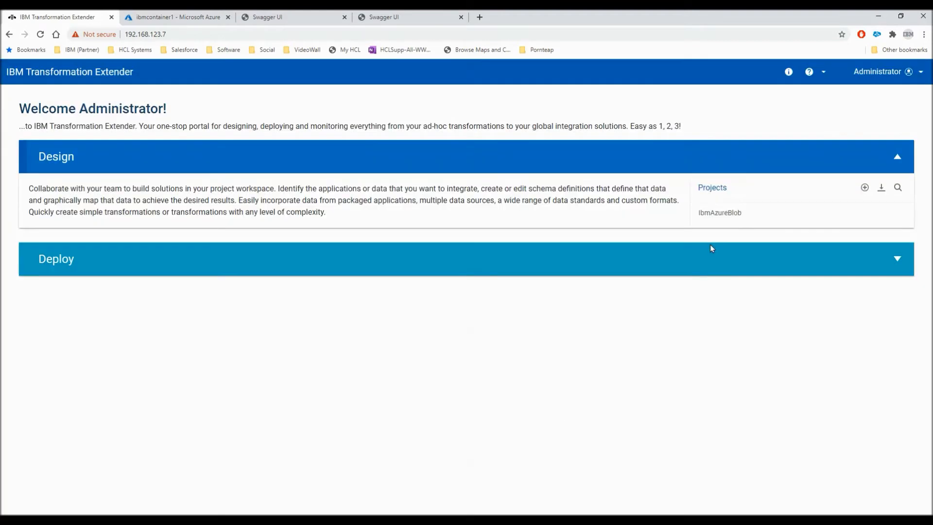
left_click(719, 212)
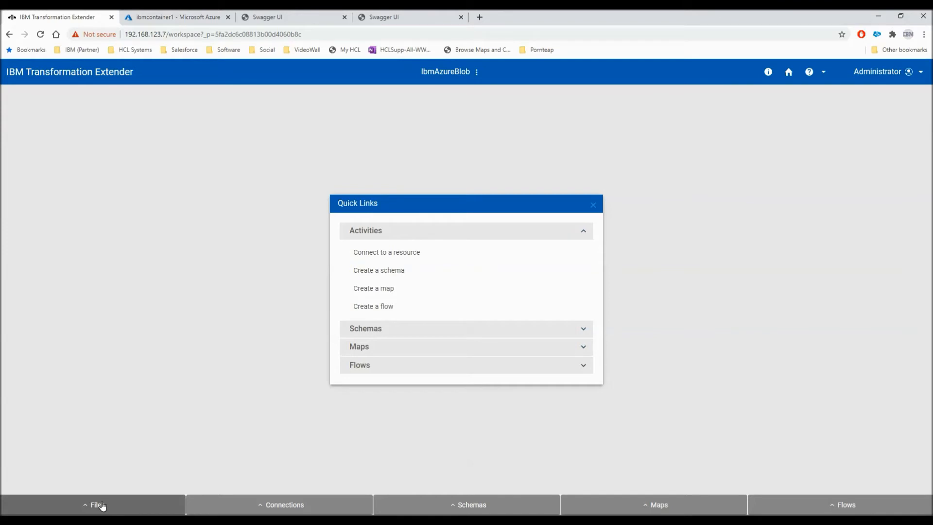
Step: Browse the project's Files, Schemas and Maps lists, then view the Azure container page
left_click(95, 504)
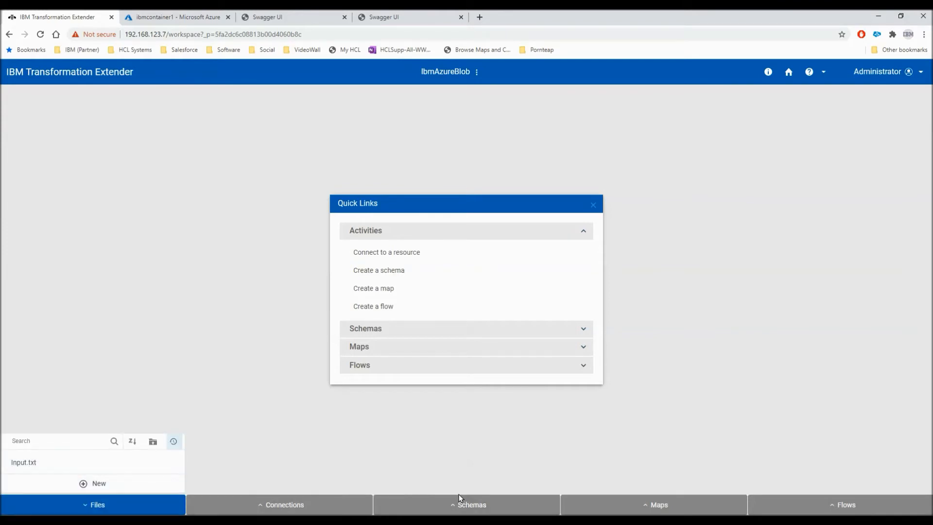
left_click(472, 505)
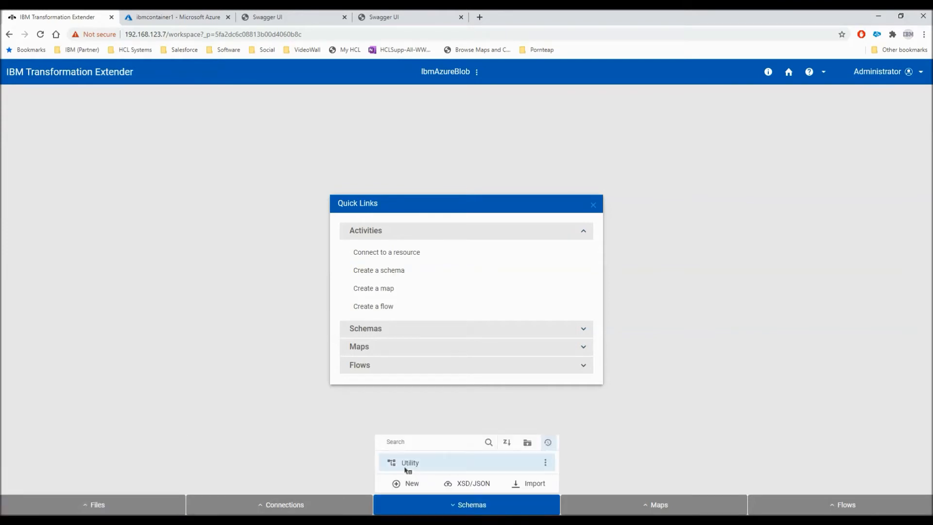
left_click(653, 505)
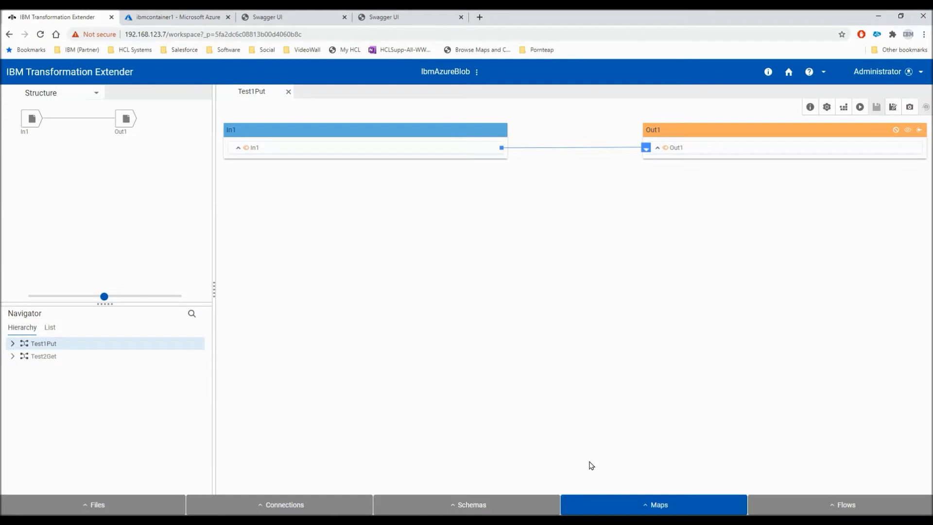
mouse_move(421, 328)
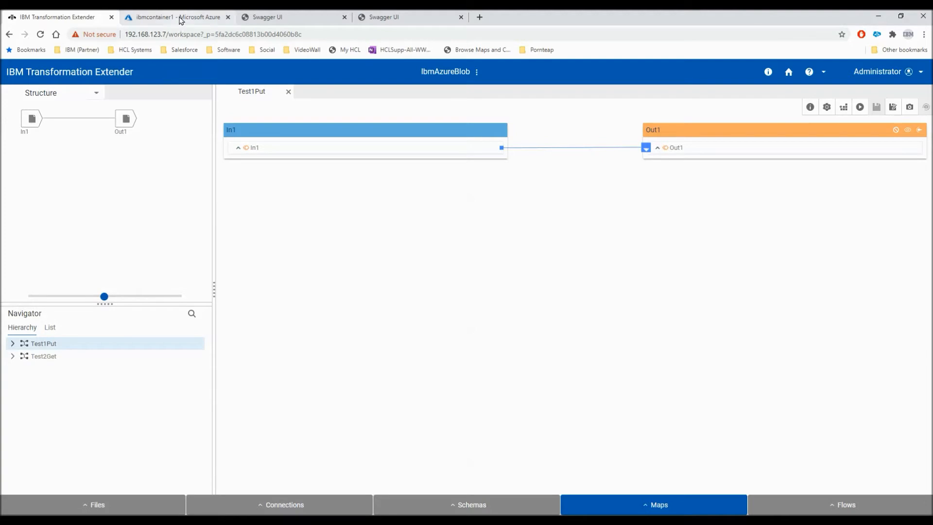
left_click(176, 17)
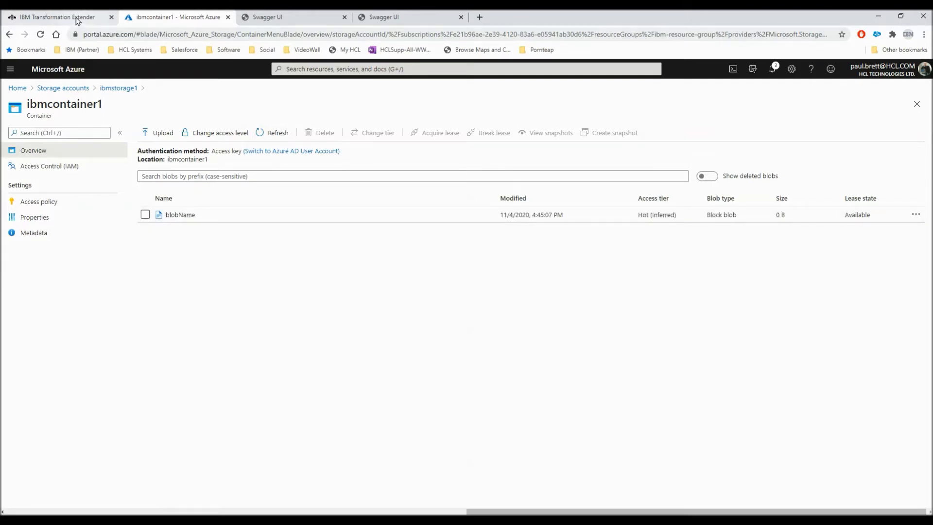
Step: Build and run the Test1Put map
left_click(56, 16)
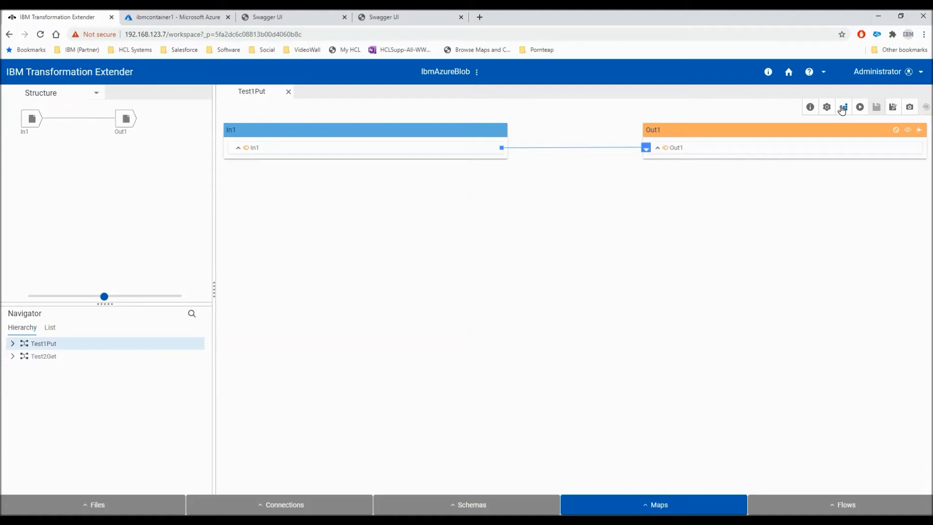
left_click(860, 107)
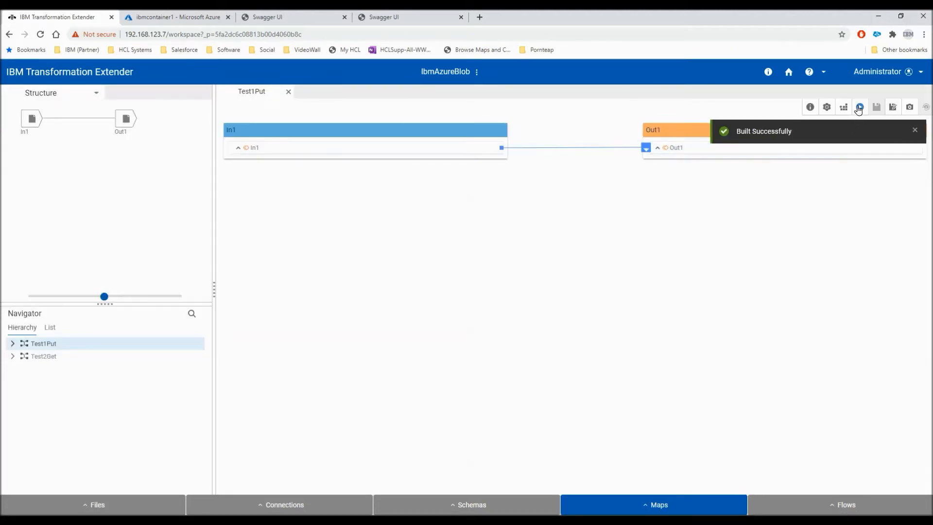
left_click(859, 107)
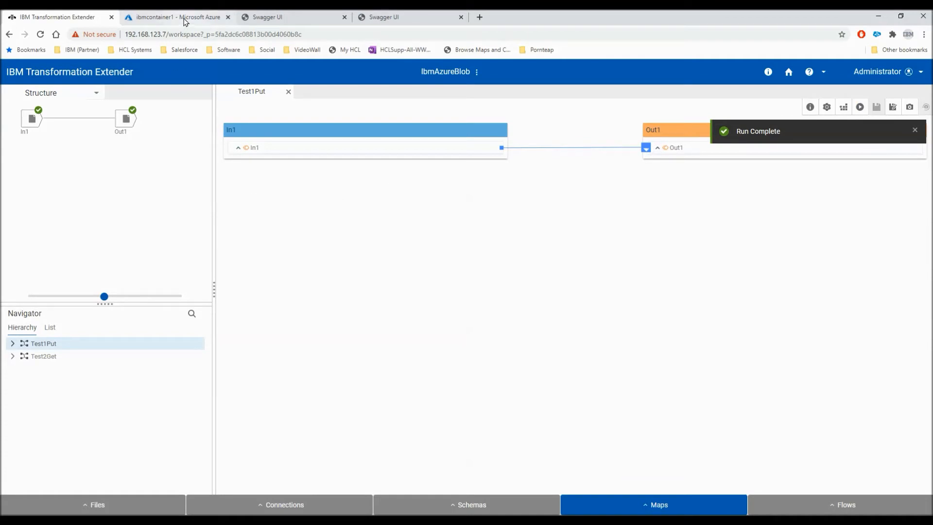
Step: Refresh Azure to confirm blobName in ibmcontainer1 is now 17 B, then open Test2Get
left_click(175, 16)
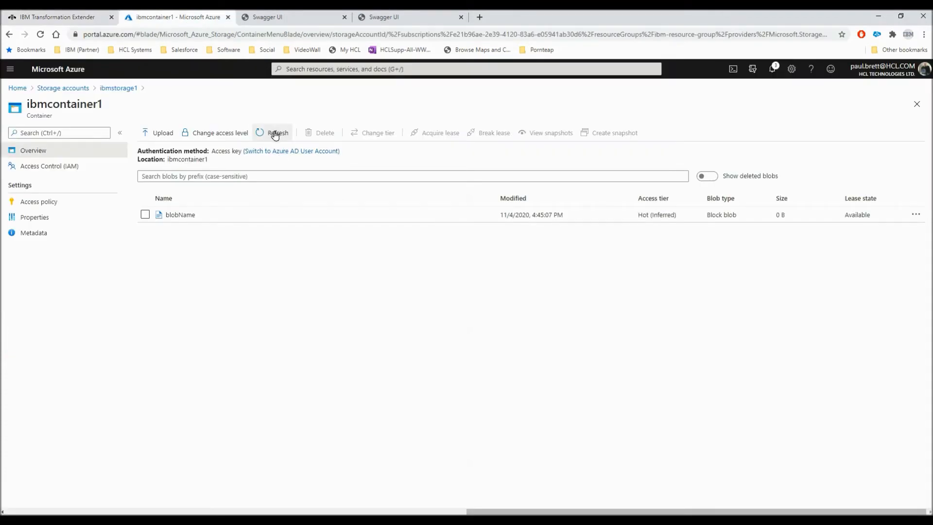
left_click(278, 132)
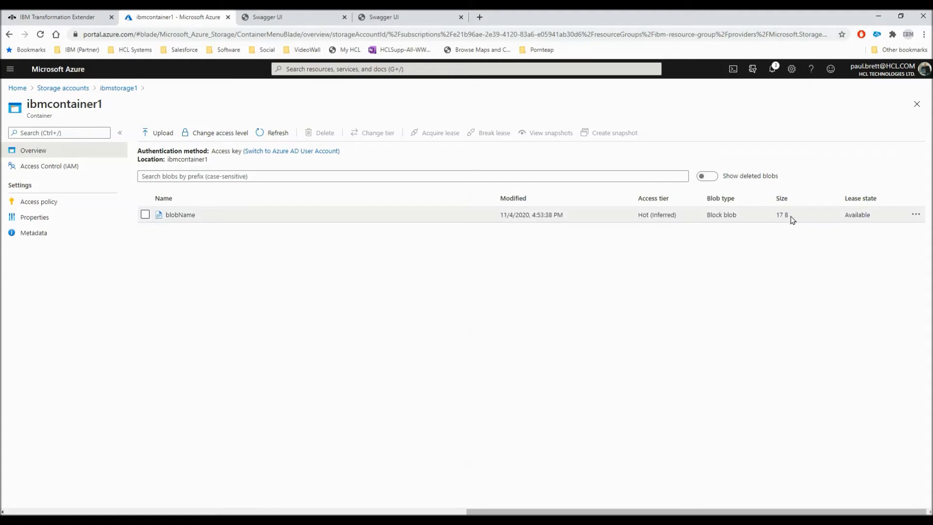
mouse_move(56, 16)
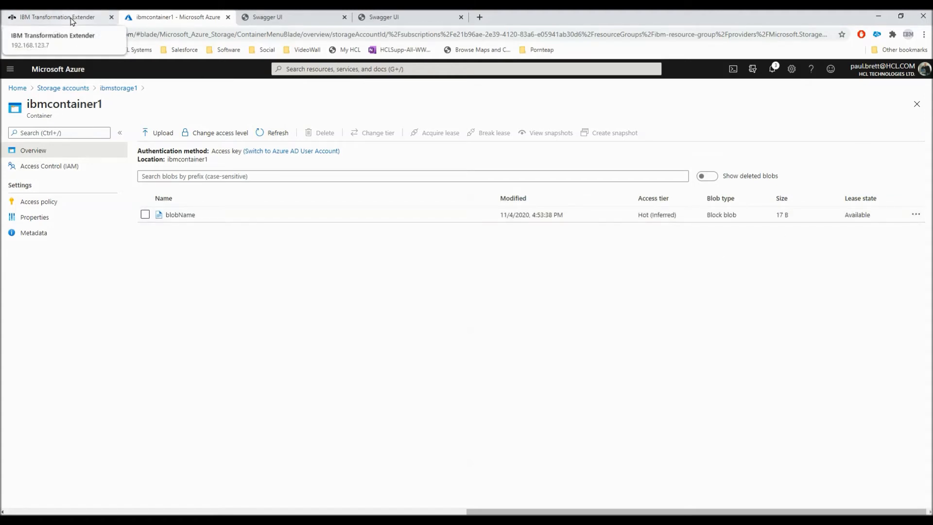
left_click(56, 16)
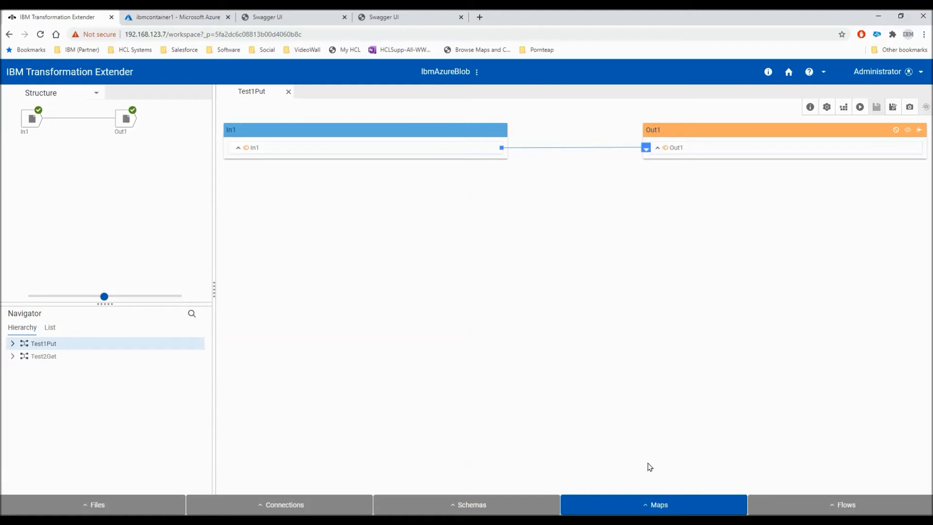
left_click(43, 356)
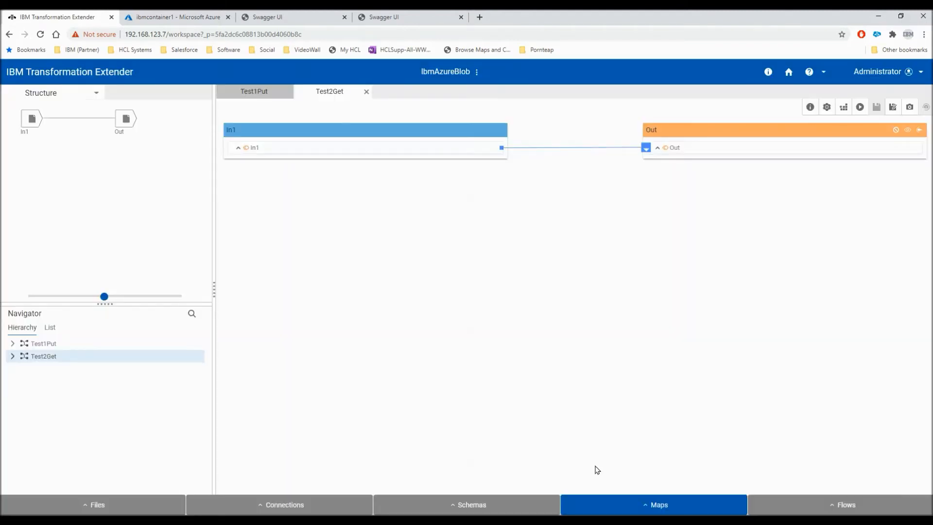
mouse_move(236, 255)
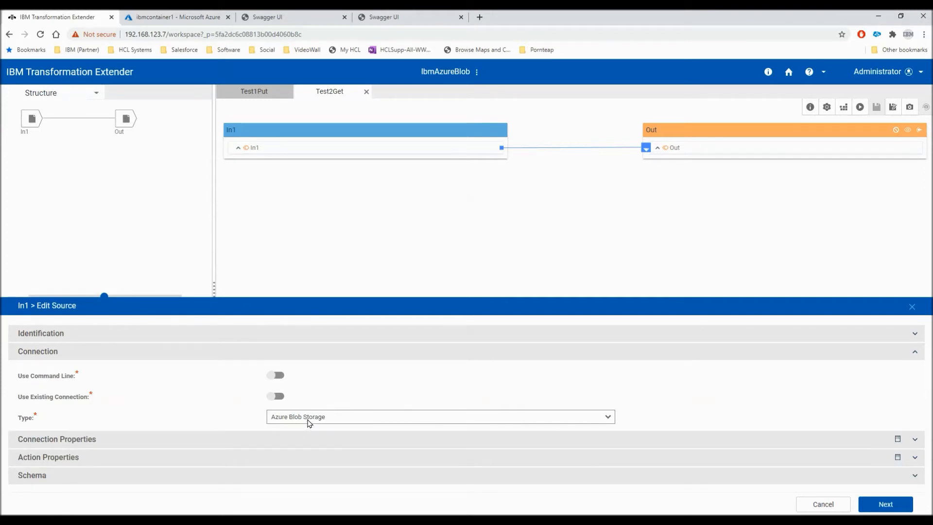
Step: Review In1's Azure Blob Storage connection and action properties for blobName, then accept
left_click(38, 351)
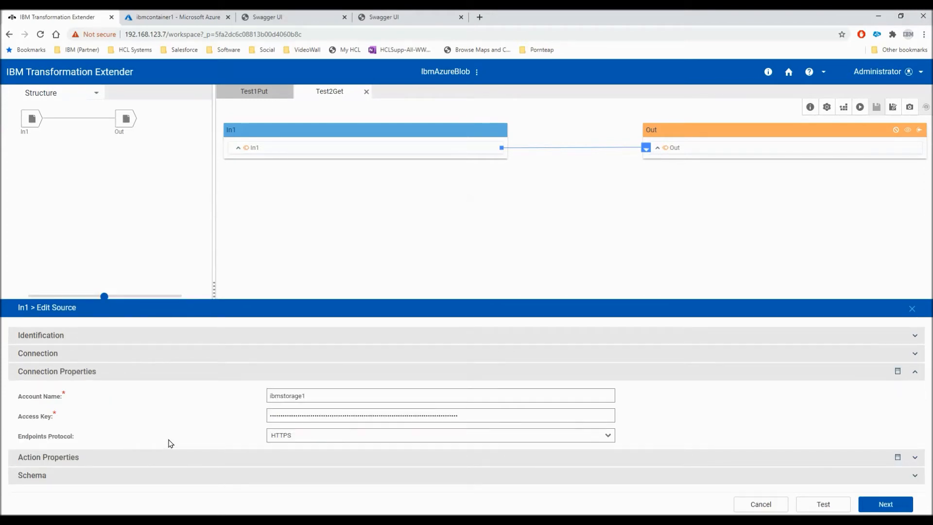
mouse_move(320, 442)
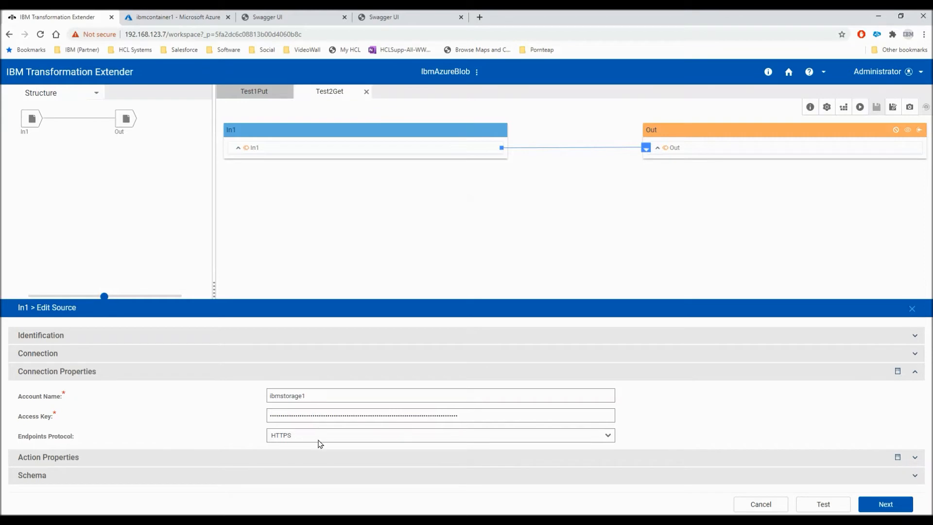
mouse_move(886, 382)
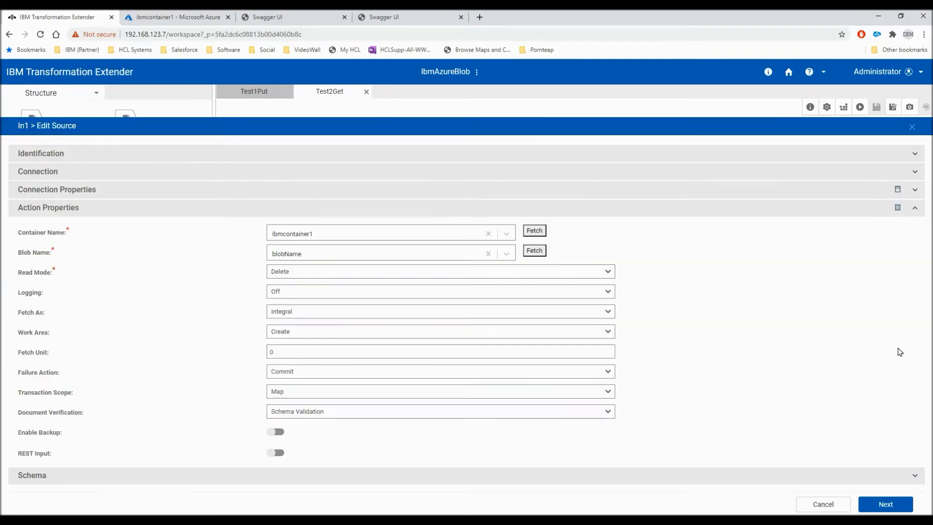
mouse_move(303, 276)
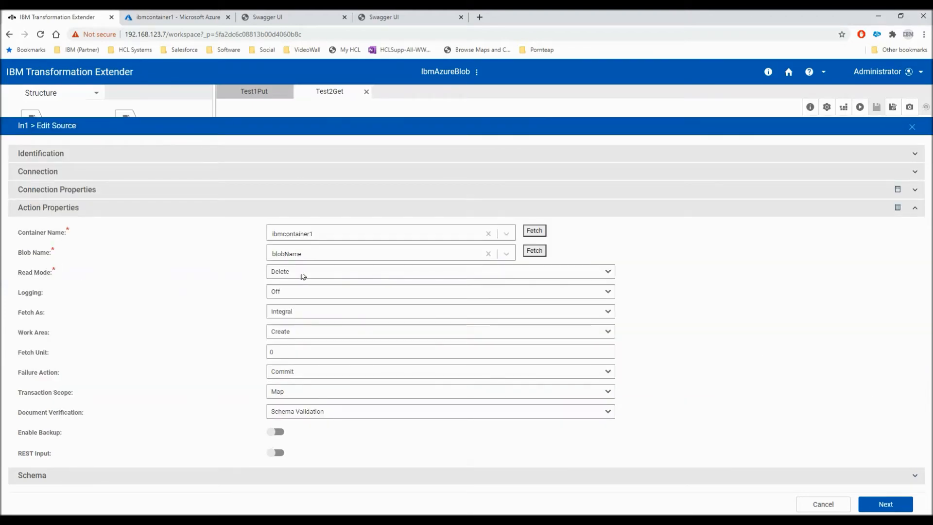
mouse_move(308, 275)
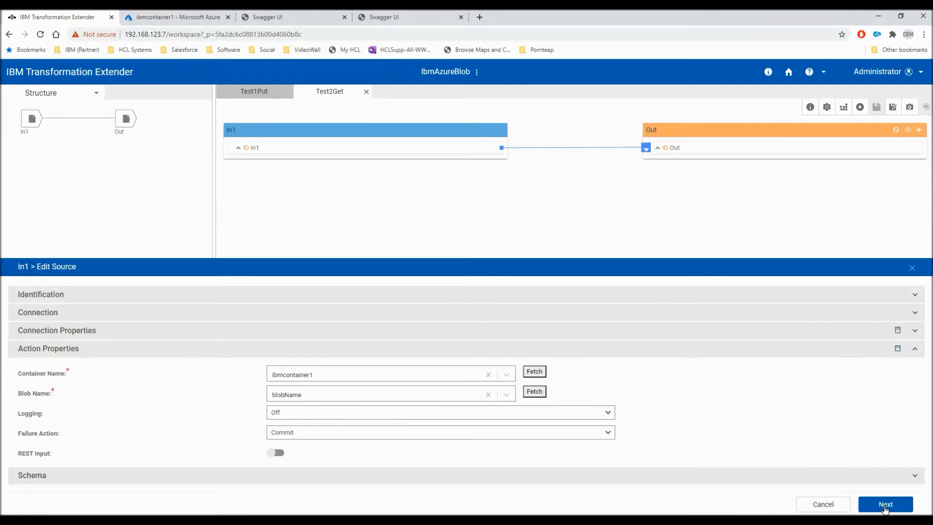
left_click(885, 504)
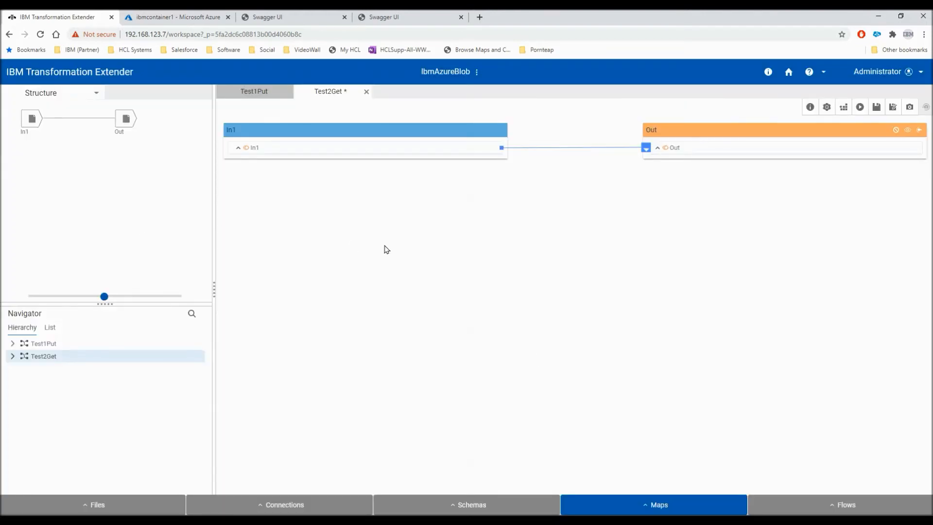
mouse_move(875, 127)
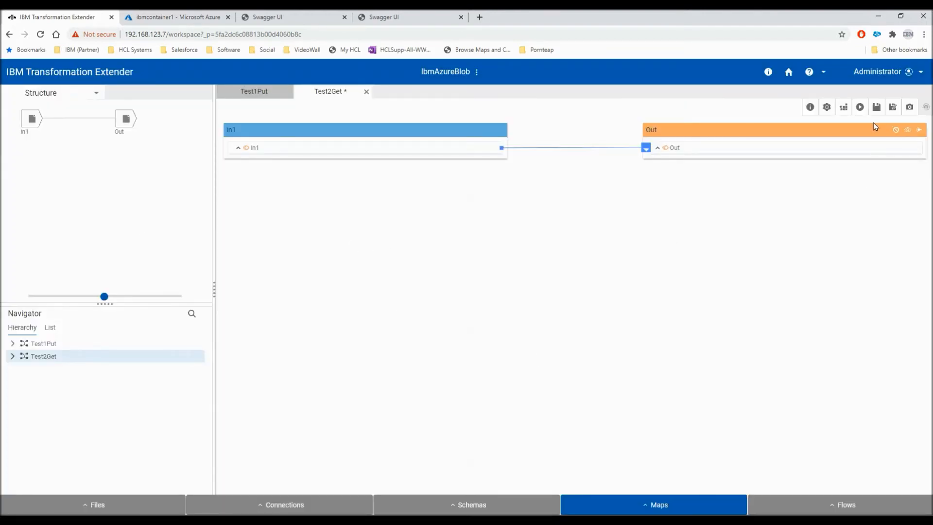
Step: Save, build and run Test2Get to retrieve 'Line 1' and 'And line2', confirming blobName is 0 B
left_click(876, 107)
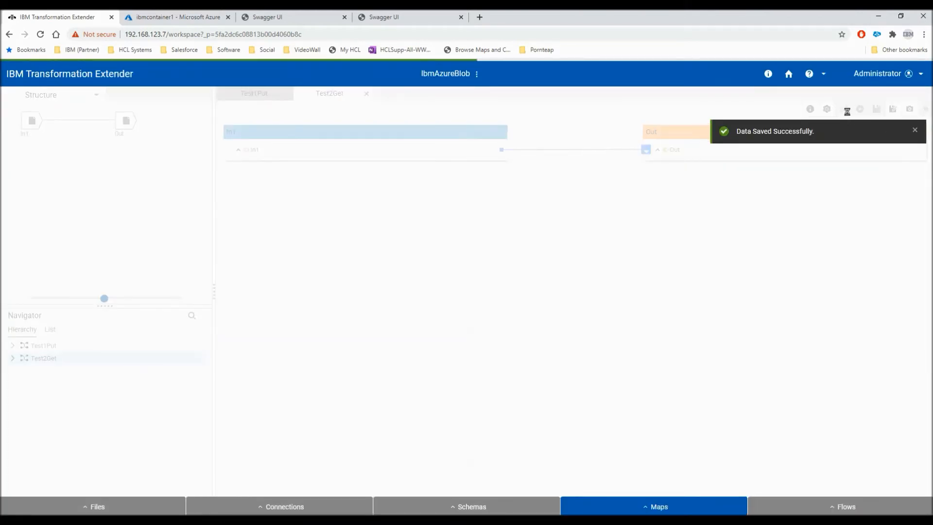
left_click(864, 109)
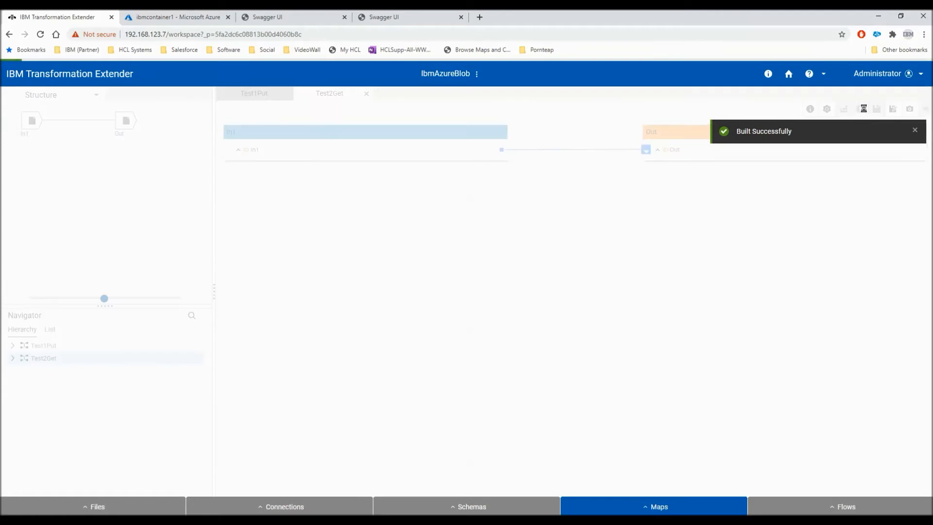
left_click(860, 106)
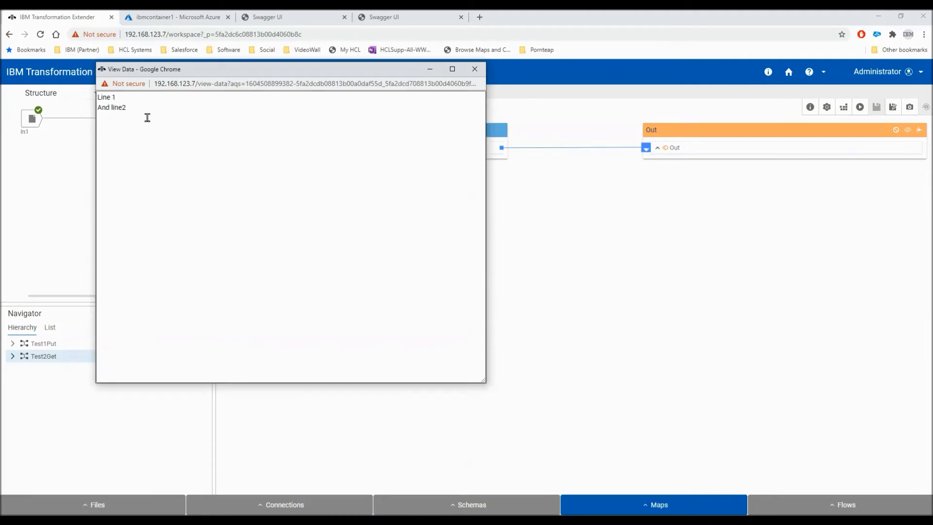
left_click(475, 69)
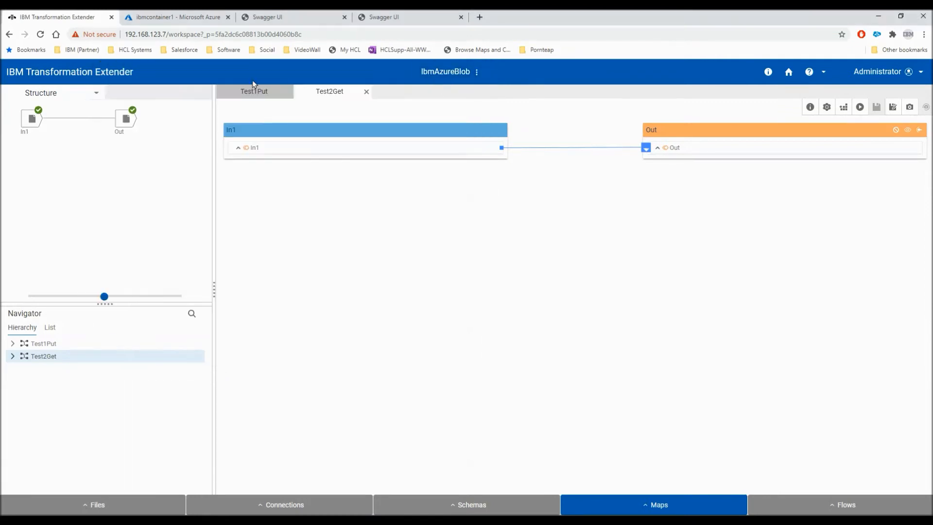
left_click(175, 17)
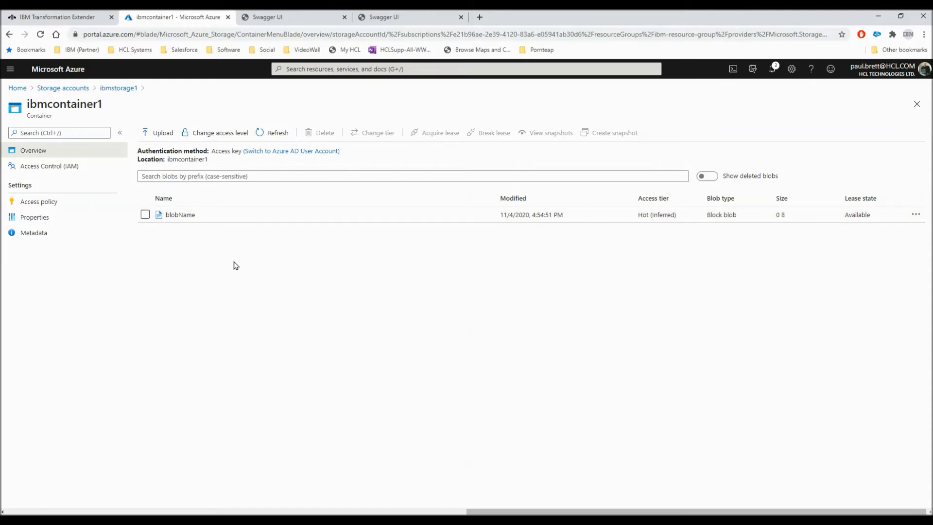
left_click(56, 16)
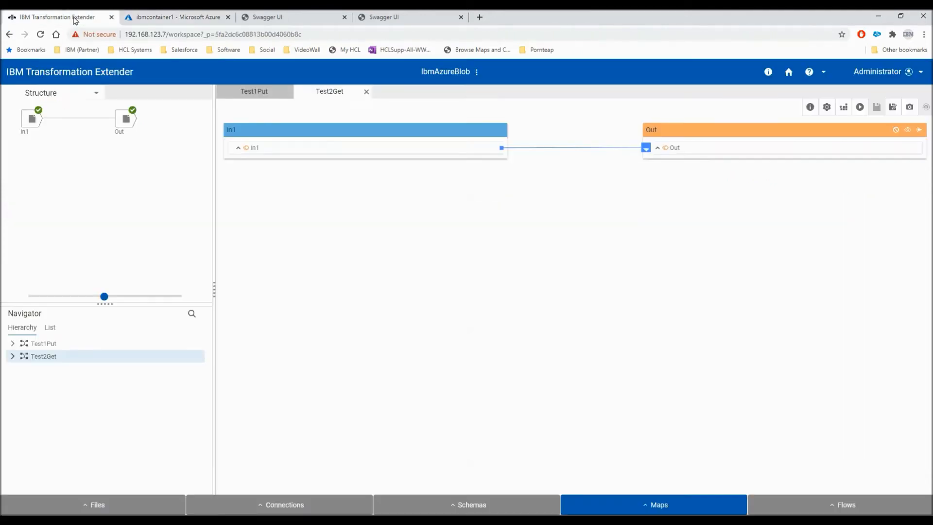
mouse_move(365, 94)
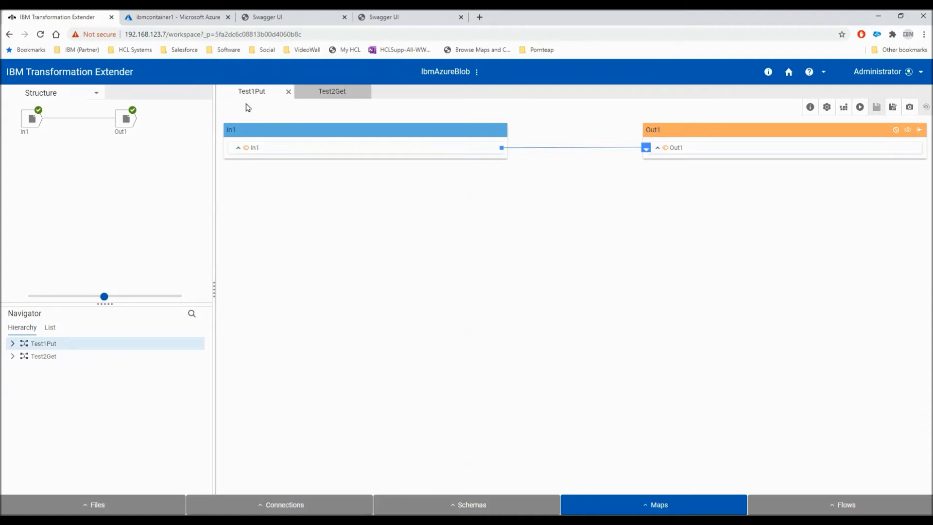
Step: Make Test1Put's input card the REST request input and save the map
right_click(31, 119)
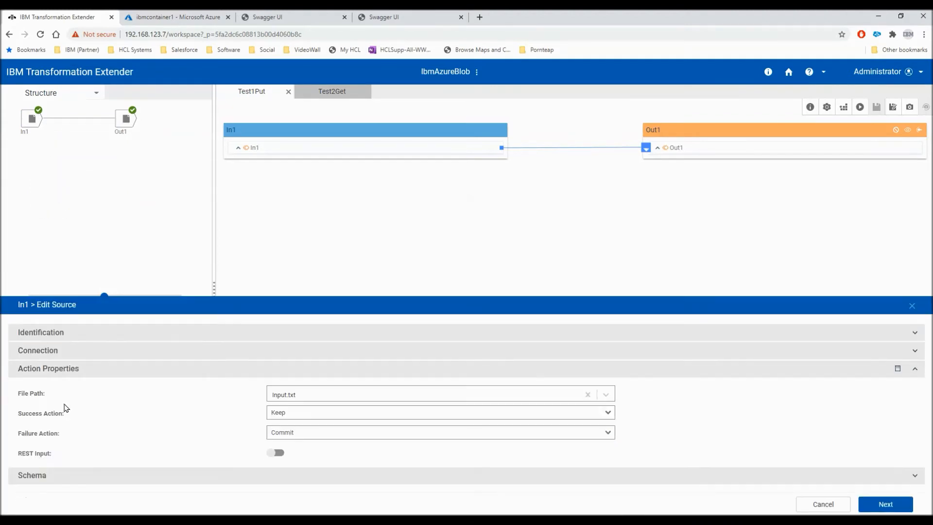
mouse_move(276, 453)
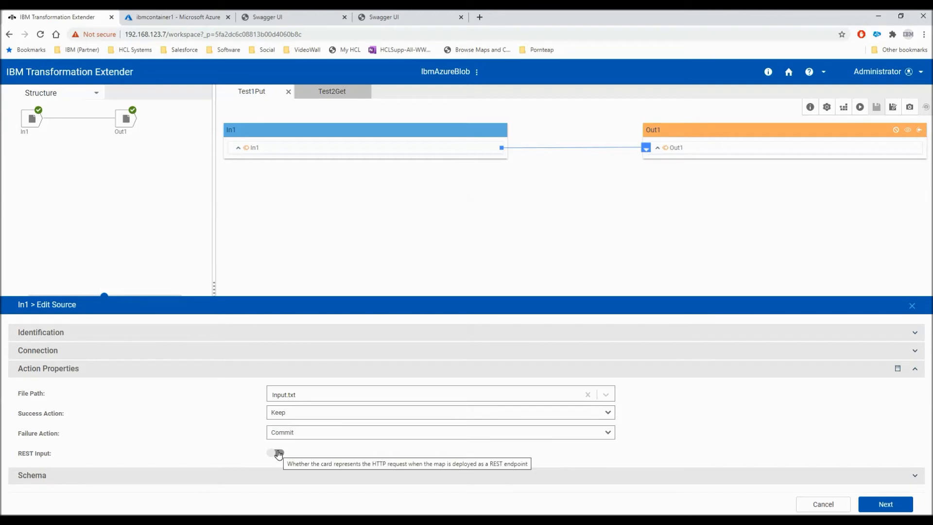
left_click(275, 453)
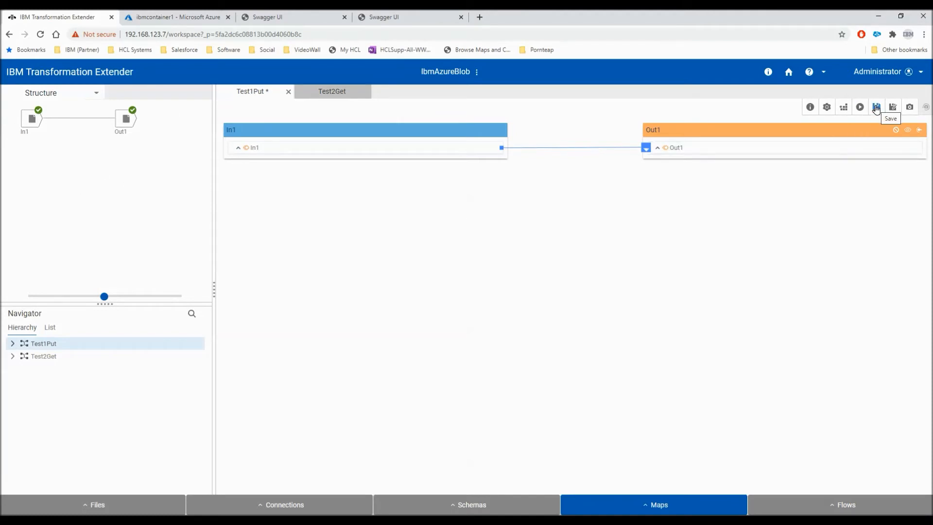
left_click(876, 106)
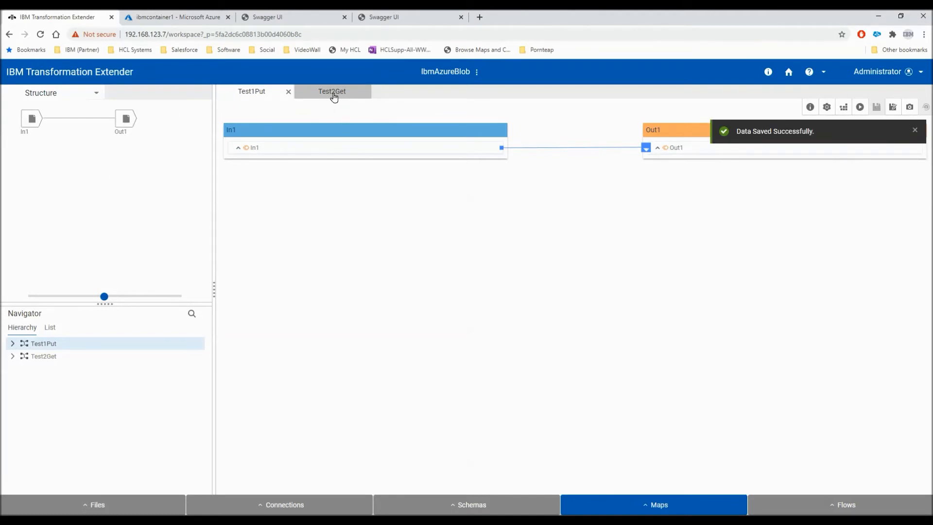
Step: In Test2Get, review the Out target's Output.txt action properties and apply
left_click(332, 91)
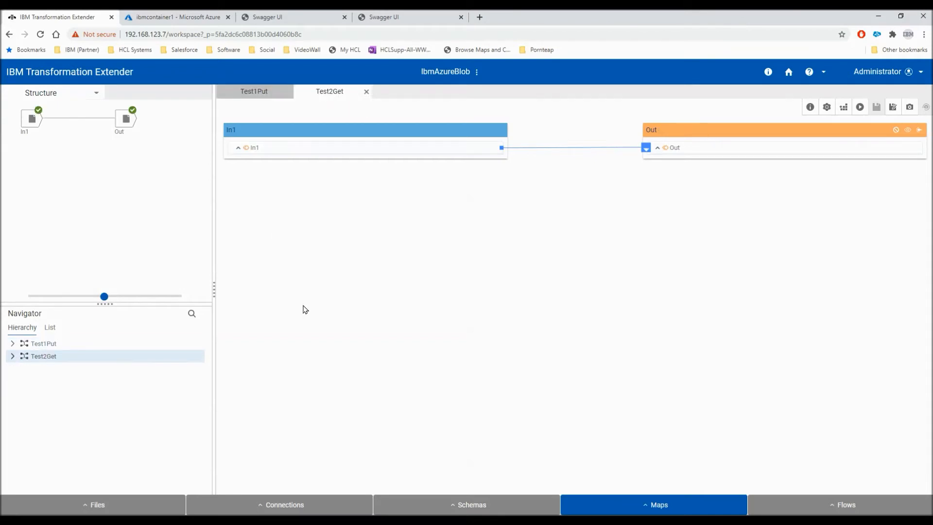
mouse_move(127, 139)
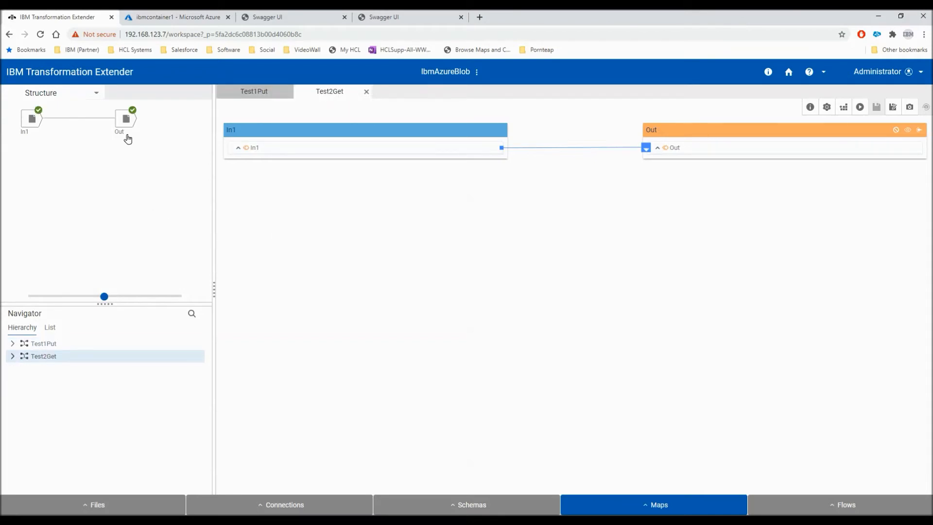
right_click(126, 120)
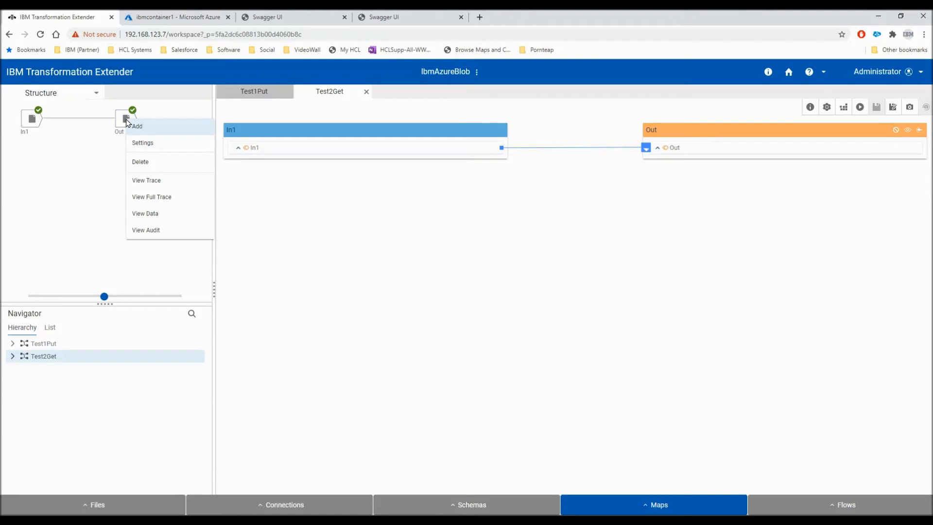
left_click(142, 143)
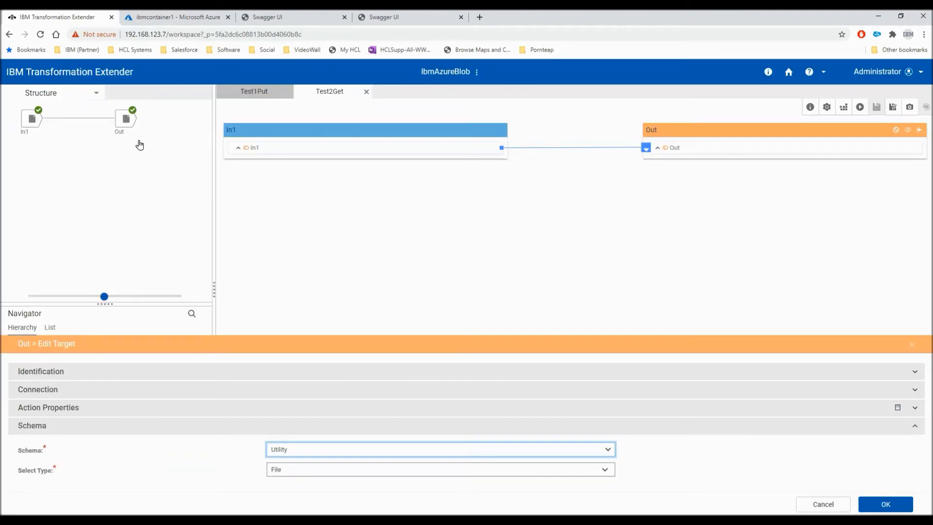
left_click(47, 407)
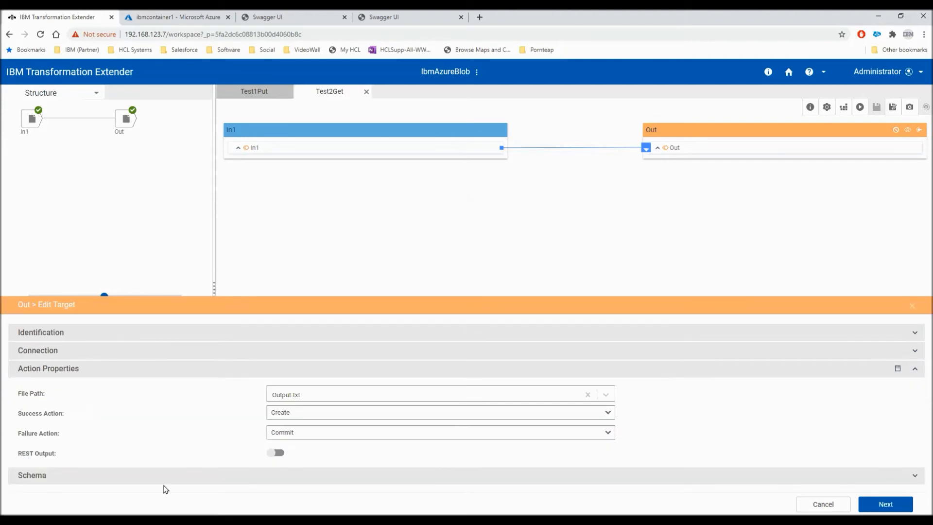
left_click(275, 452)
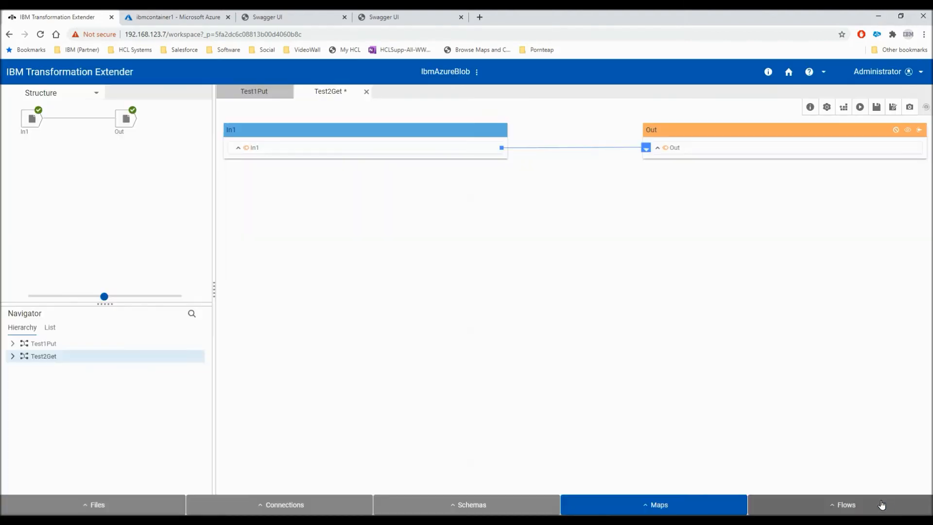
mouse_move(621, 147)
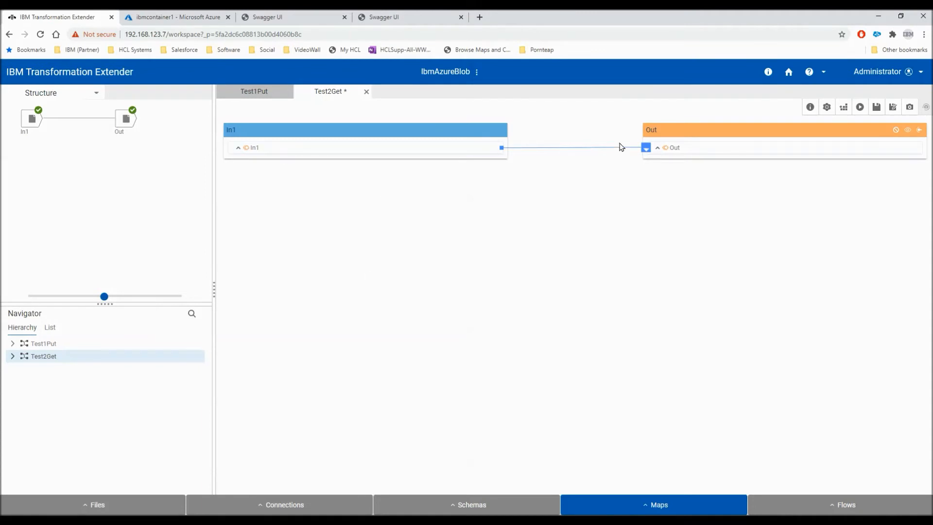
mouse_move(515, 227)
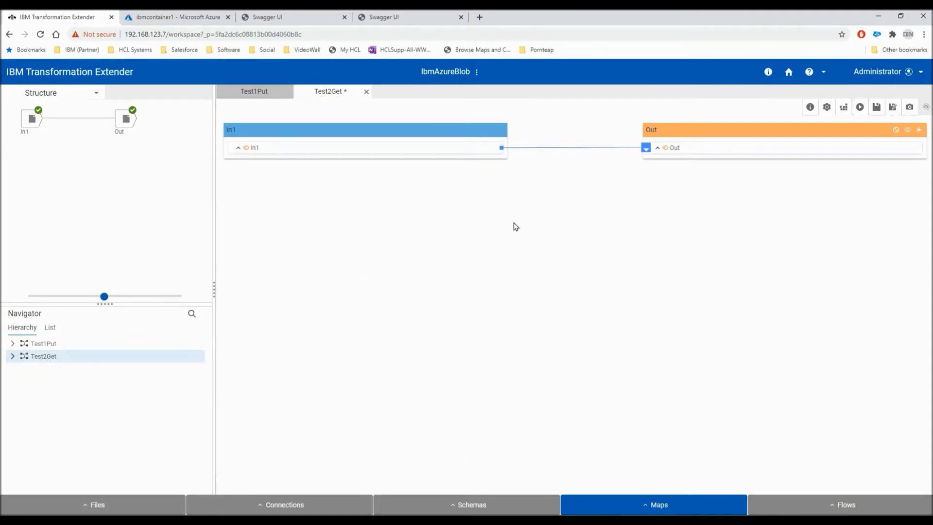
mouse_move(601, 175)
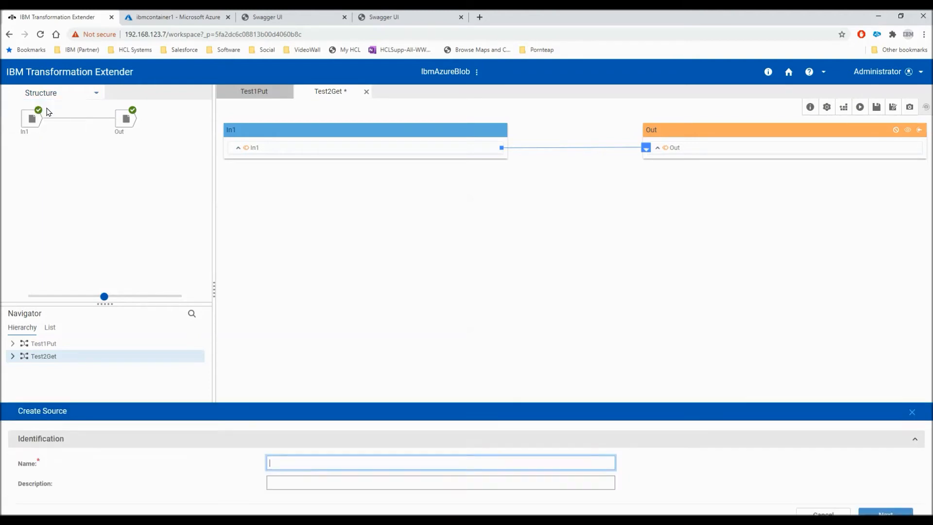
Step: Name the new source In2 and give it a new Echo connection
type("In")
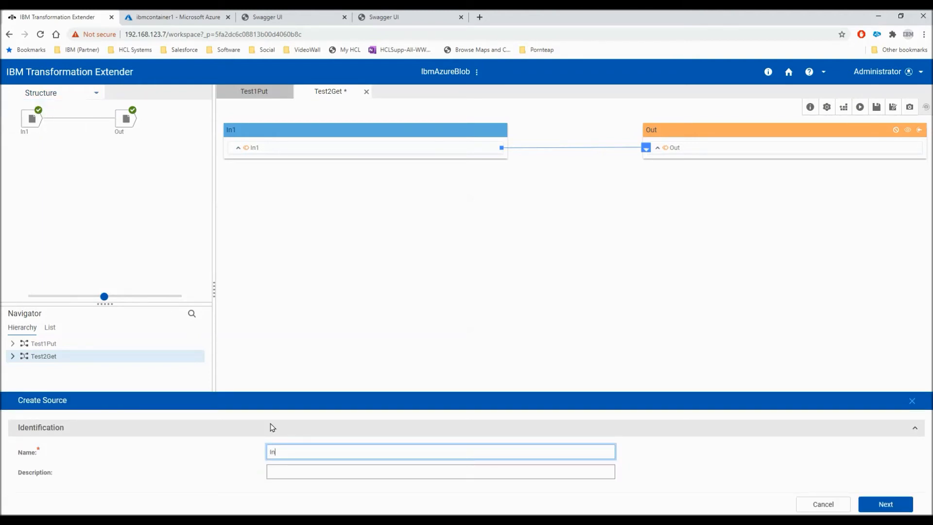
left_click(886, 504)
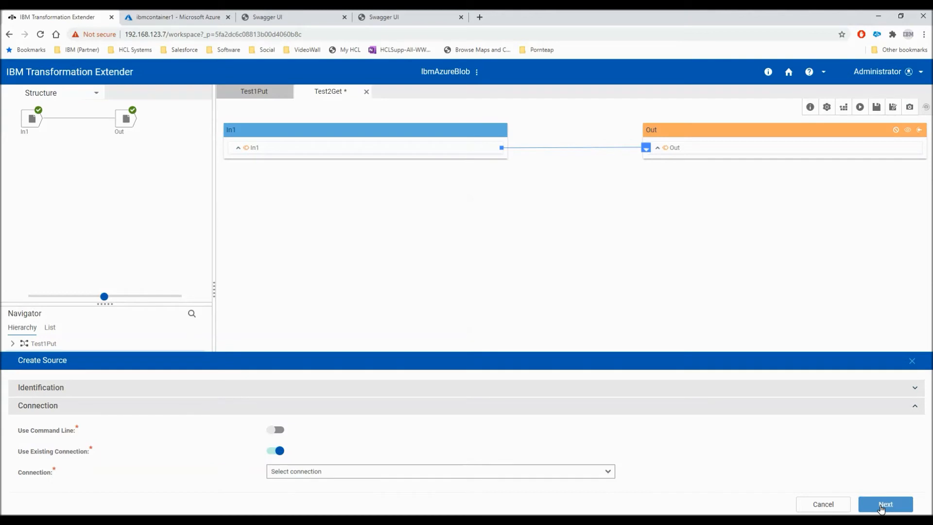
left_click(440, 471)
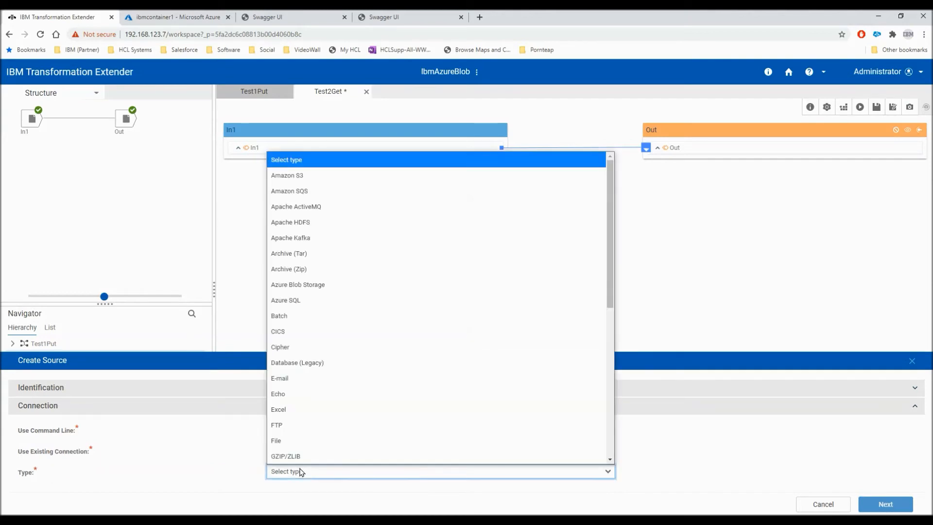
left_click(278, 393)
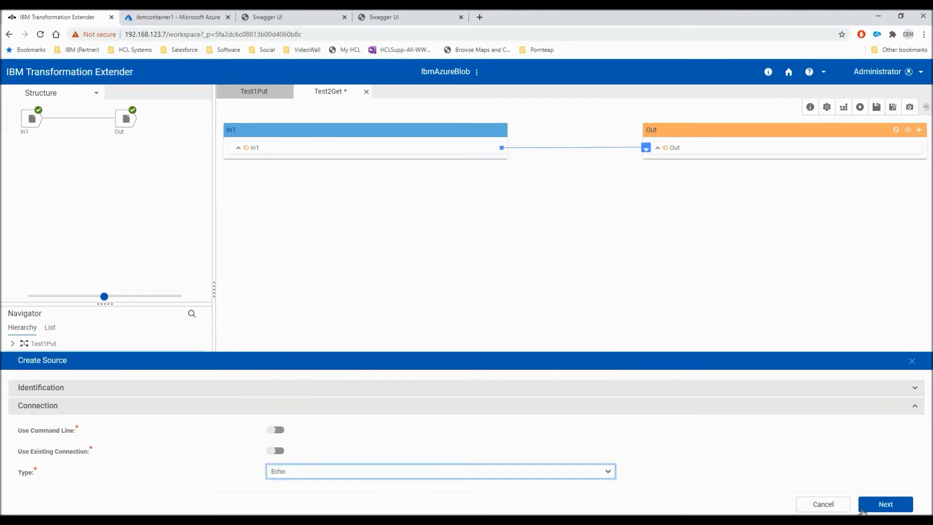
left_click(886, 504)
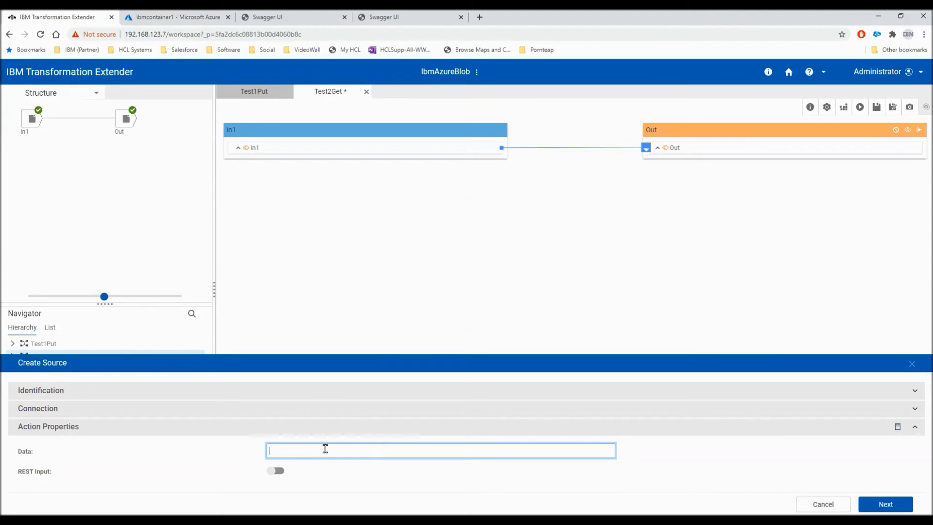
Step: Set the source data to abcdef, enable REST input, choose Utility TextItem schema, and create
type("abcdef")
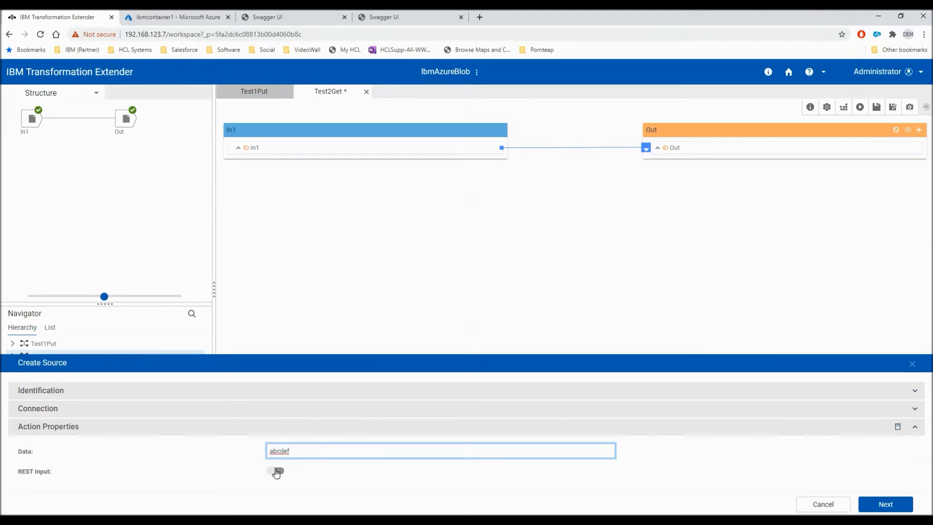
left_click(275, 471)
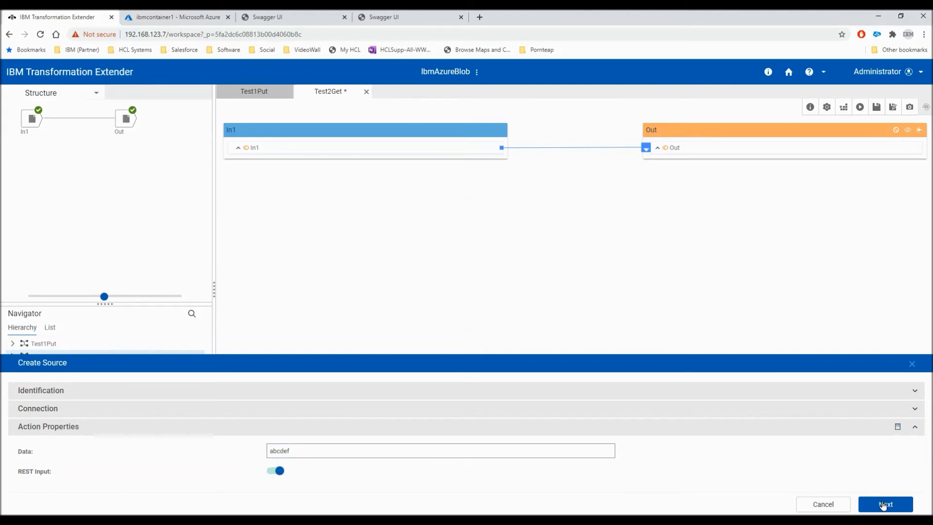
left_click(885, 504)
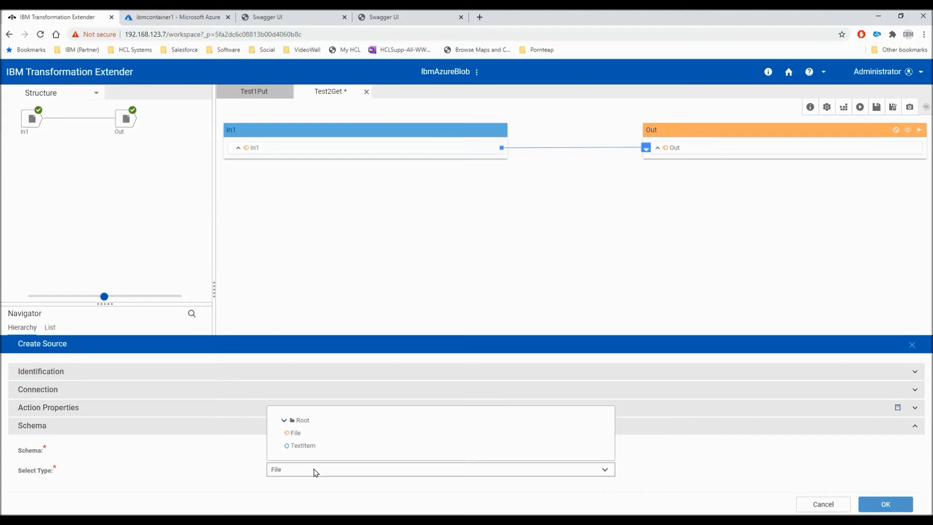
left_click(303, 445)
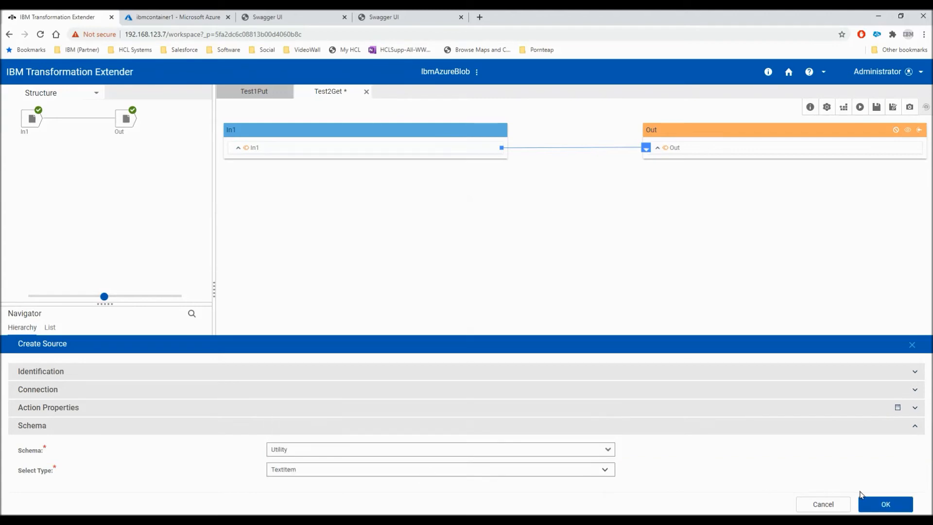
left_click(885, 504)
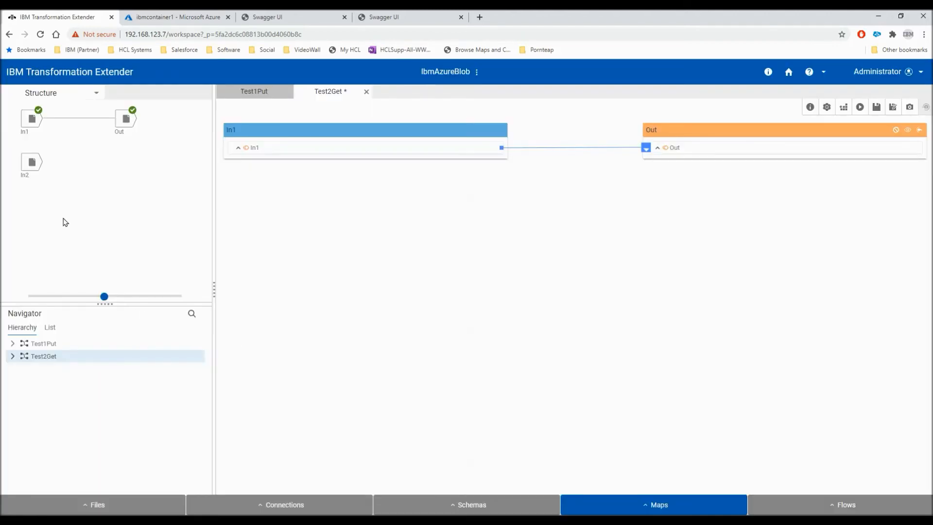
mouse_move(31, 162)
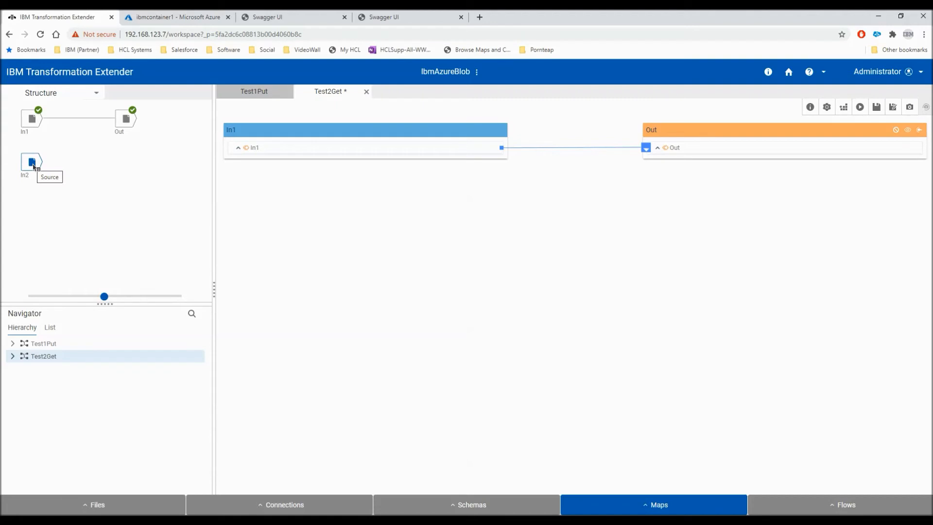
mouse_move(286, 234)
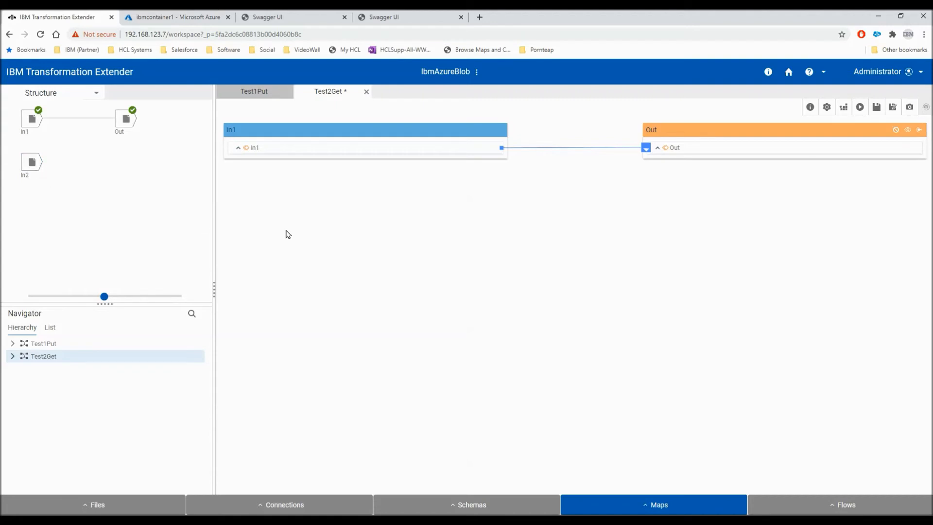
mouse_move(207, 214)
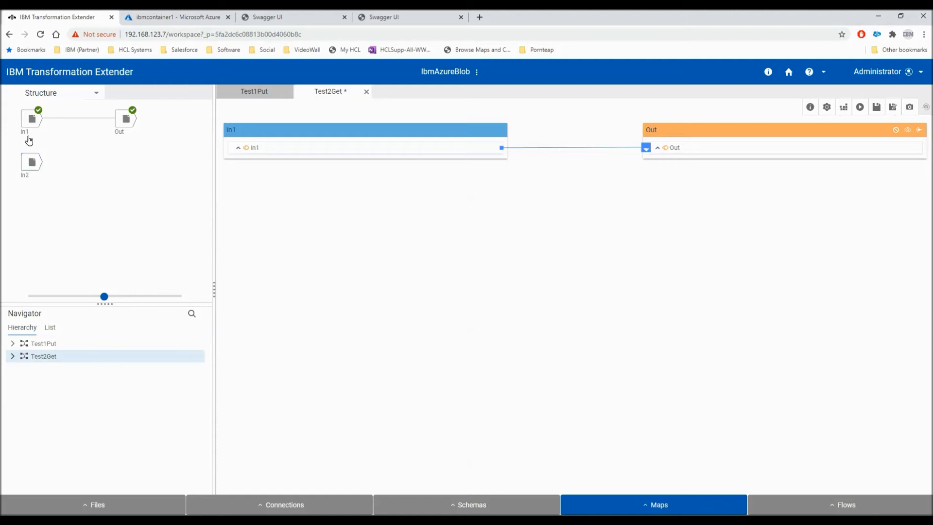
mouse_move(31, 118)
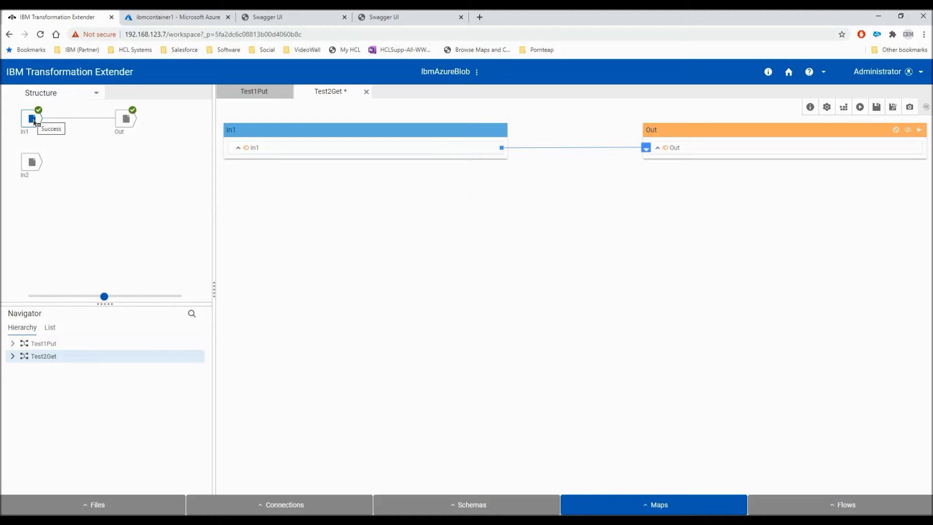
mouse_move(126, 119)
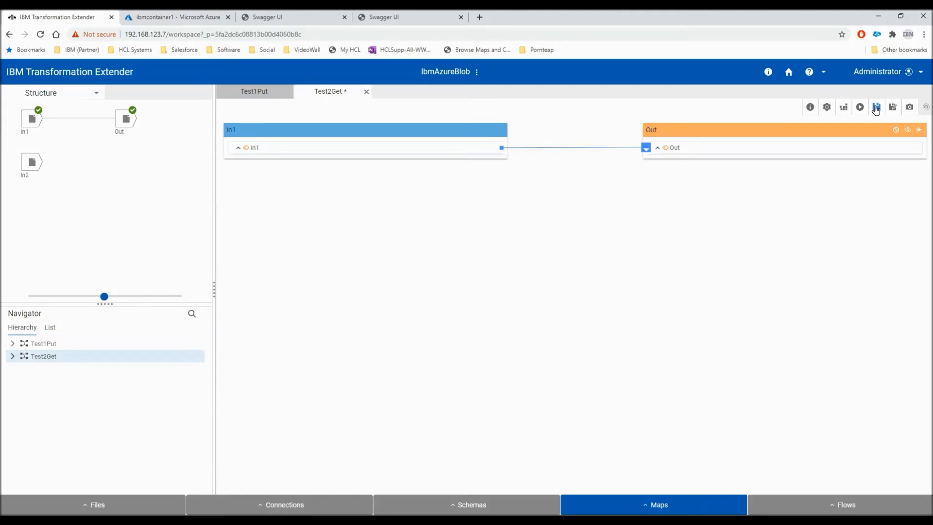
Step: Save Test2Get with its new In2 source card
left_click(875, 106)
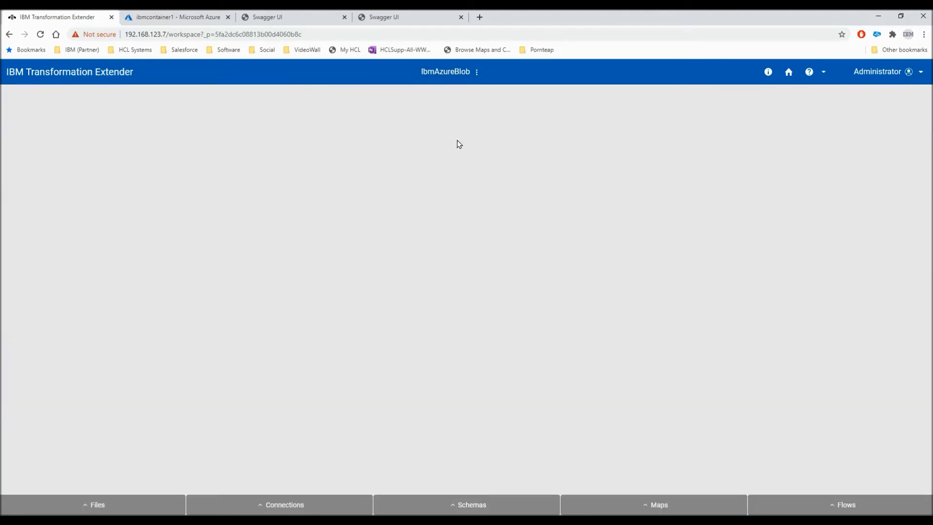
Step: Edit Package1 to use project IbmAzureBlob with maps Test1Put and Test2Get, and save
left_click(788, 71)
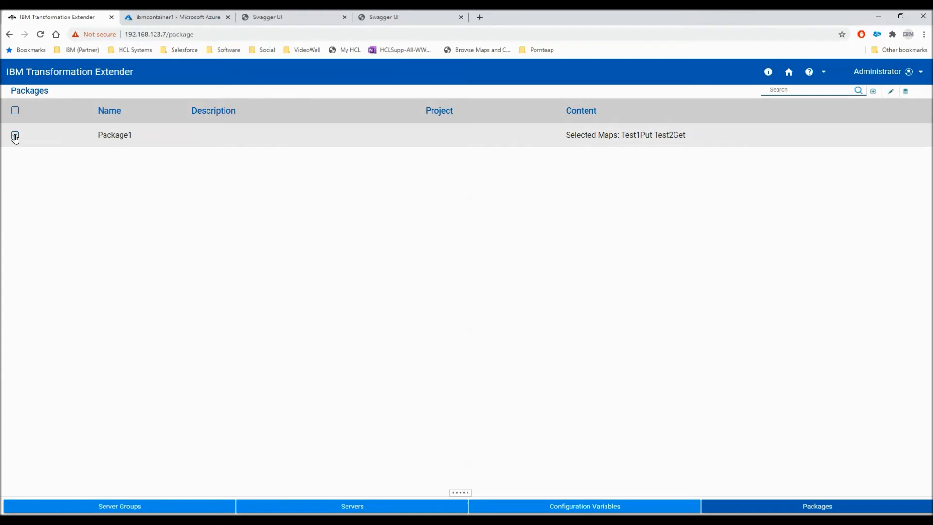
left_click(891, 90)
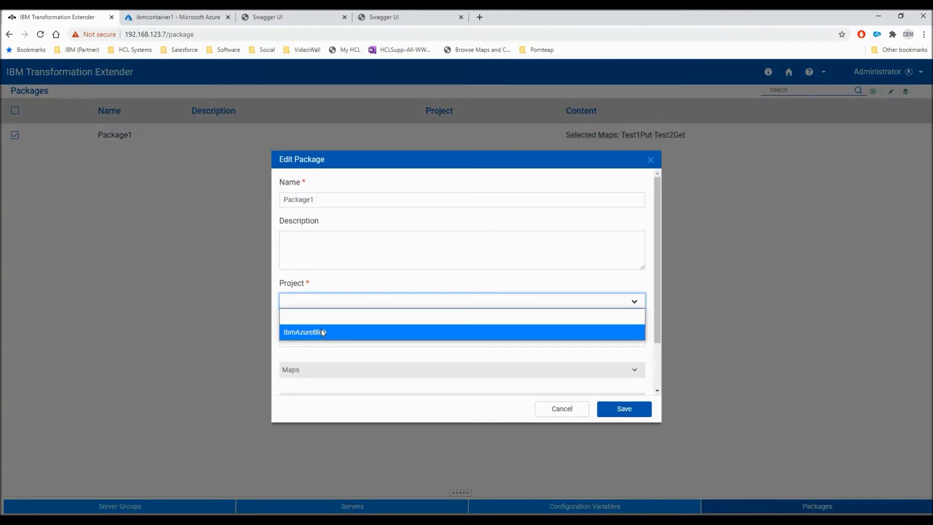
left_click(304, 332)
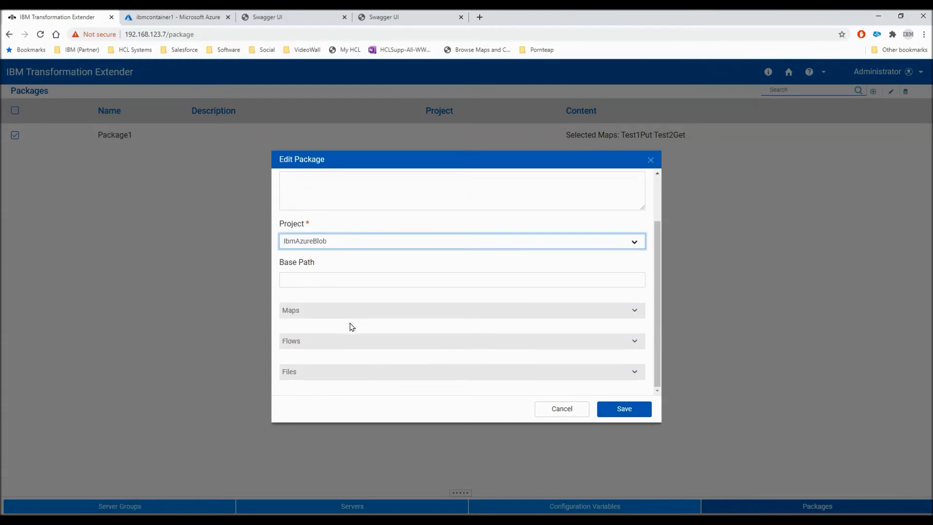
left_click(461, 310)
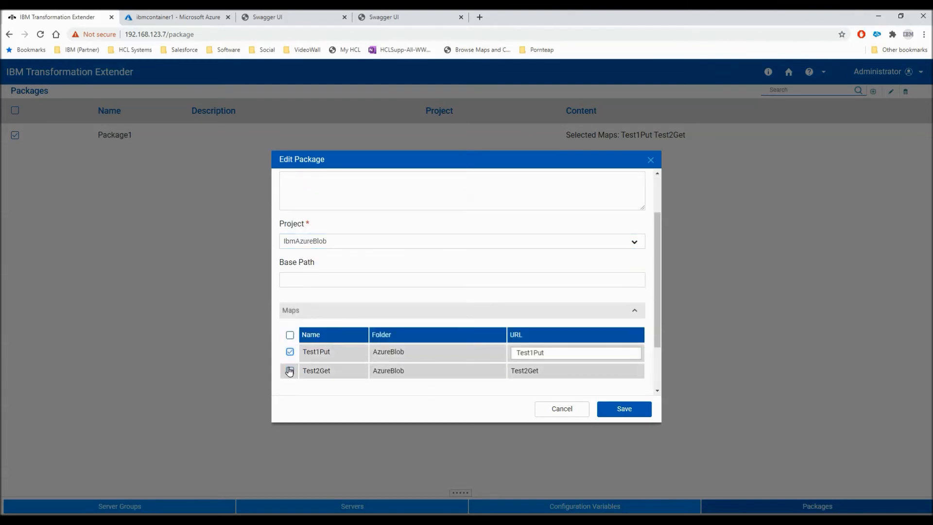
left_click(624, 409)
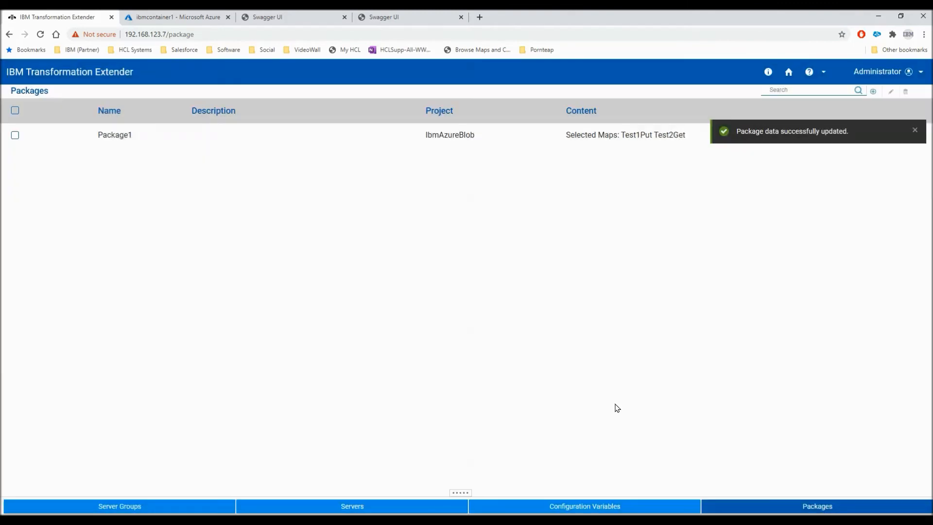
mouse_move(871, 130)
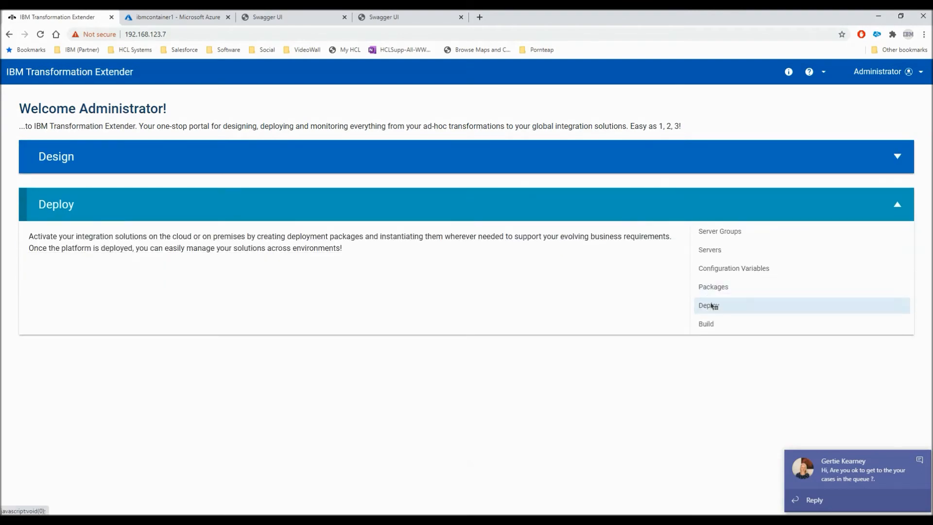
Step: Select the LocalRestAPI server and Package1 in the Deploy dialog
left_click(709, 305)
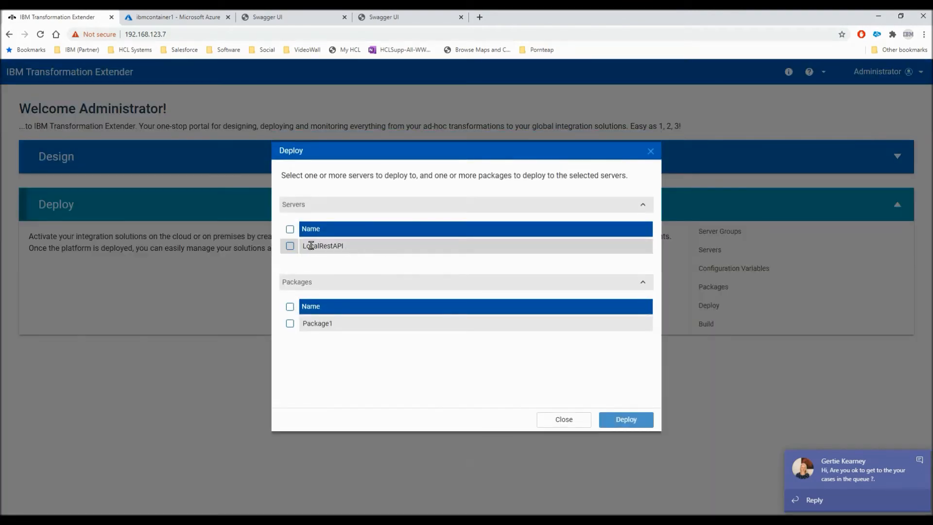
mouse_move(324, 245)
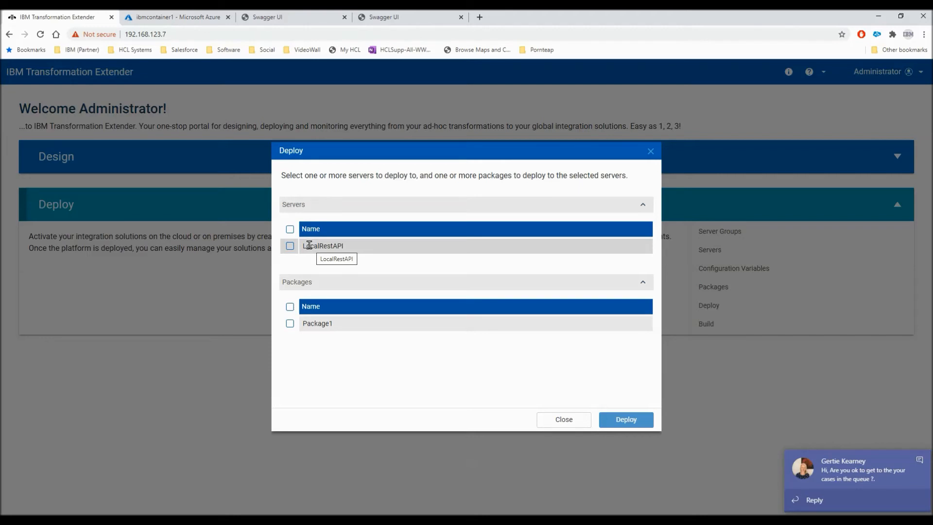
left_click(289, 246)
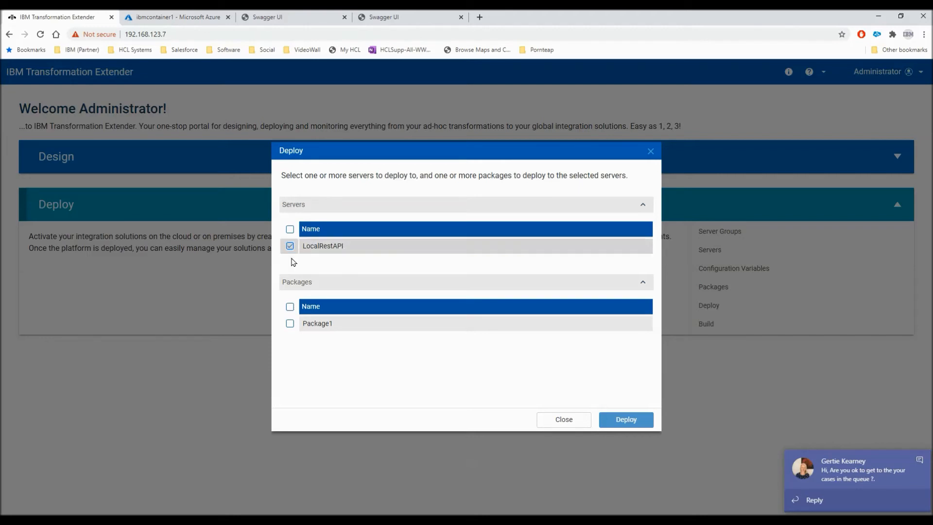
left_click(290, 323)
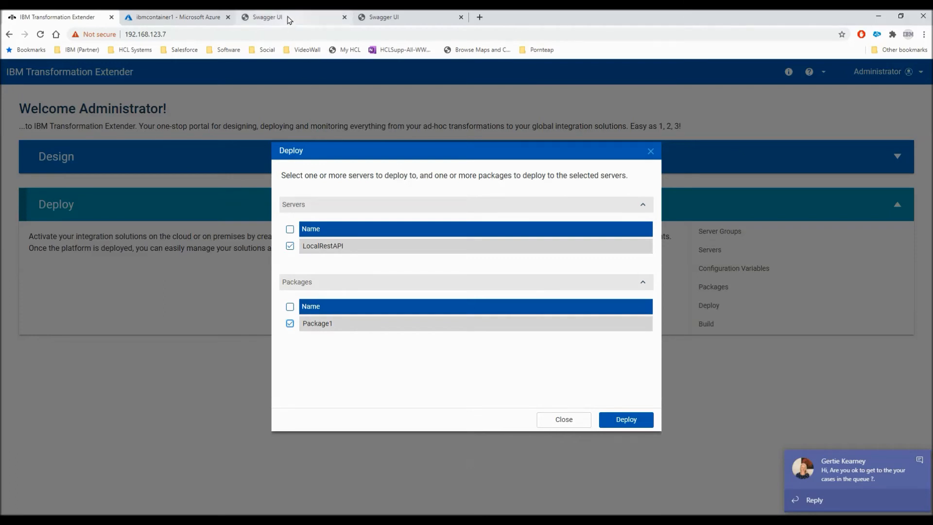
left_click(411, 17)
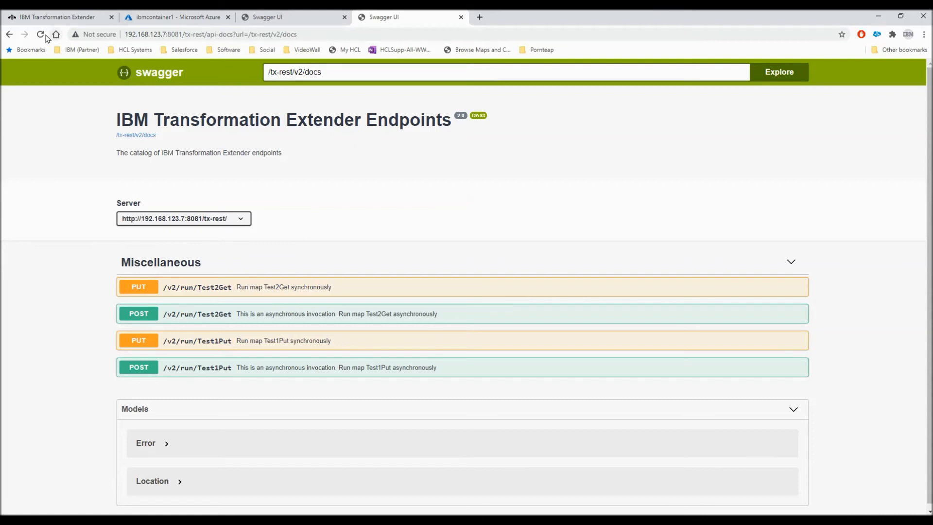
Step: Reload Swagger UI, which shows no operations defined, and return to the deploy dialog
left_click(40, 34)
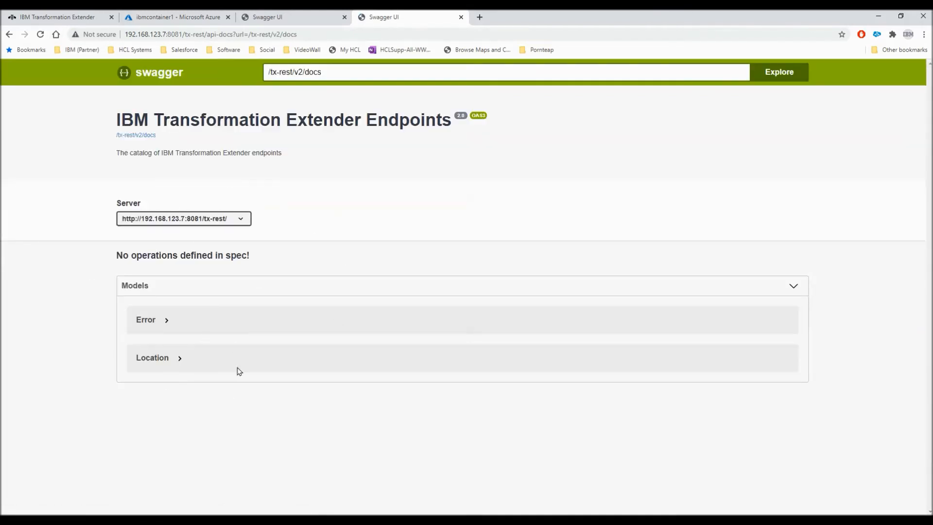
mouse_move(193, 285)
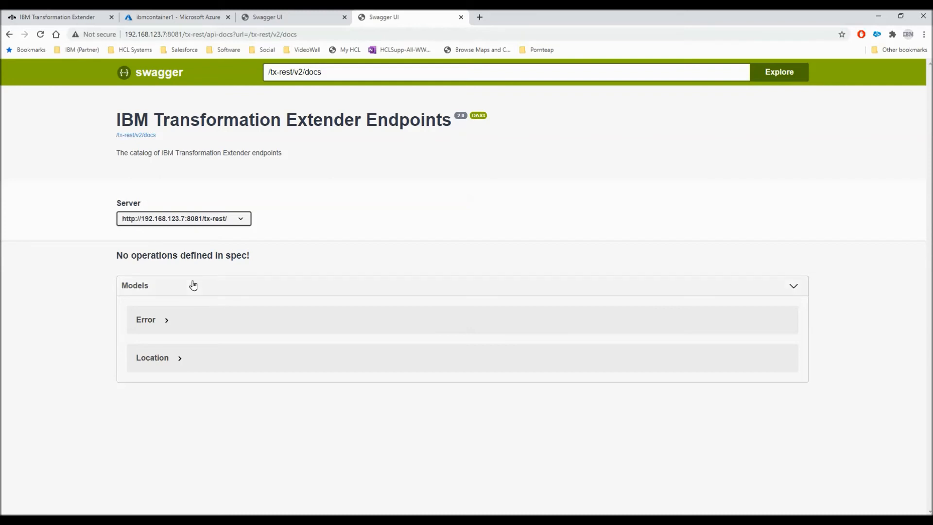
left_click(58, 17)
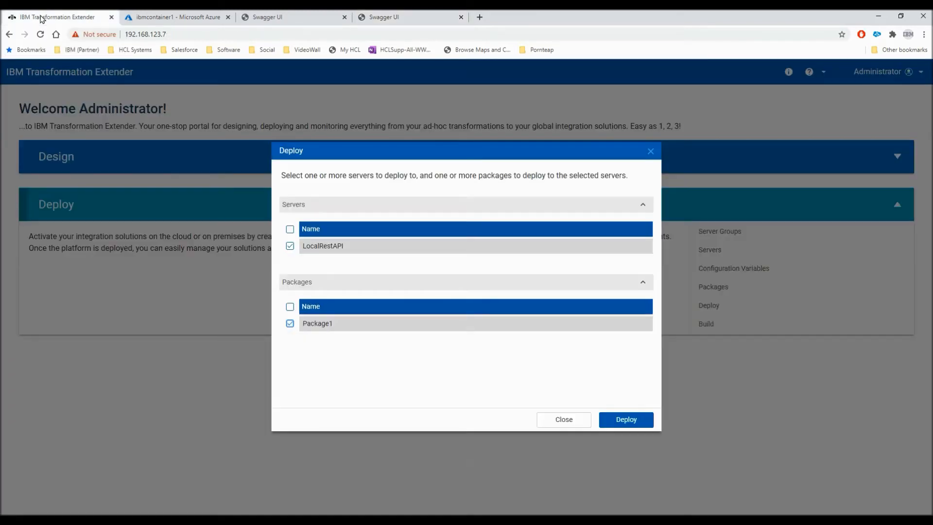
Step: Deploy Package1 to LocalRestAPI and close the 'Deployed Successfully' window
left_click(625, 419)
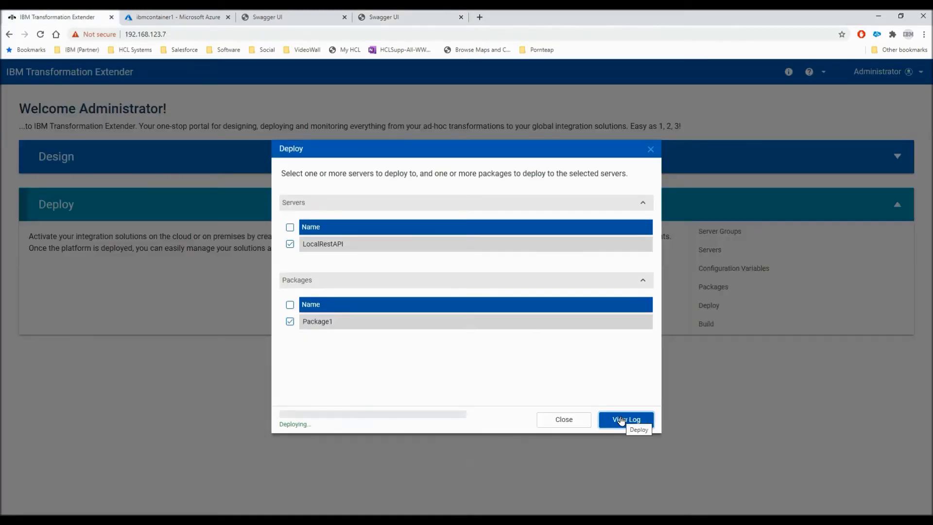
mouse_move(404, 427)
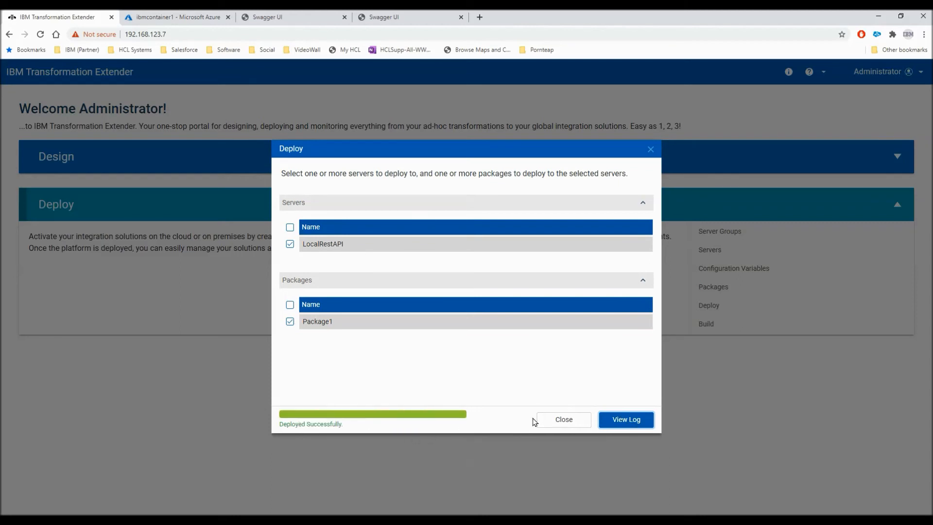
left_click(563, 420)
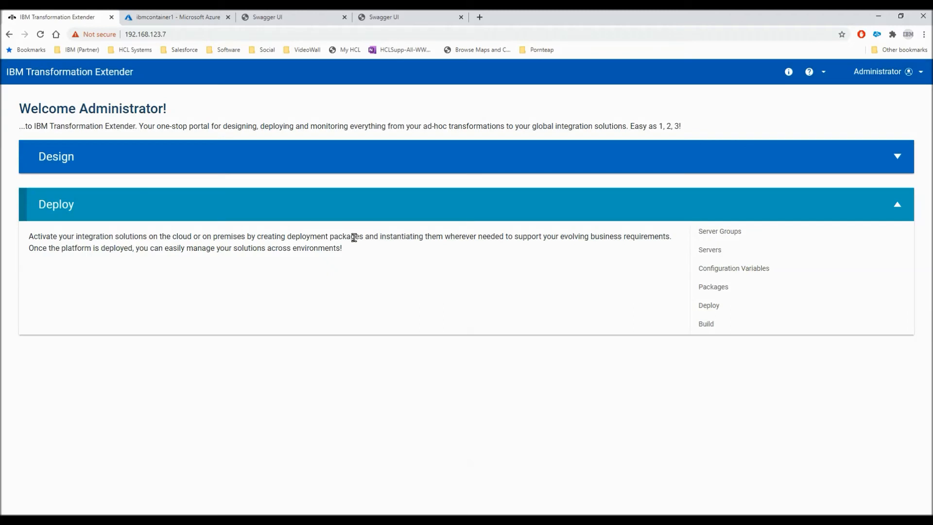
Step: Reload the Swagger catalog to list Test1Put and Test2Get run endpoints, then view Azure ibmcontainer1
left_click(410, 17)
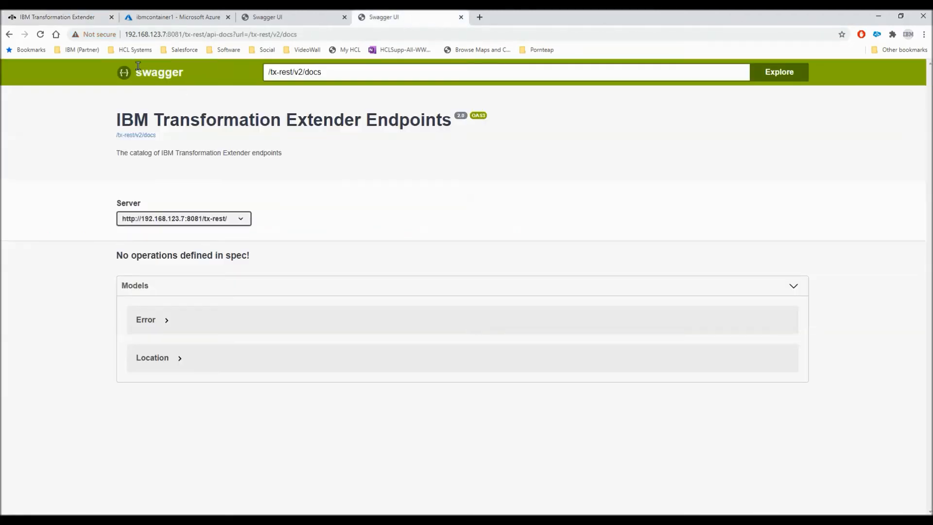
left_click(40, 34)
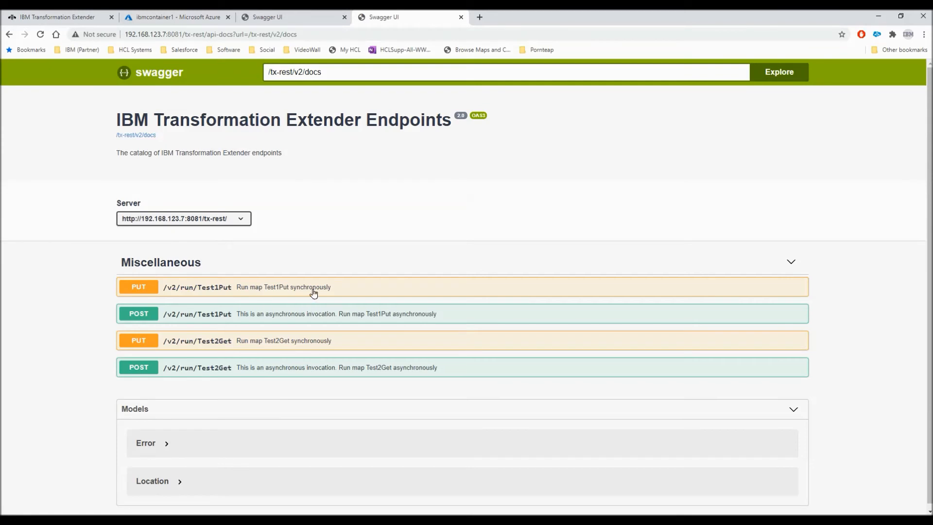
mouse_move(341, 325)
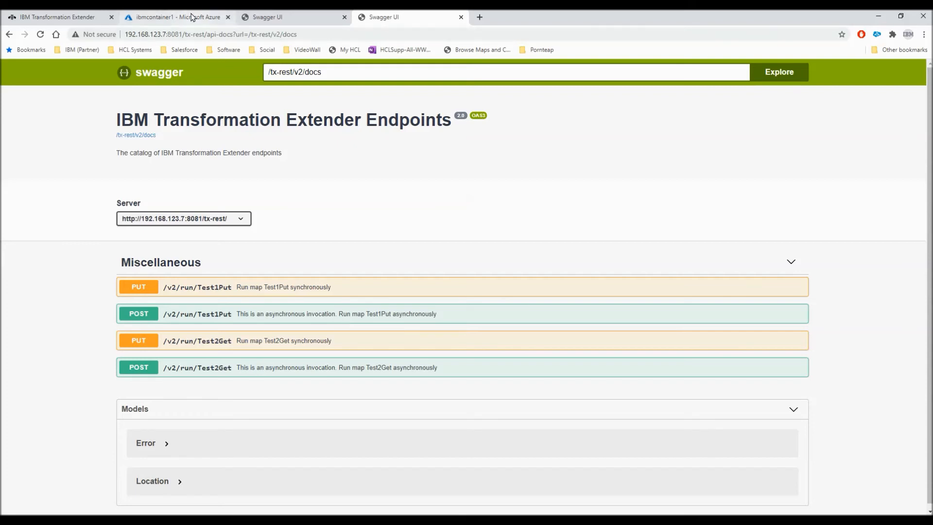
left_click(175, 16)
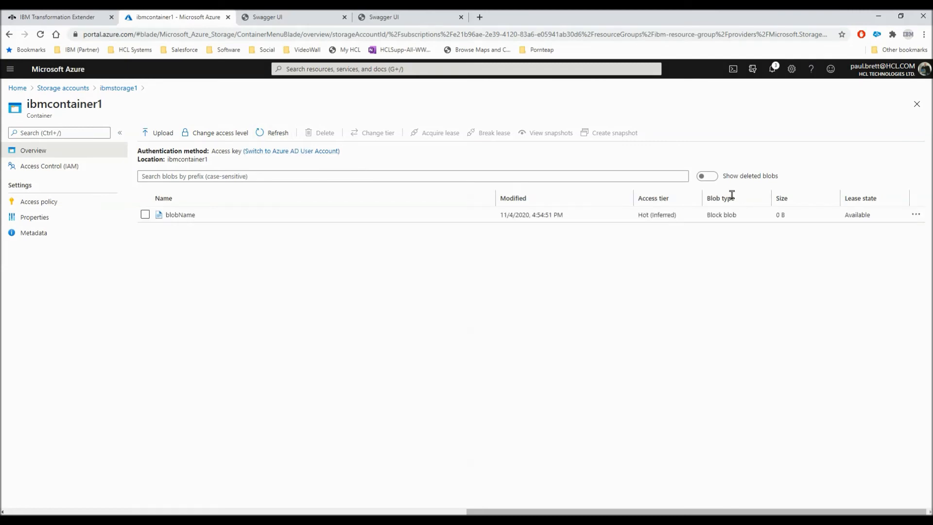
Step: Confirm blobName in ibmcontainer1 is 0 B, then return to the Swagger catalog
left_click(409, 16)
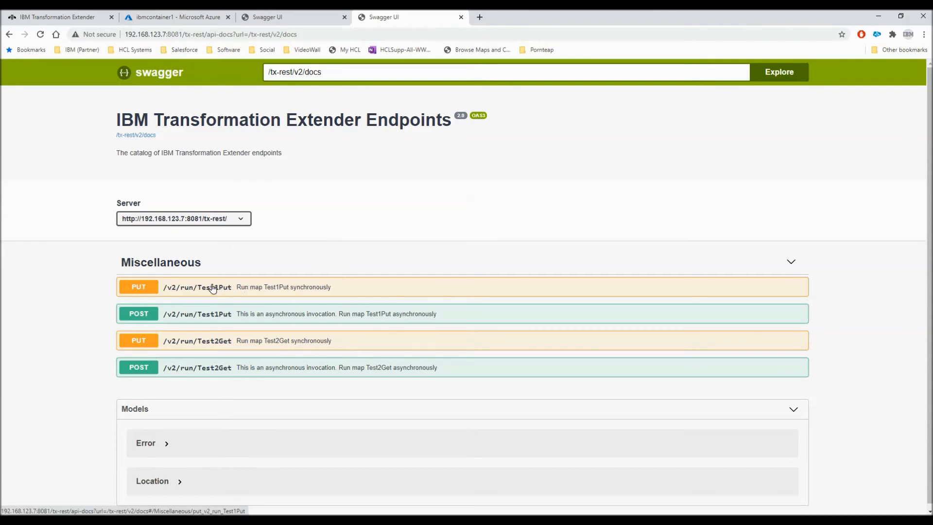
Step: Expand PUT /v2/run/Test1Put and make its text/plain request body editable
left_click(196, 287)
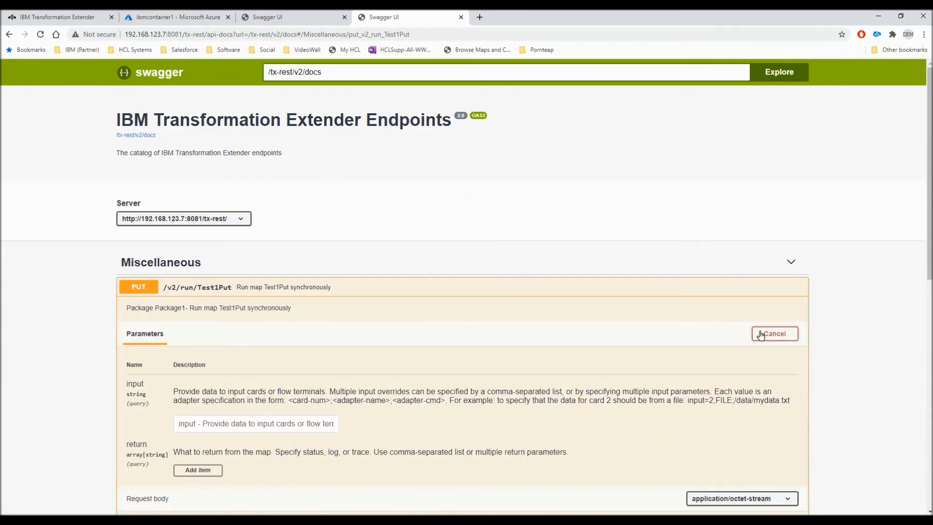
scroll("down", 3)
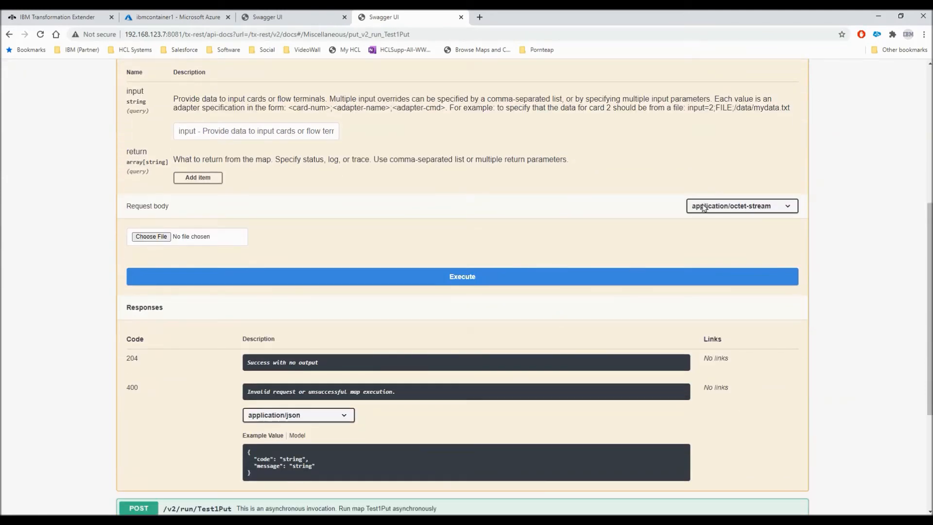
left_click(741, 205)
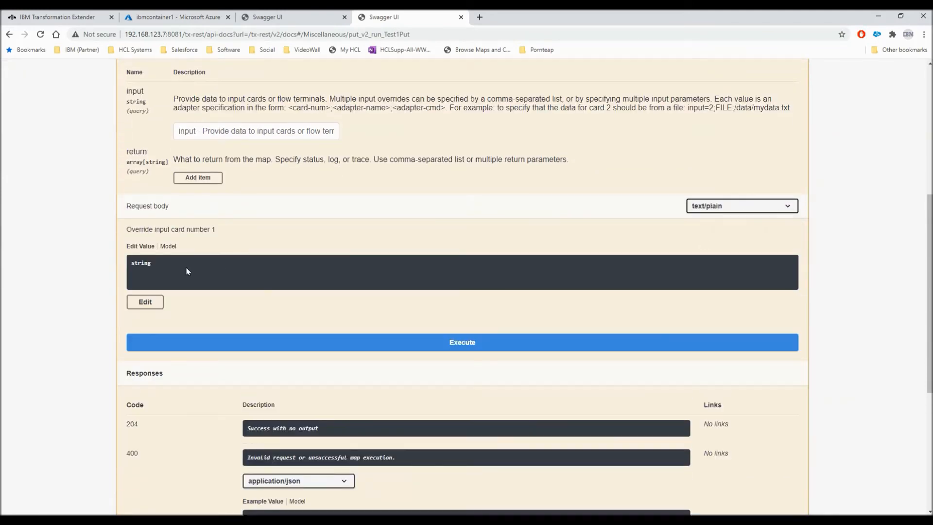
left_click(144, 301)
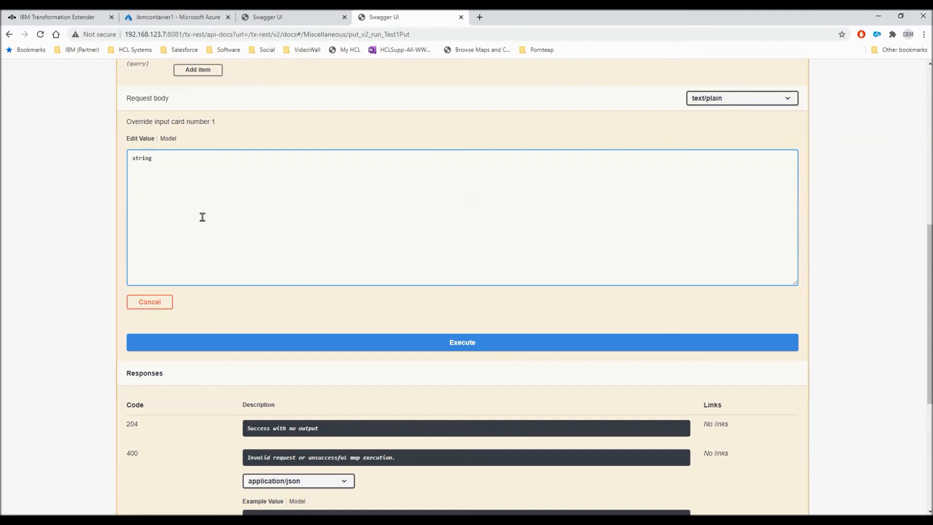
Step: Enter body <root><data>This is my string for the REST API to deliver to Azure Blob Storage</data></root>
type("<")
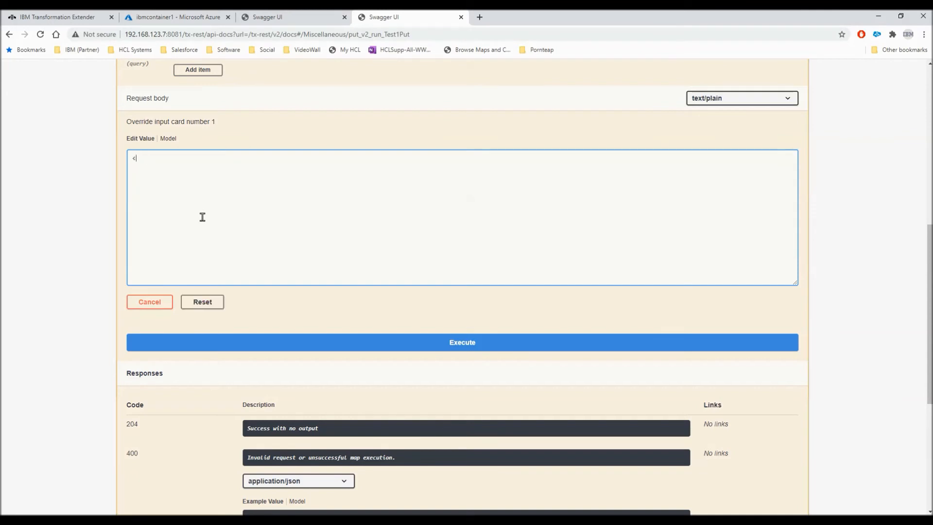
type("root>")
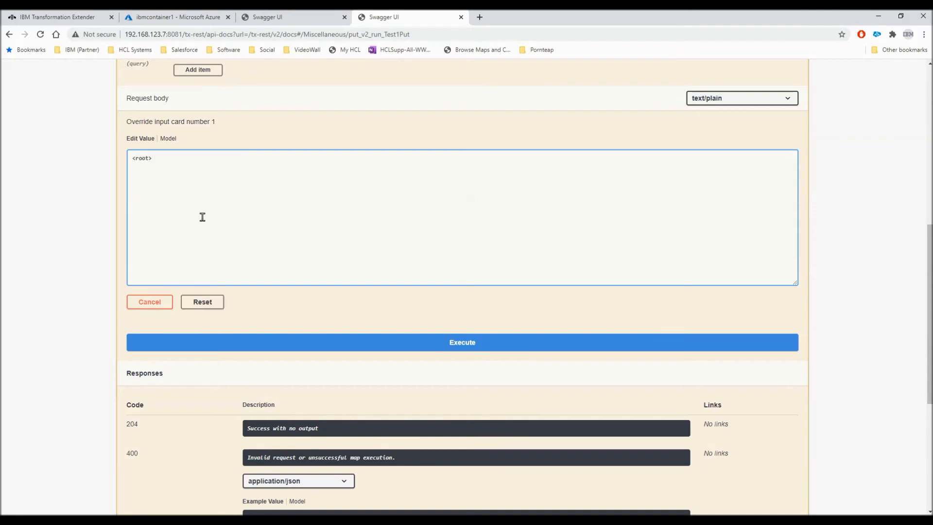
type("<data>")
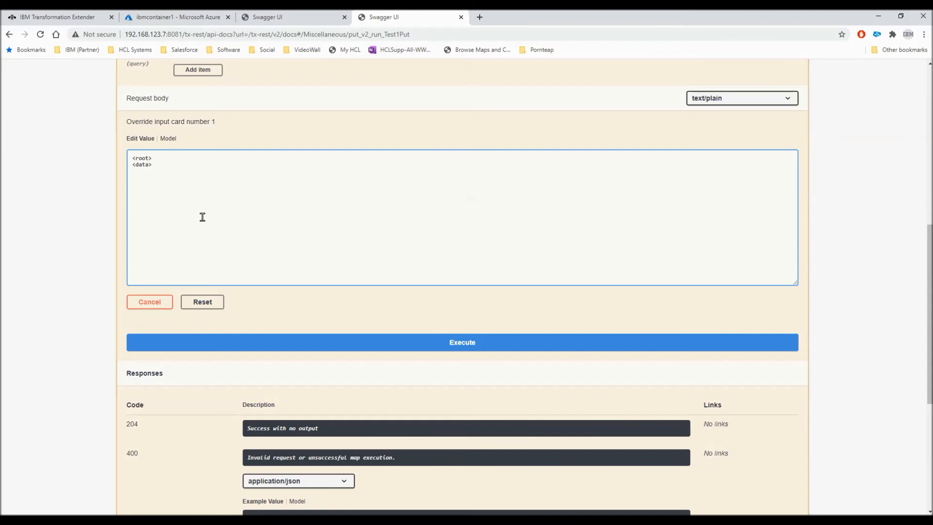
type("This is my s")
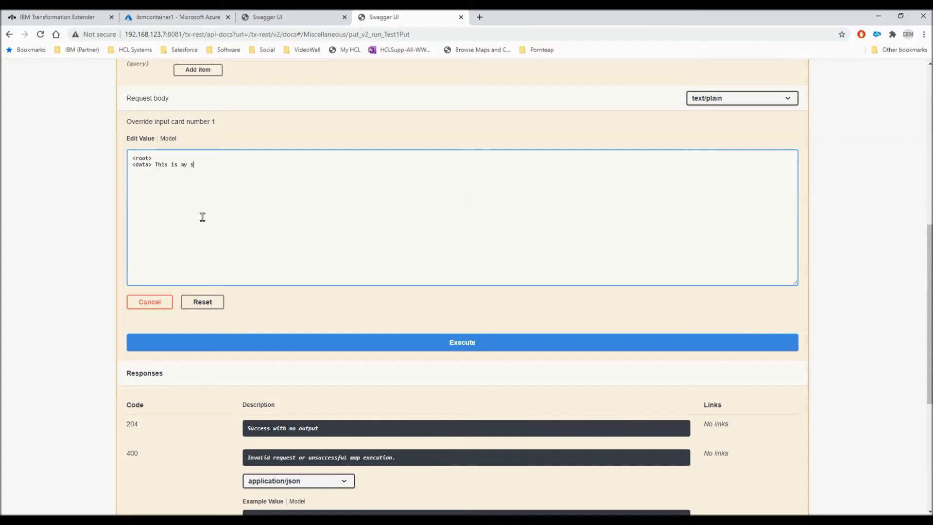
type("tring for the")
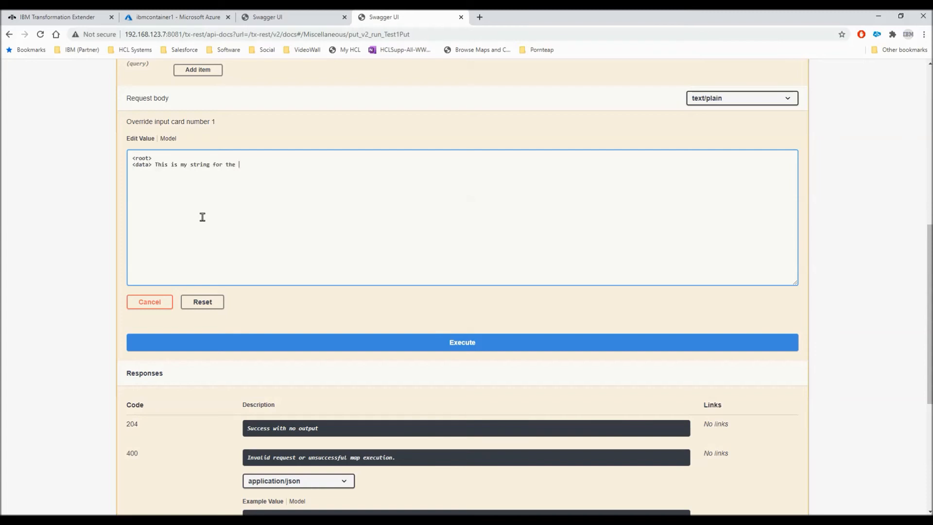
type("REST API")
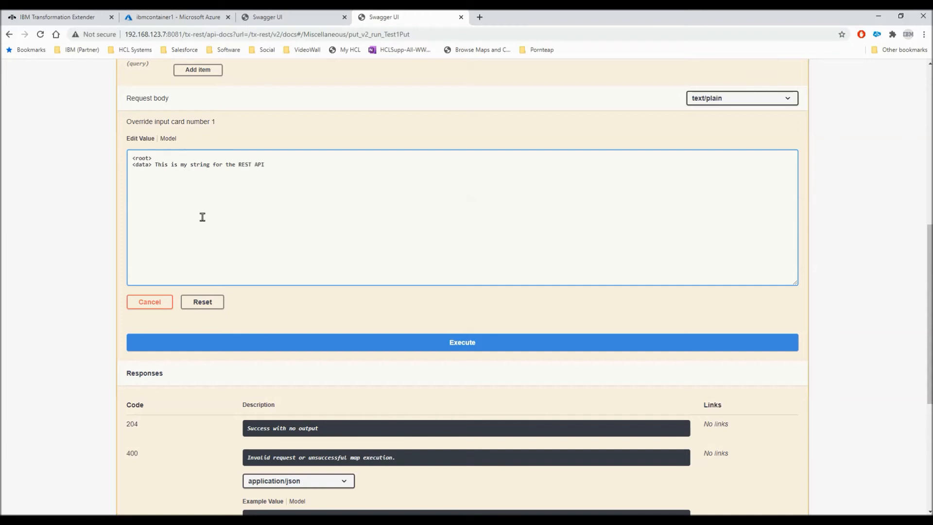
type("to deliver to")
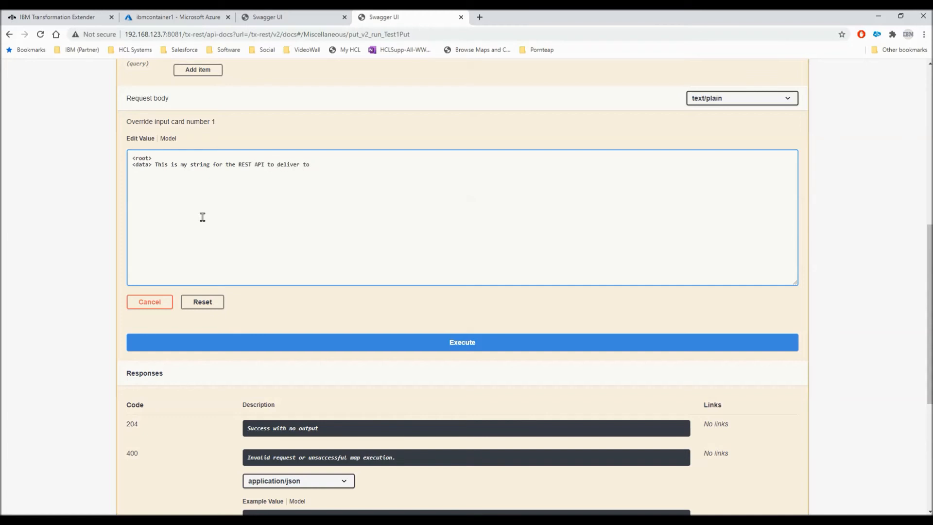
type("Azure Blob Storage")
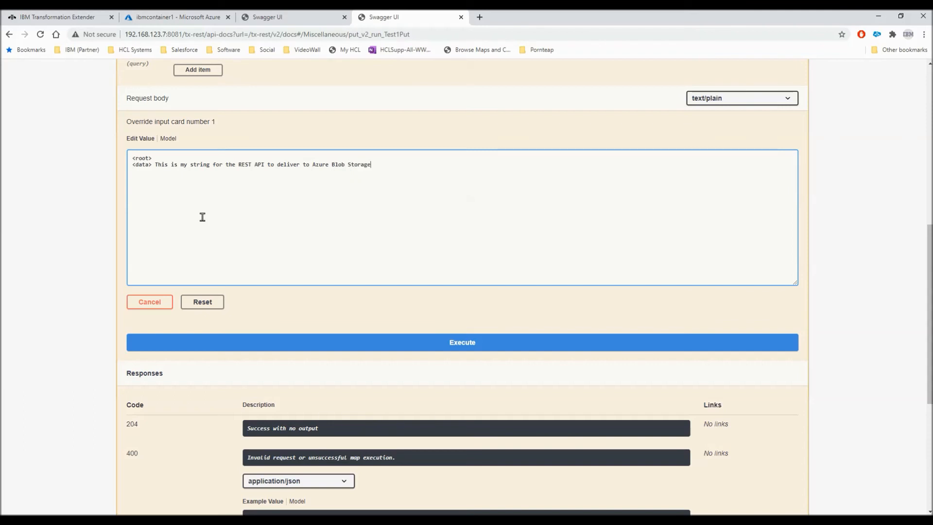
type("</data>")
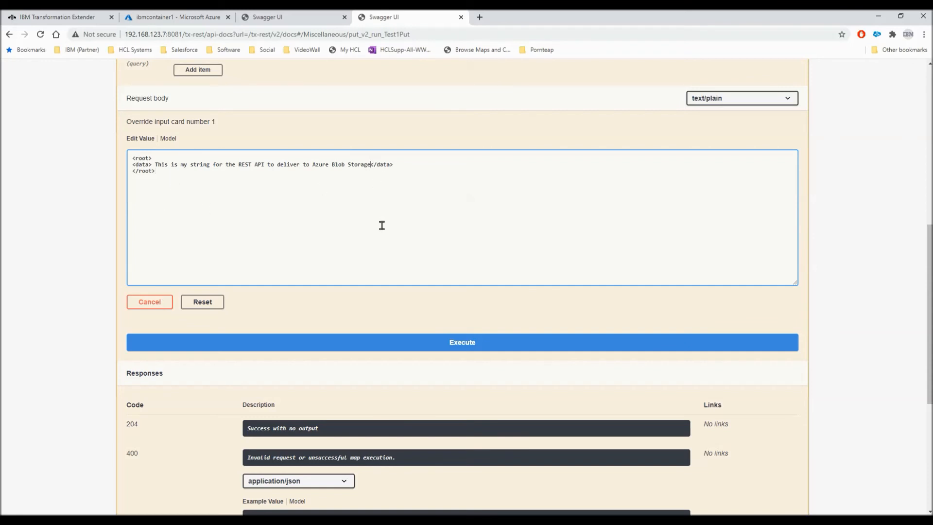
type("\" \"")
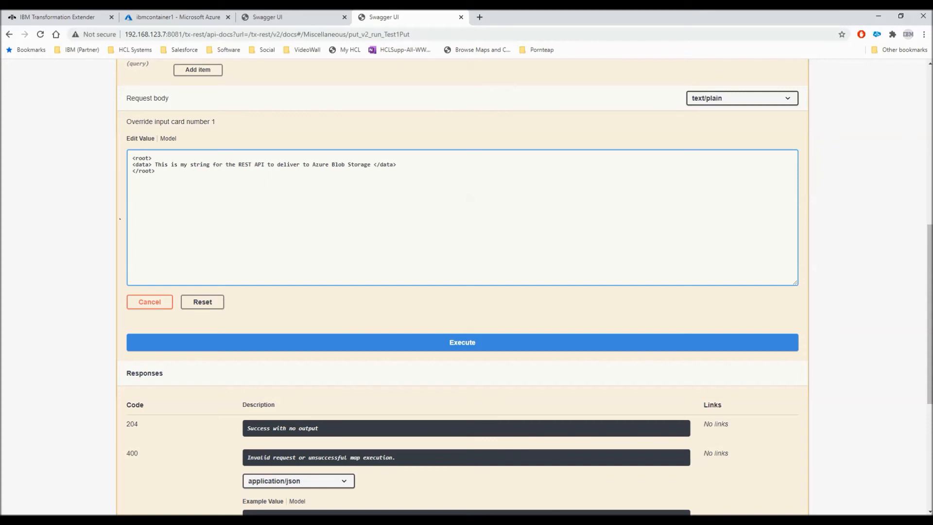
left_click(462, 342)
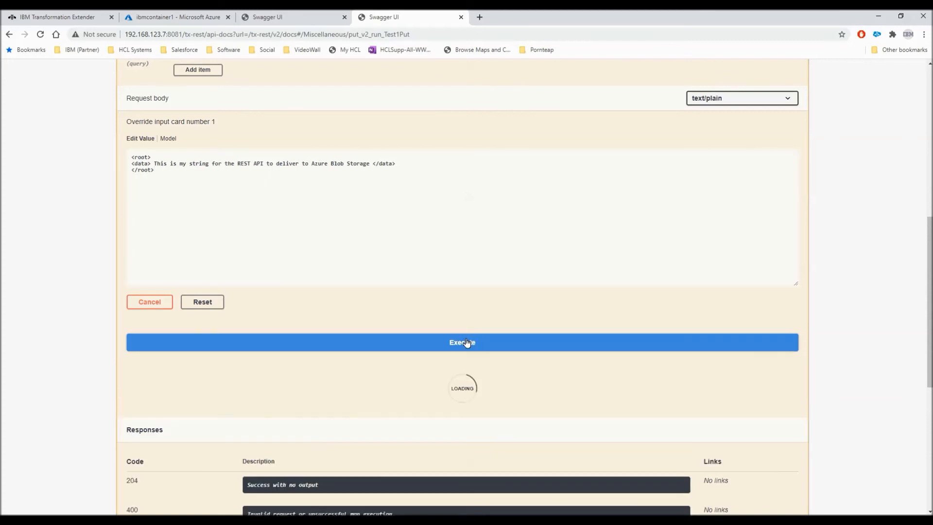
left_click(462, 342)
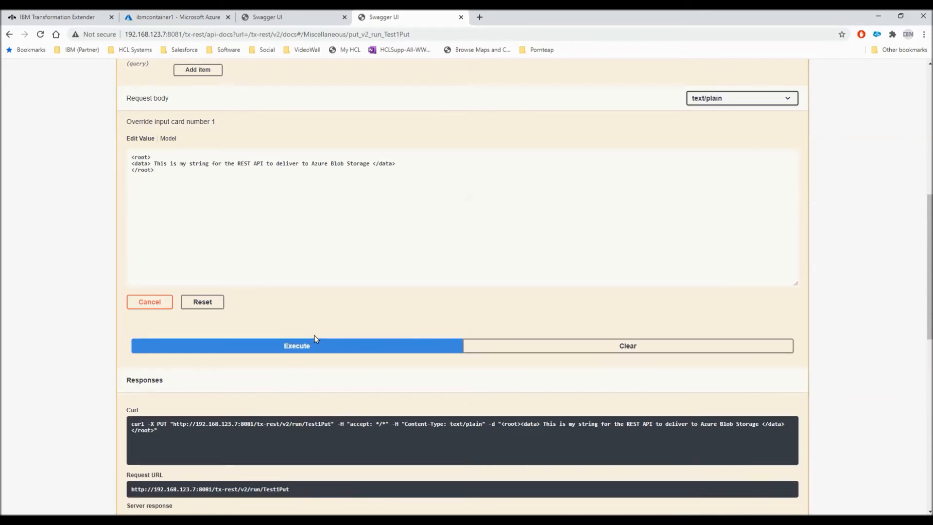
left_click(296, 346)
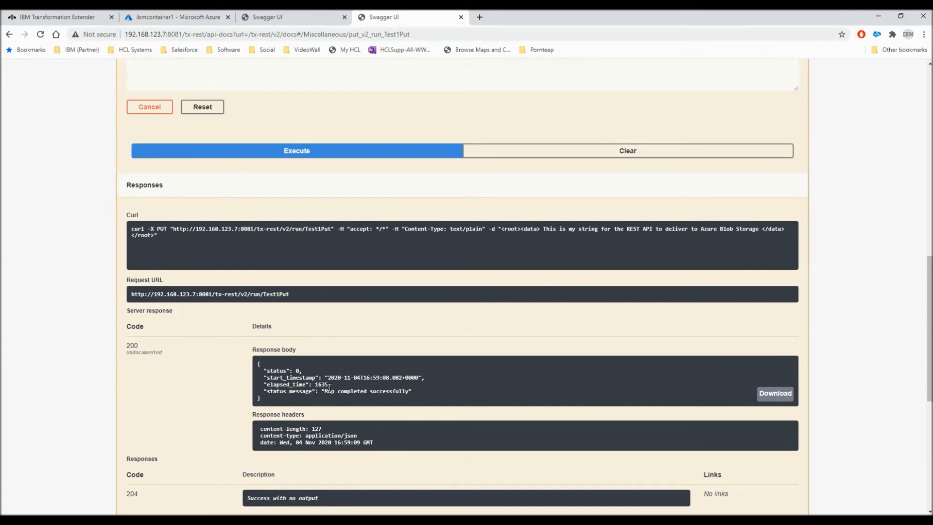
double_click(366, 391)
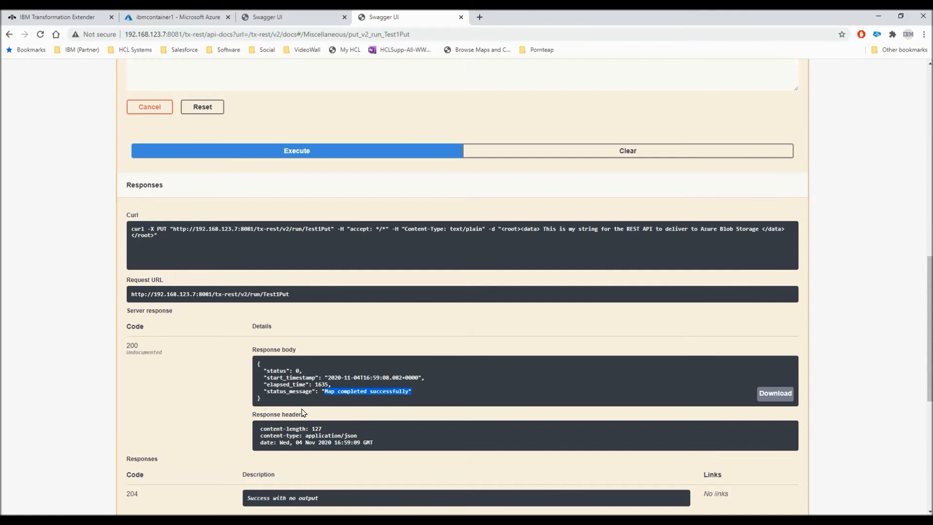
mouse_move(196, 50)
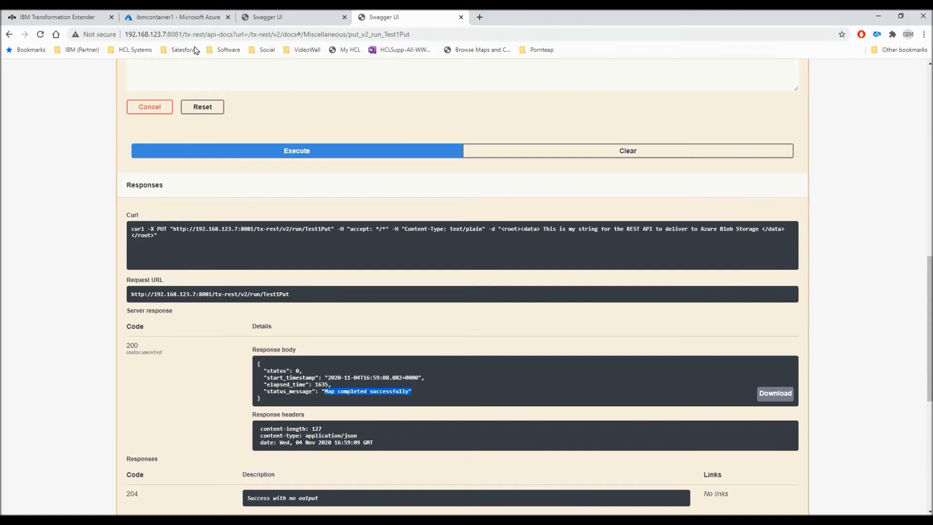
Step: Refresh ibmcontainer1 to confirm blobName is 97 B, then return to Swagger UI
left_click(172, 16)
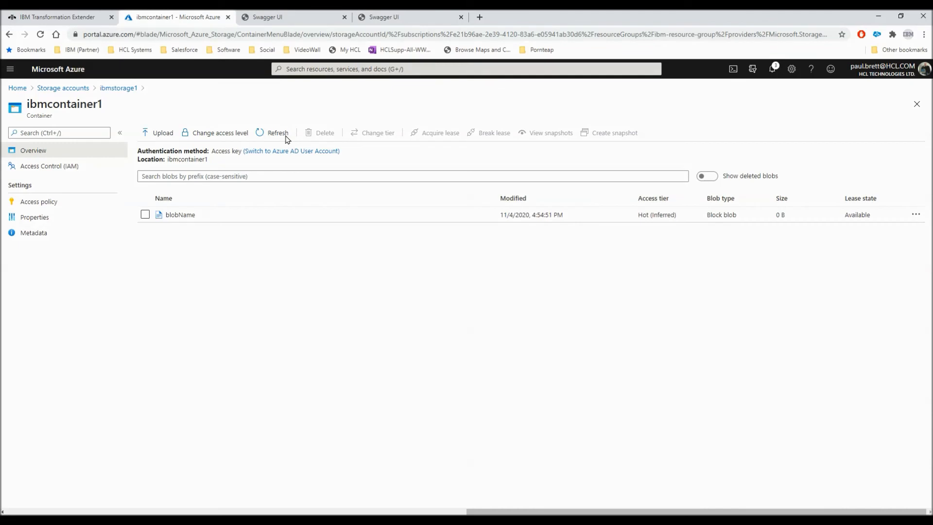
left_click(278, 133)
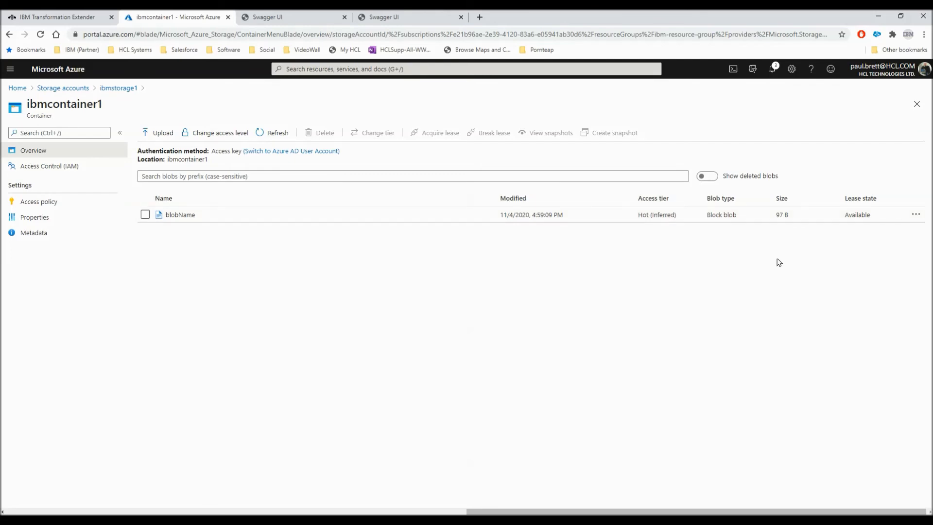
left_click(410, 17)
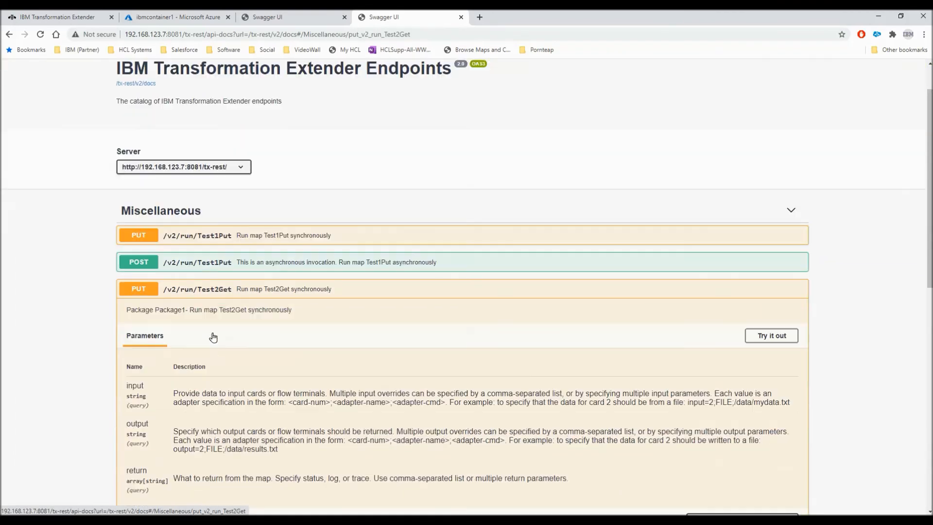
Step: Execute PUT /v2/run/Test2Get, getting code 200 with a 97-byte downloadable file
left_click(771, 335)
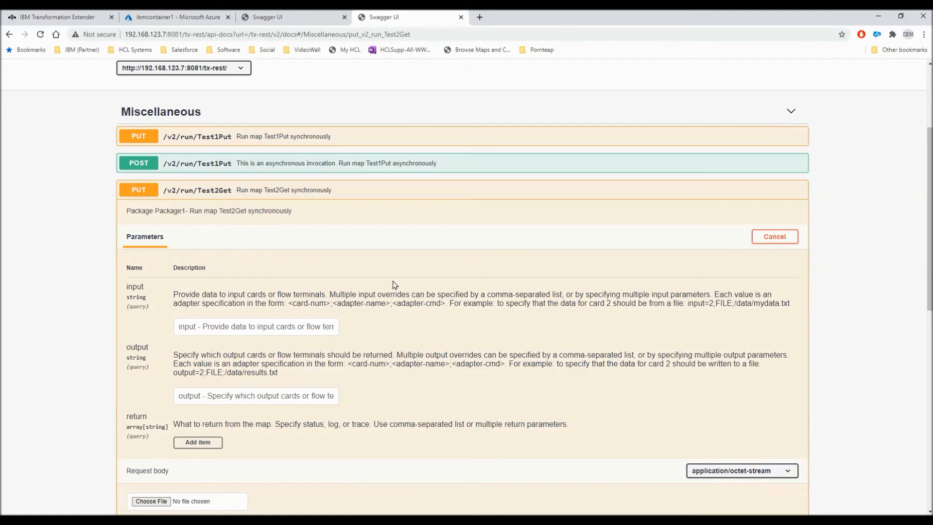
scroll("down", 3)
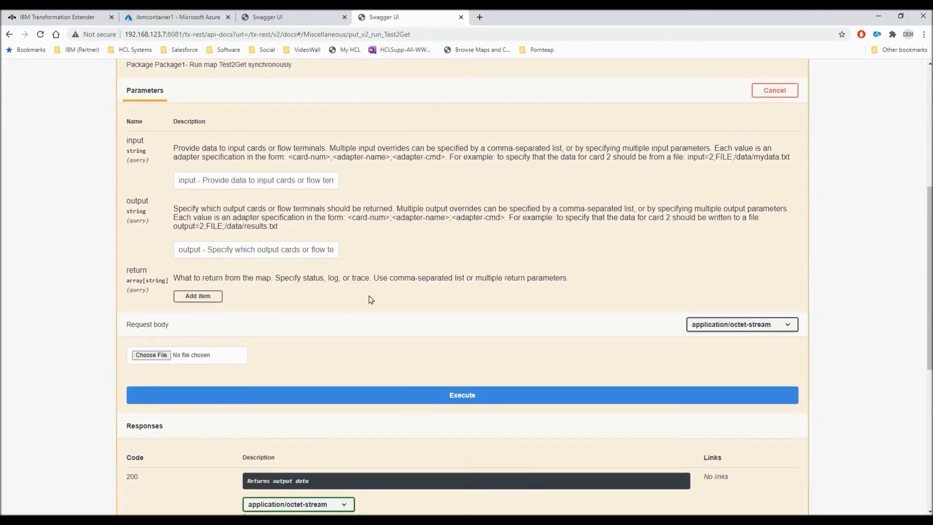
left_click(461, 395)
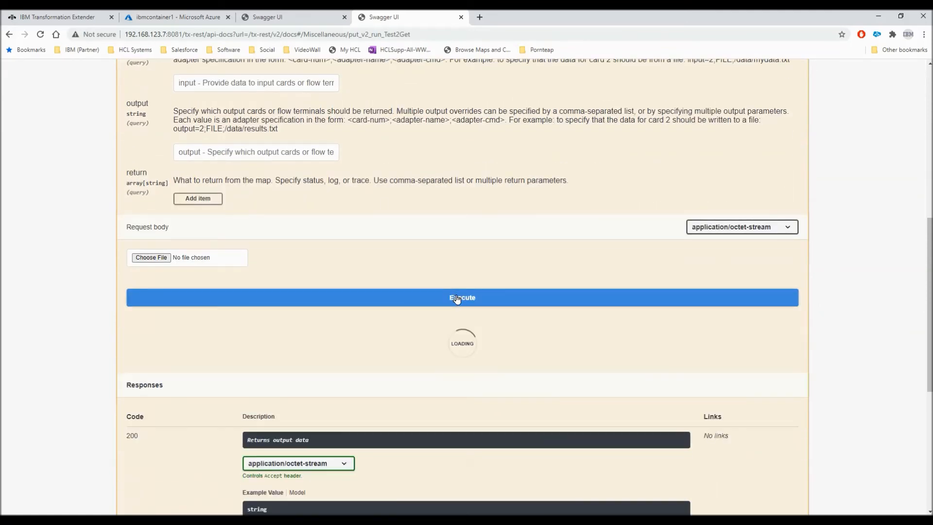
left_click(461, 297)
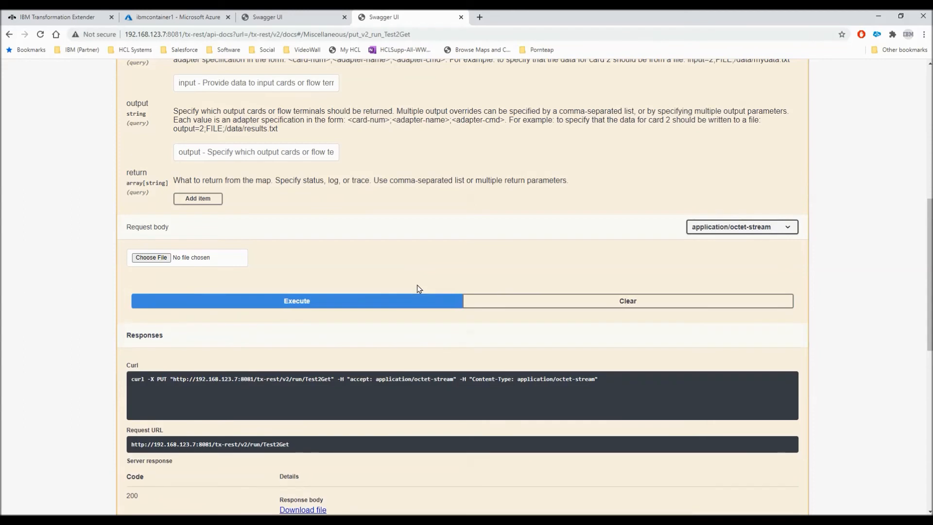
scroll("down", 3)
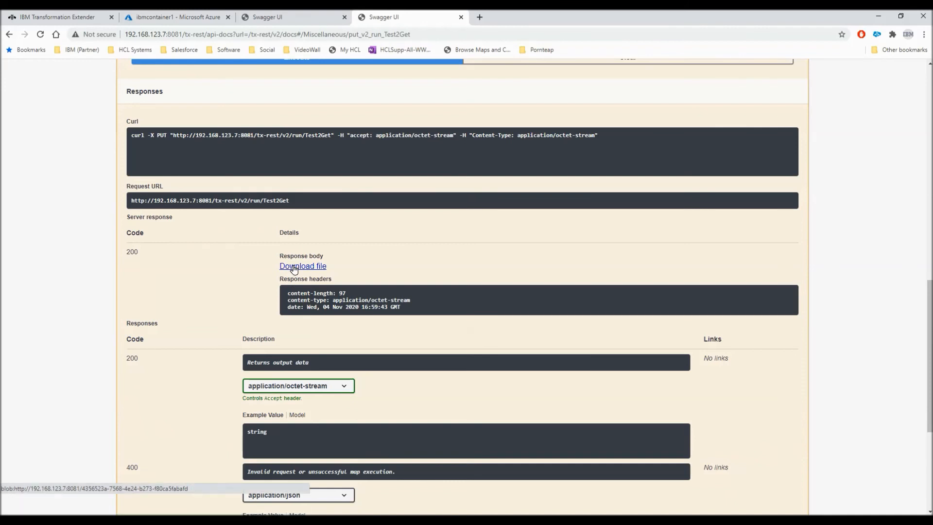
Step: Download the 97-byte Test2Get response and inspect the octet-stream file in Downloads
left_click(103, 502)
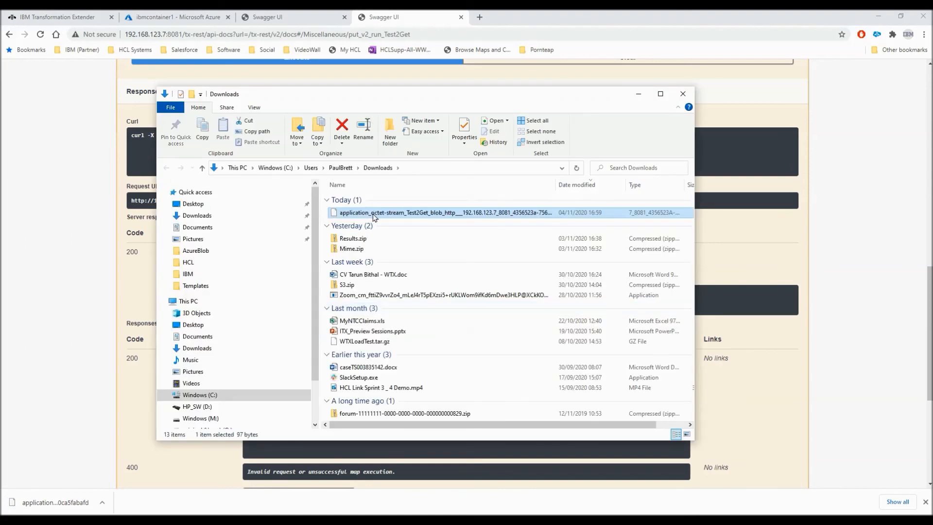
right_click(443, 212)
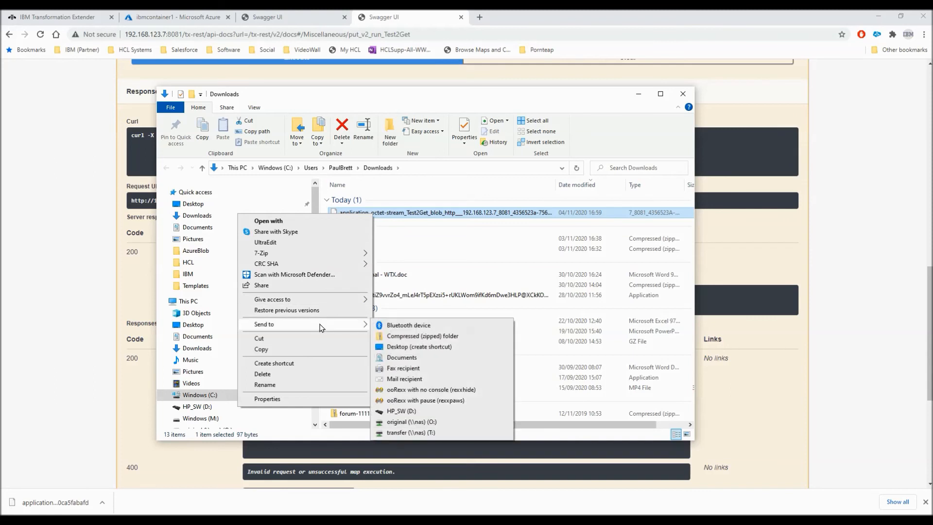
mouse_move(313, 300)
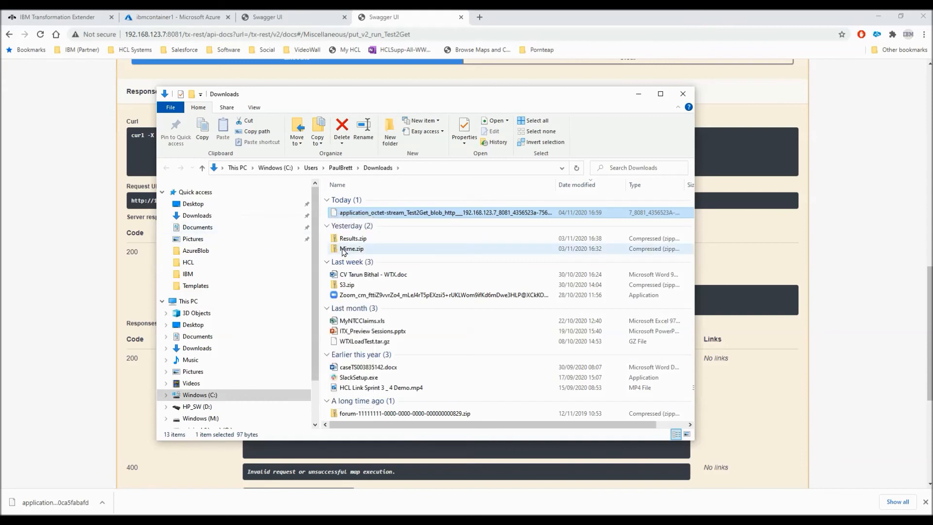
double_click(444, 212)
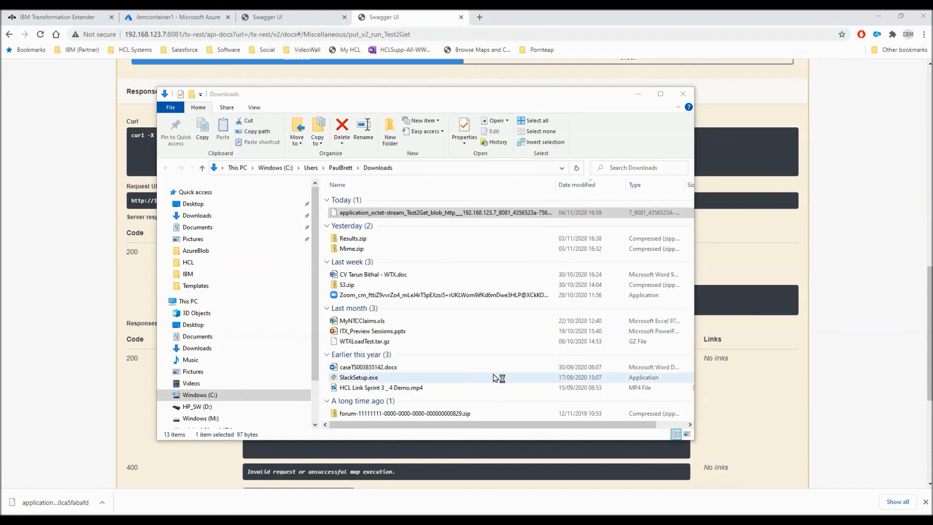
double_click(444, 212)
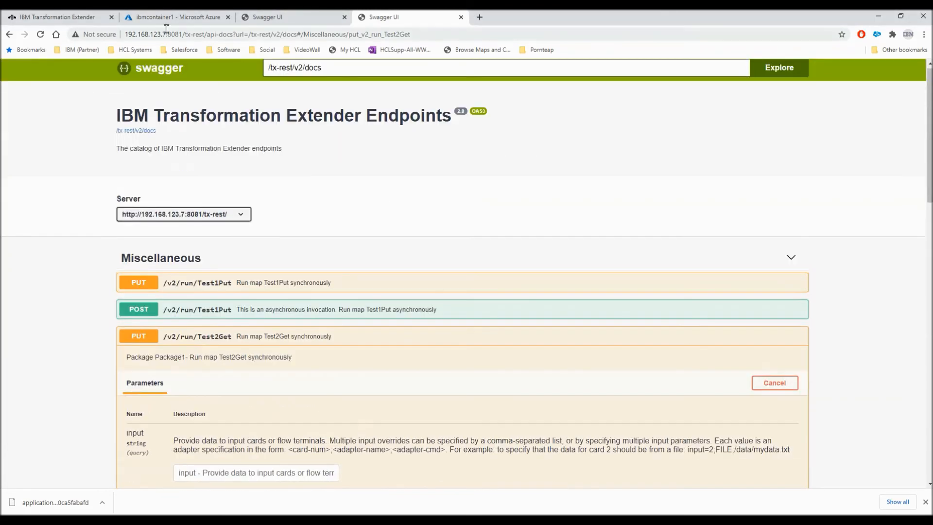
Step: View blobName at 0 B in Azure, then return to the Test1Put curl command
left_click(175, 16)
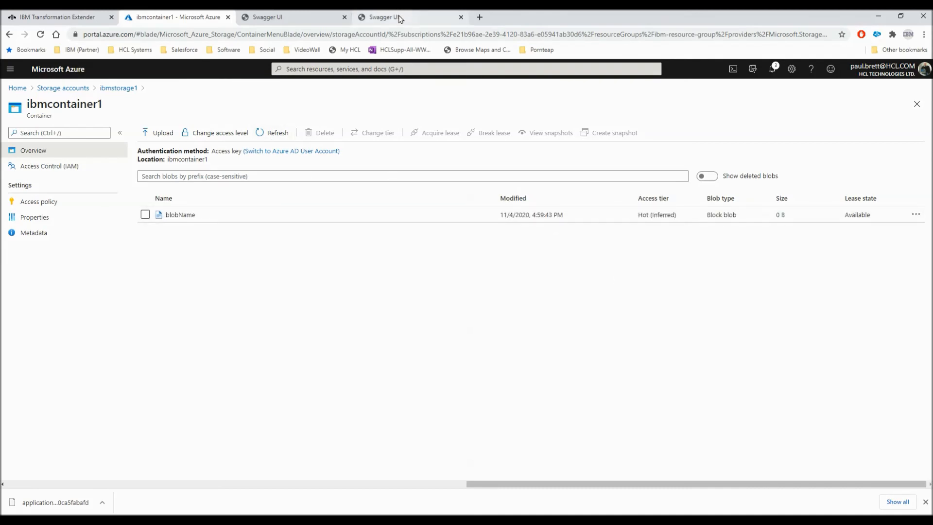
left_click(384, 16)
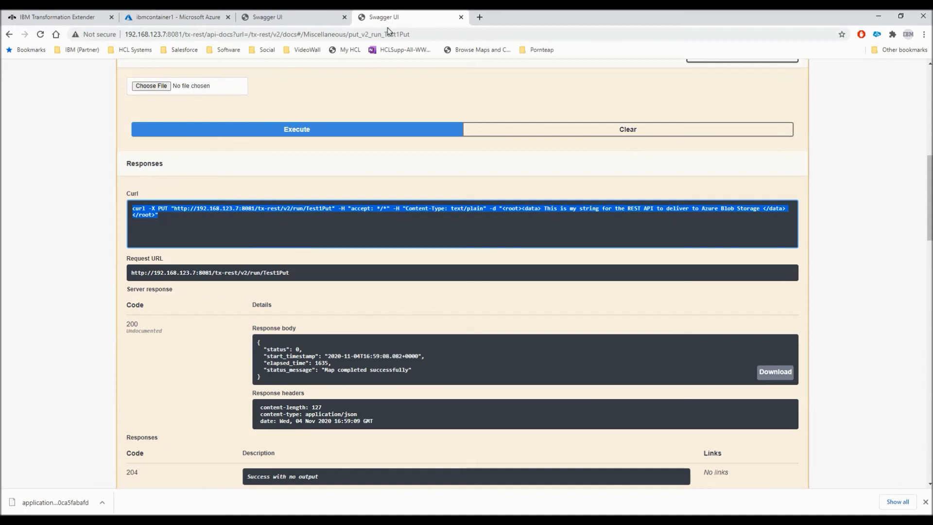
mouse_move(376, 364)
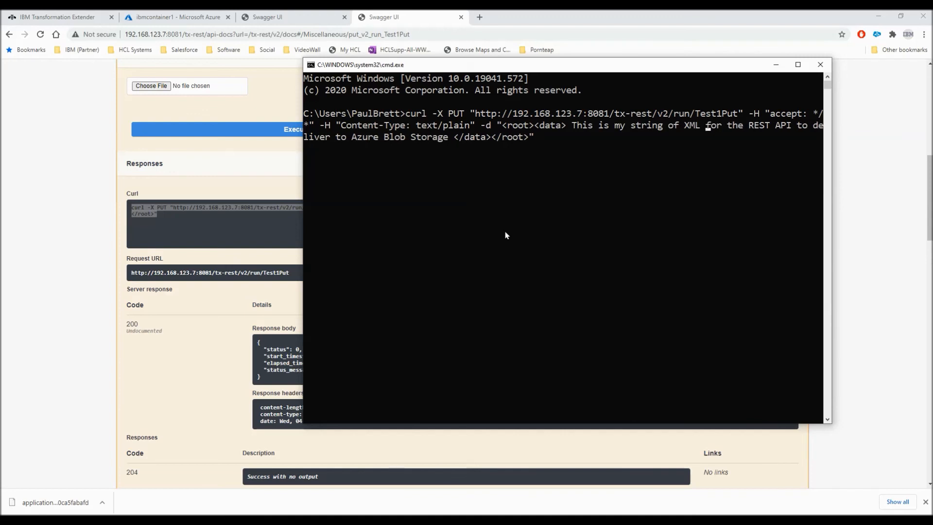
Step: Run the Test1Put curl PUT with the XML string, getting 'Map completed successfully'
key("enter")
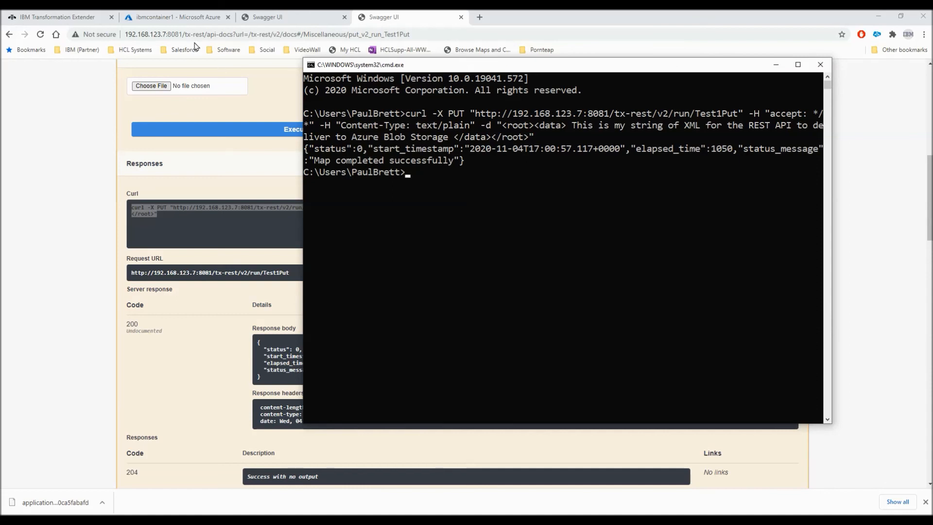
Step: Refresh ibmcontainer1 to see blobName updated to 102 B, then return to Swagger UI
left_click(176, 17)
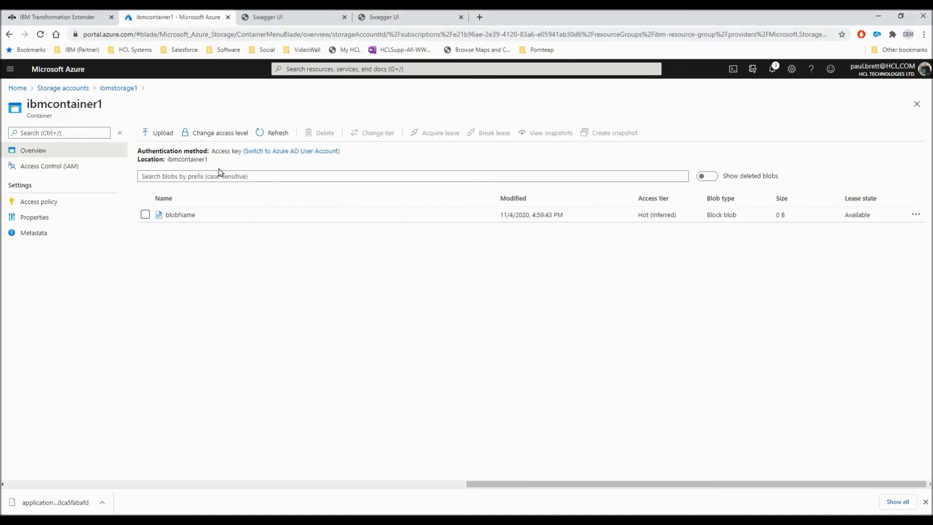
left_click(272, 133)
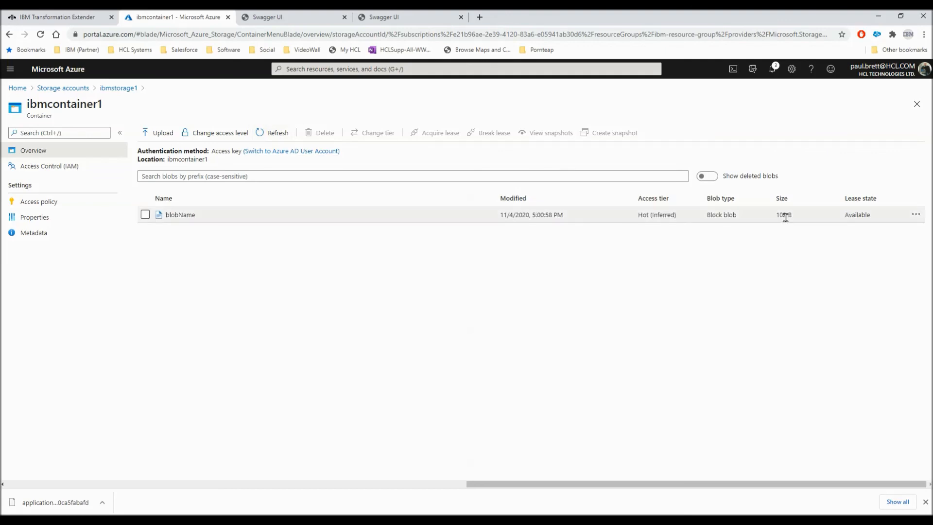
left_click(409, 16)
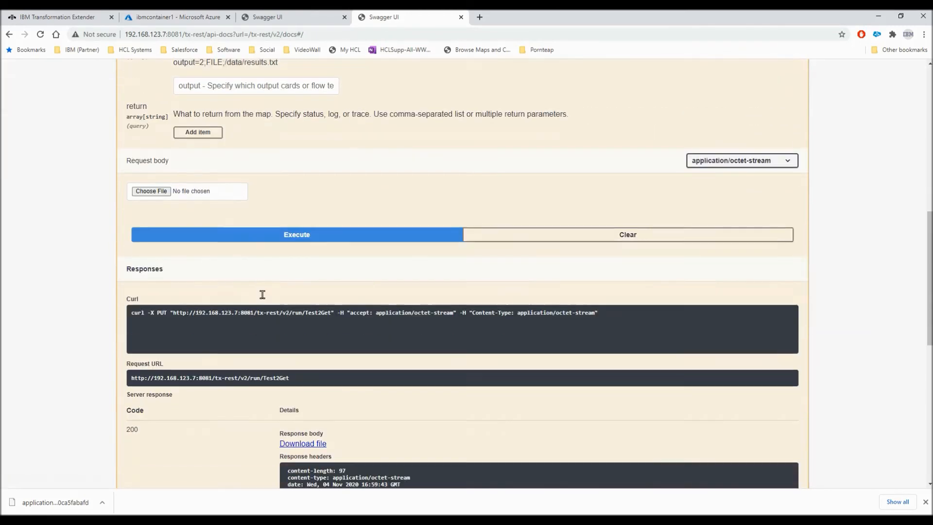
Step: Review the Test2Get curl output with the stored XML, then return to the ibmcontainer1 Azure page
scroll("down", 3)
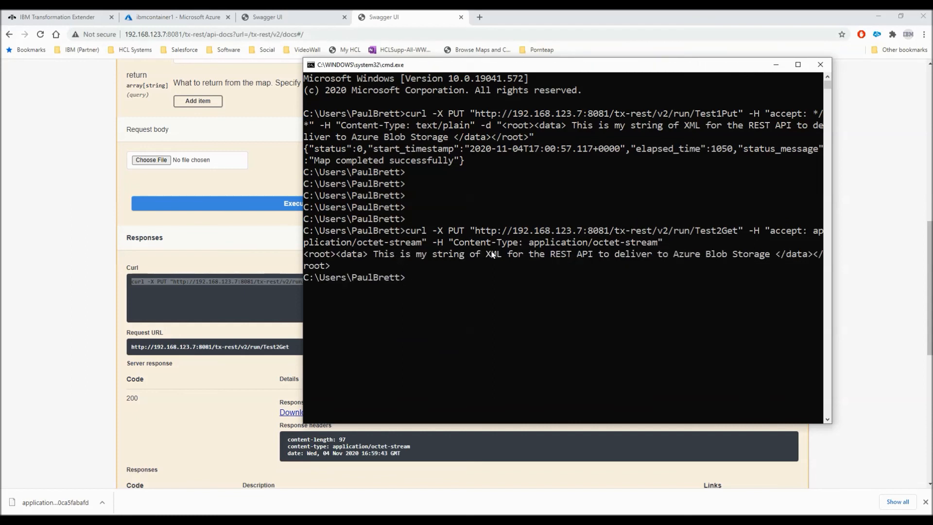
mouse_move(480, 257)
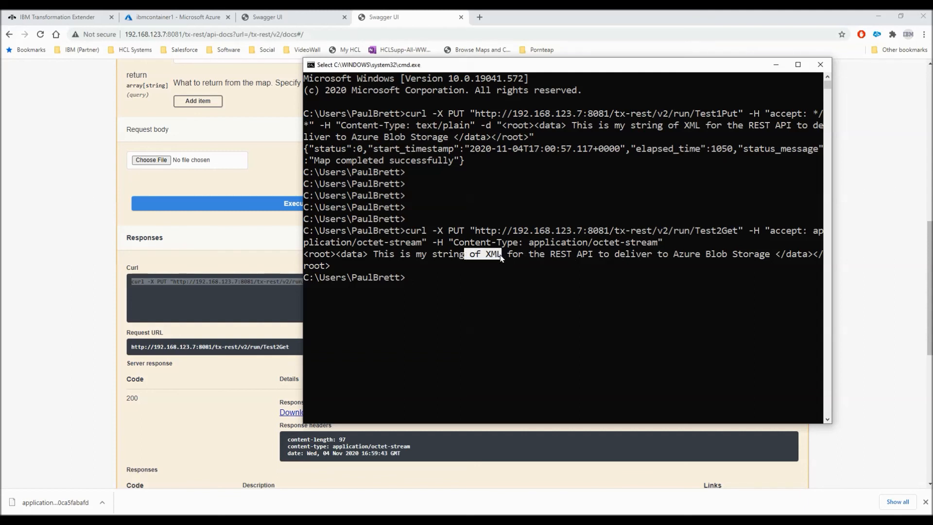
mouse_move(516, 302)
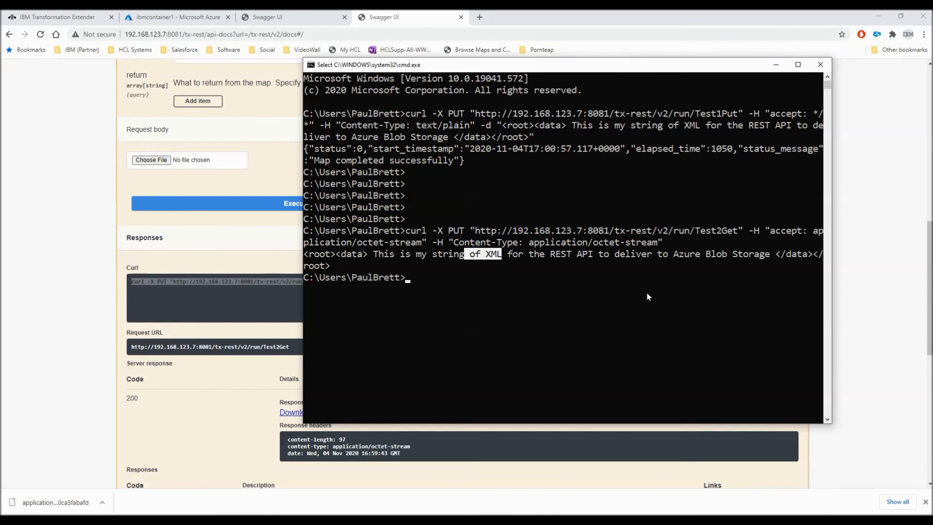
mouse_move(199, 64)
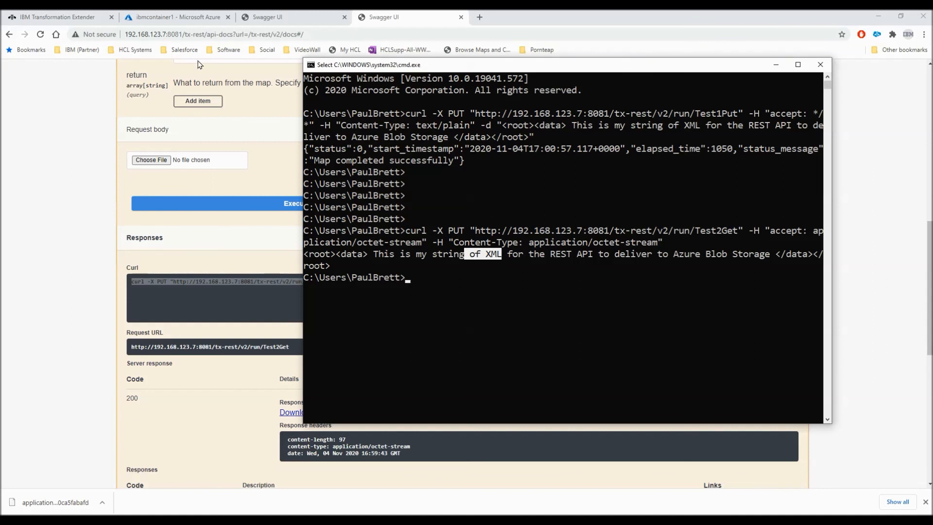
left_click(175, 16)
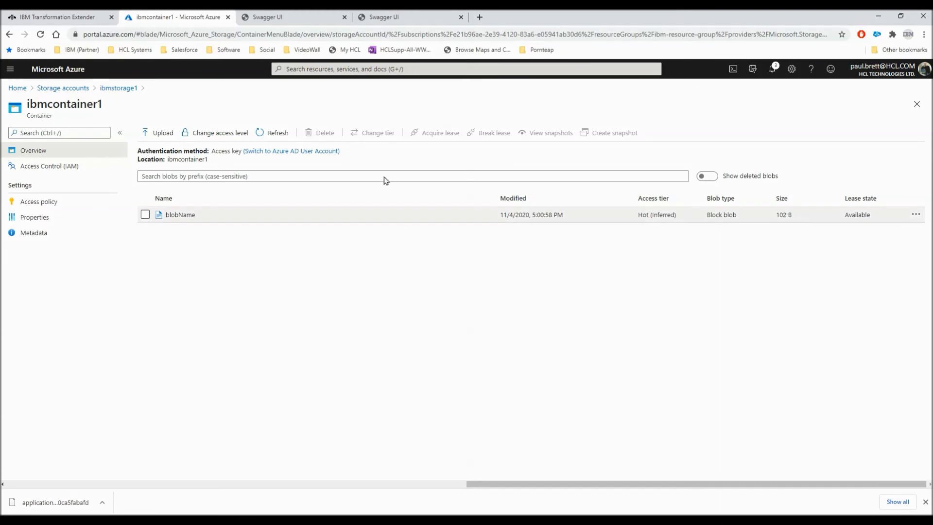